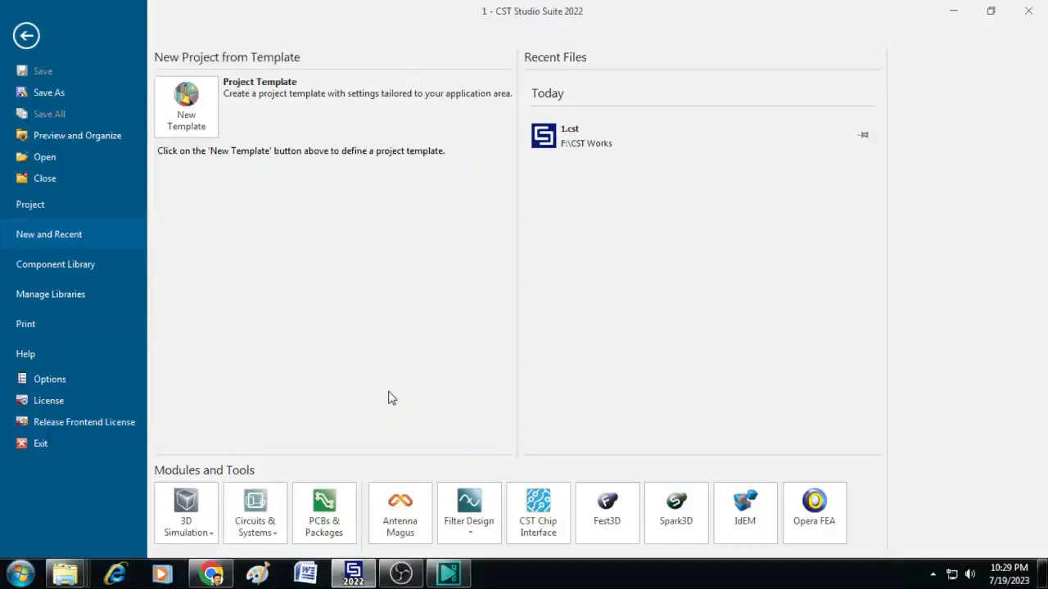
mouse_move(439, 30)
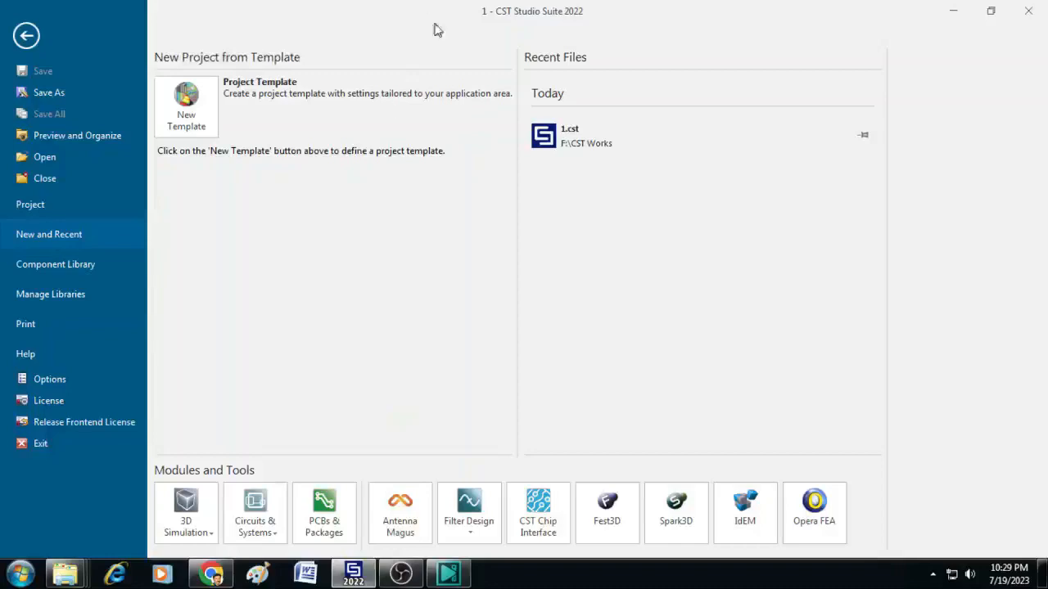
- Start a new project template in the Microwaves & RF area with the Antennas workflow
click(186, 106)
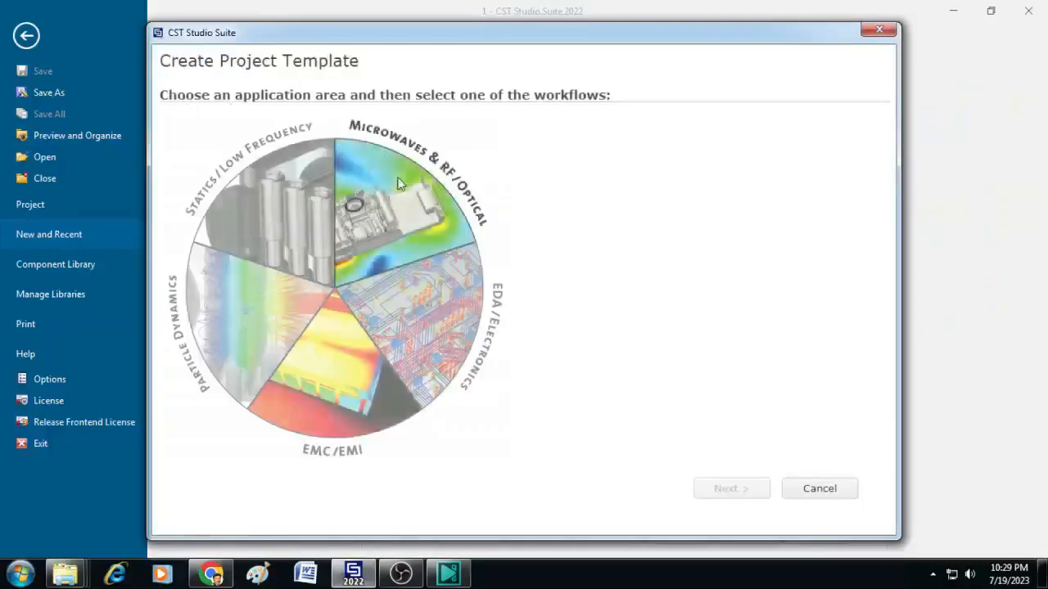
click(402, 196)
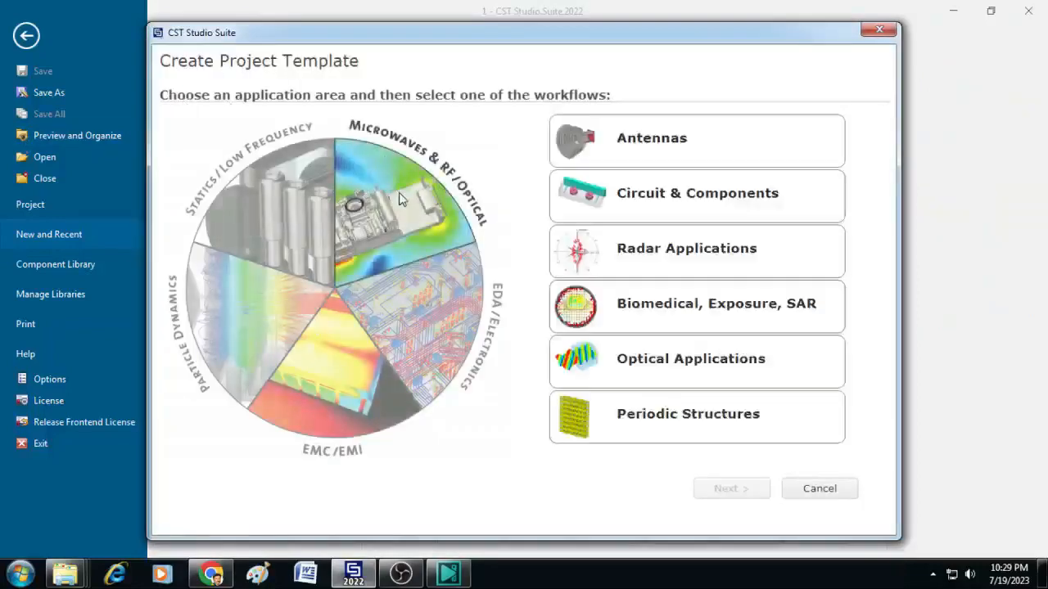
mouse_move(691, 151)
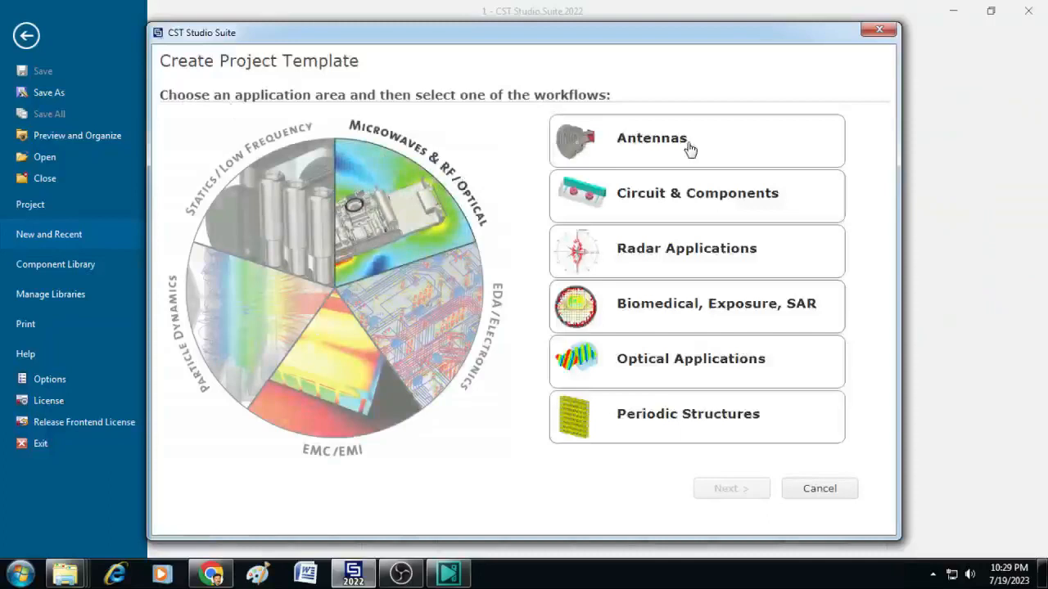
click(696, 137)
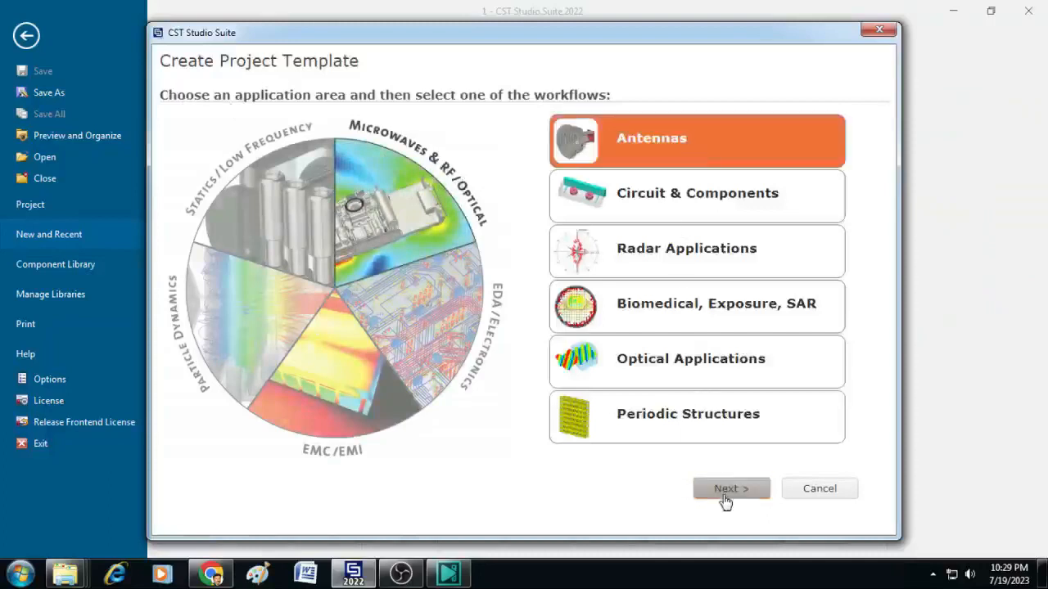
click(731, 488)
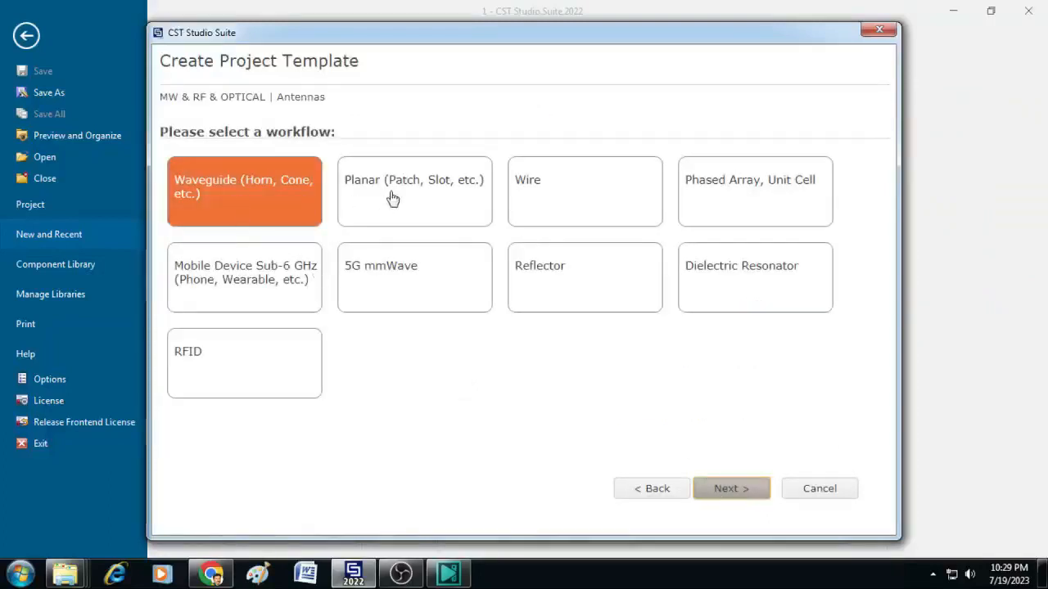
- Choose the Planar (patch/slot) antenna type and keep the Time Domain solver
click(415, 190)
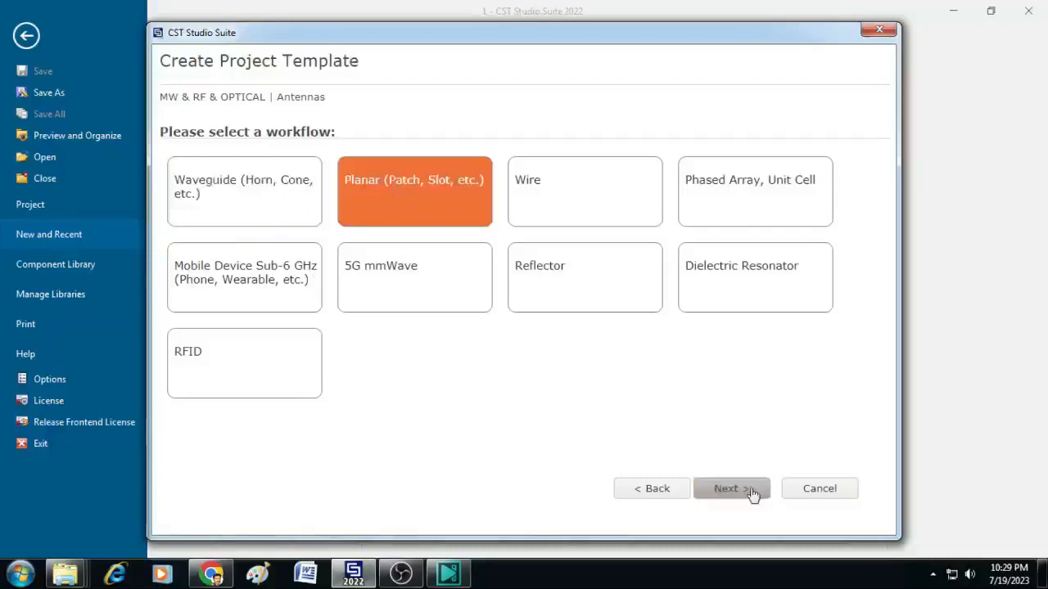
click(730, 488)
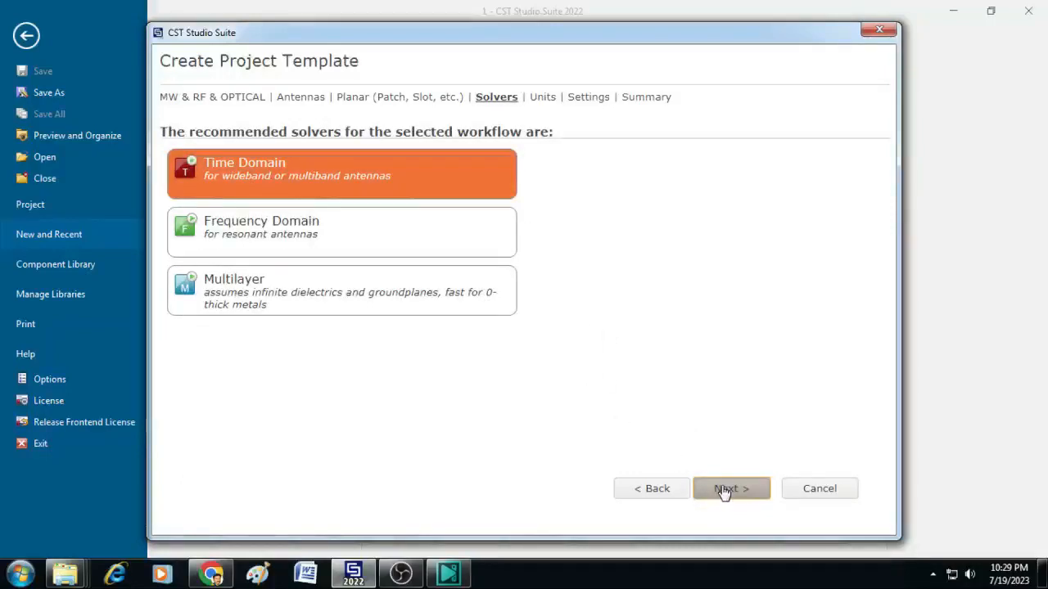
click(730, 488)
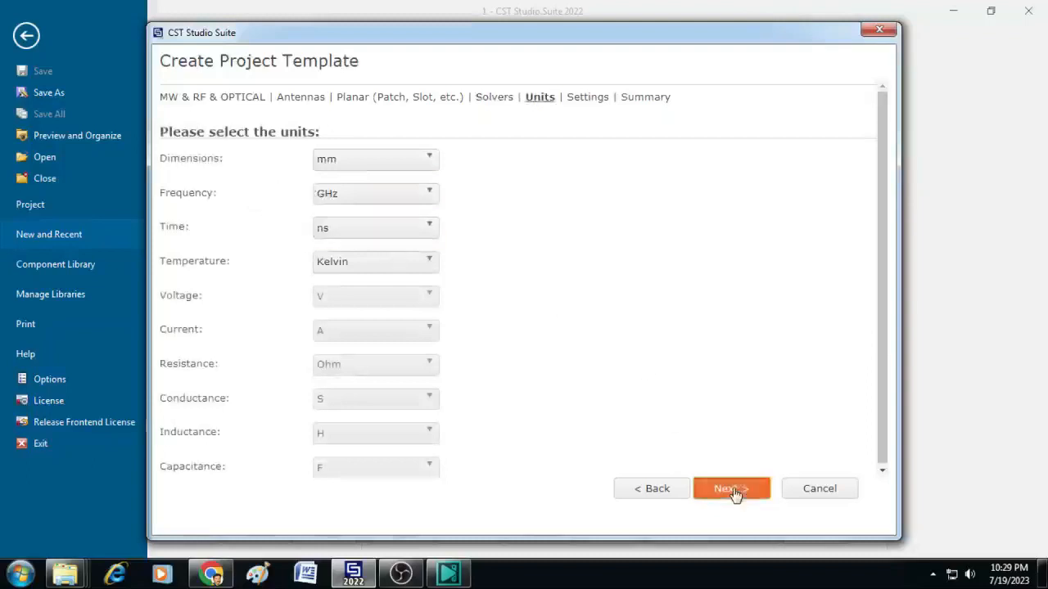
- Keep the default units and set the frequency range to 2.2–2.6 GHz
click(730, 488)
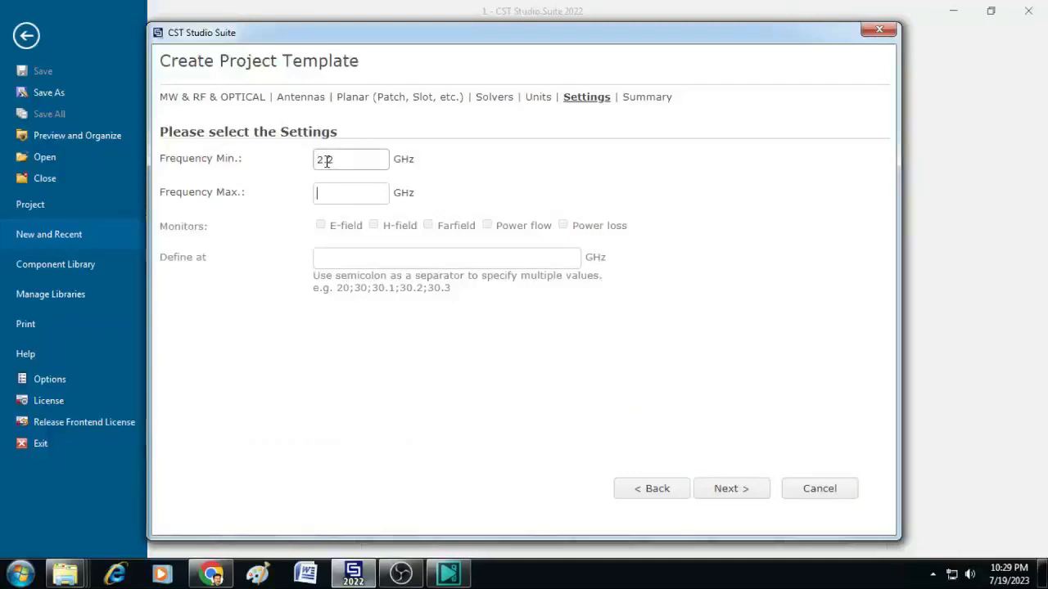
text(2.6)
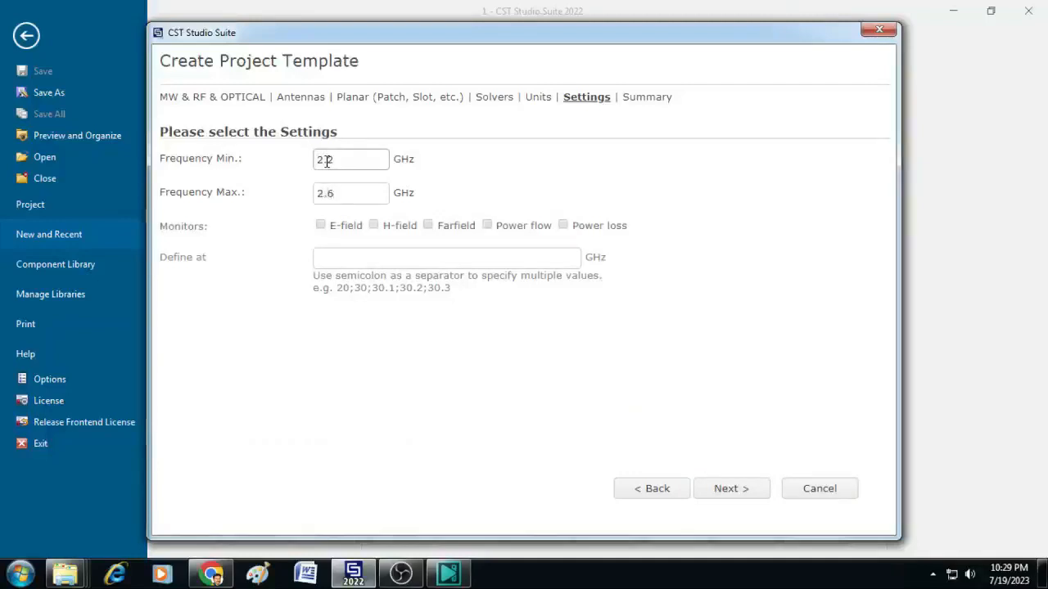
text(2.2)
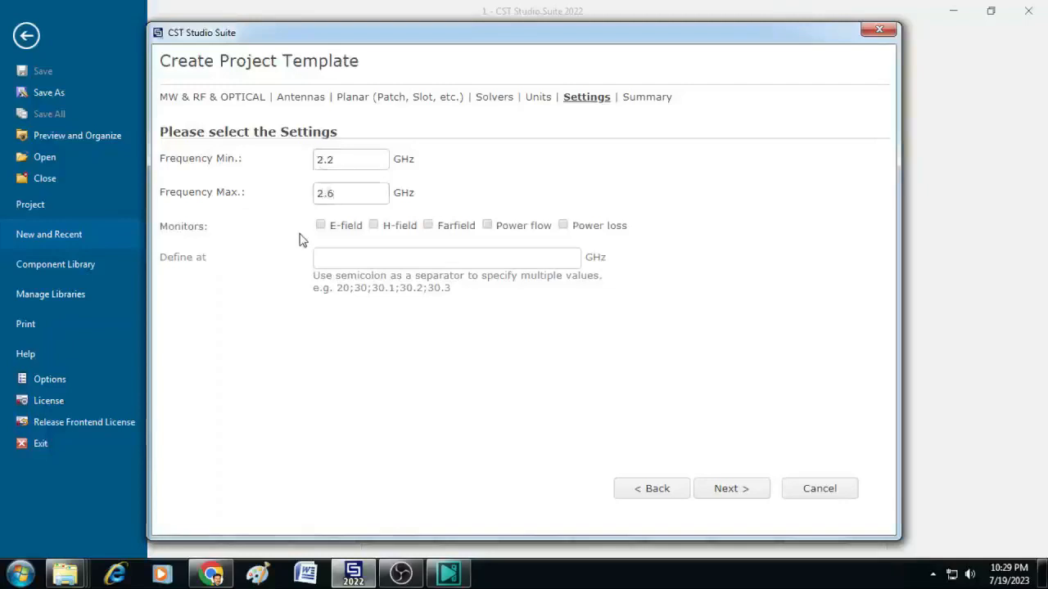
- Add E-field, H-field and farfield monitors at 2.4 GHz and finish creating the project
click(373, 226)
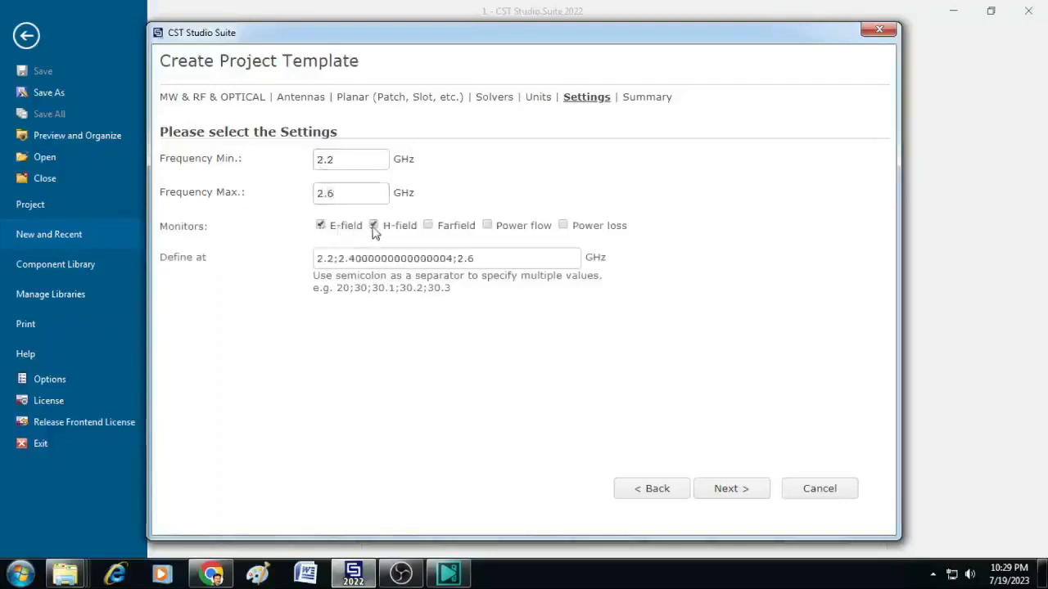
click(427, 226)
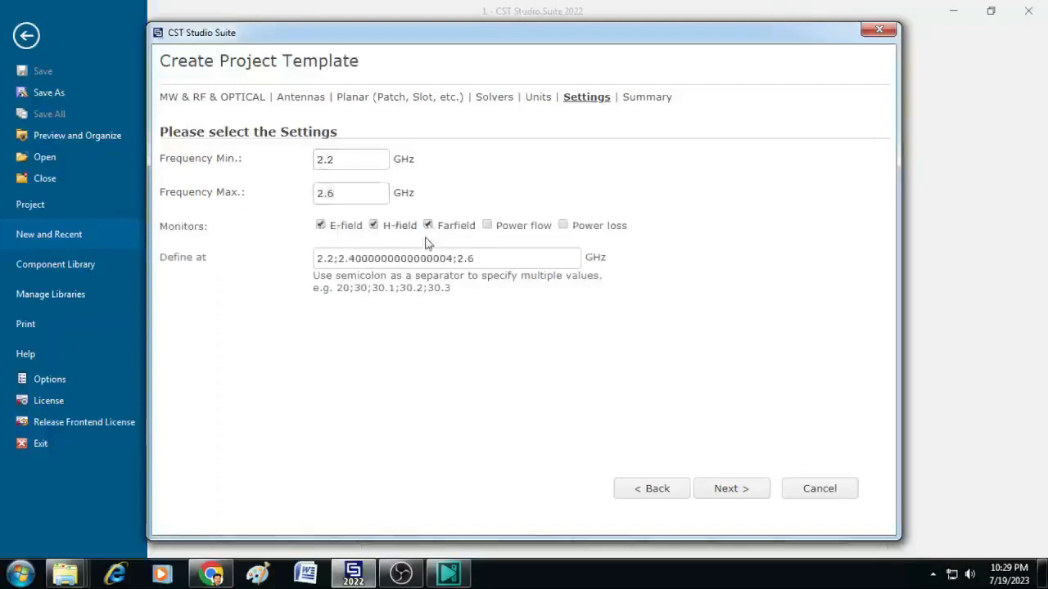
triple_click(445, 258)
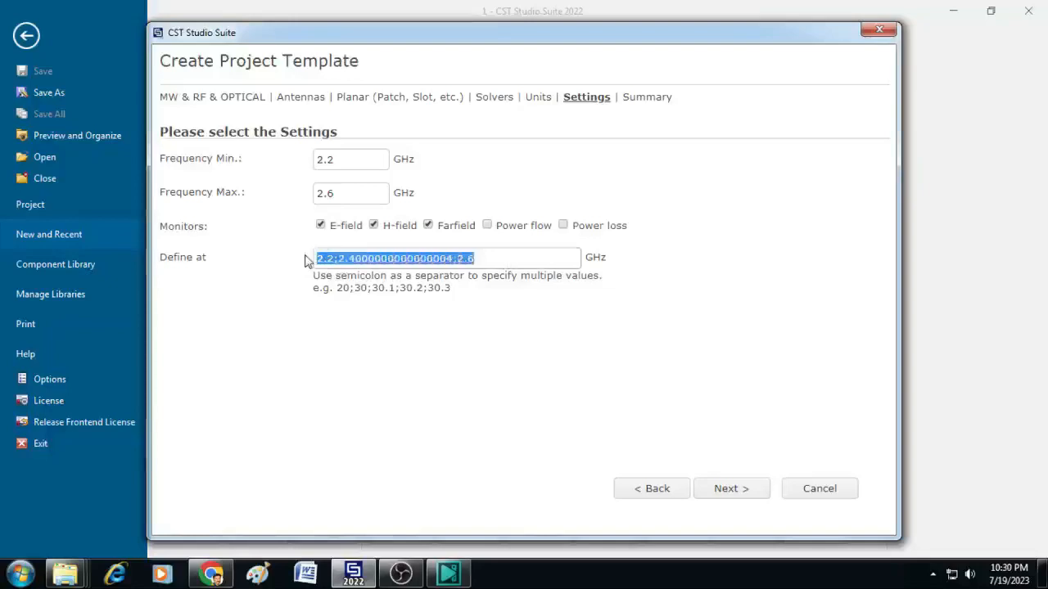
text(2.)
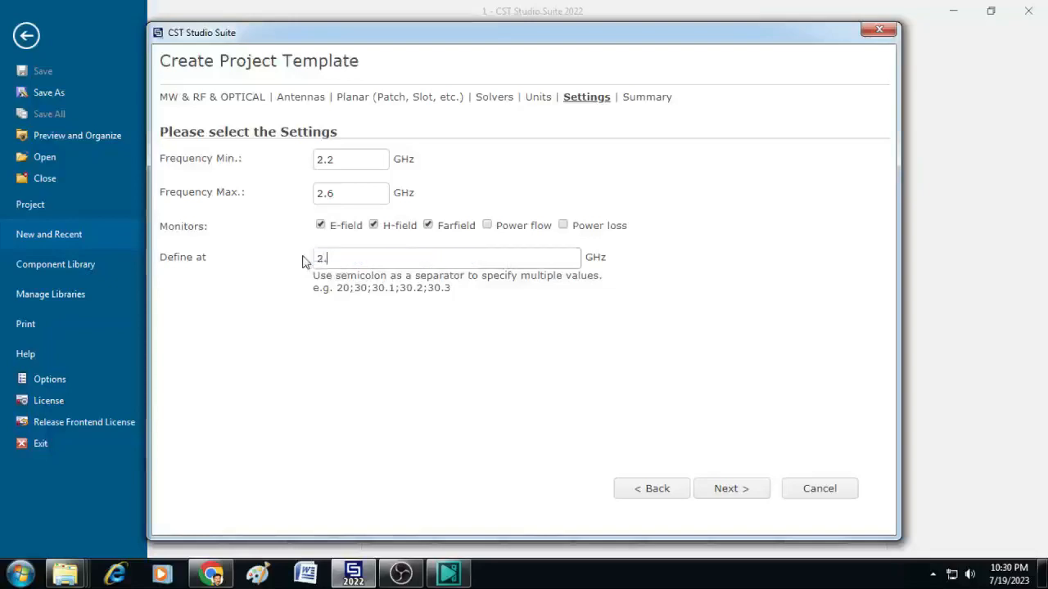
text(4)
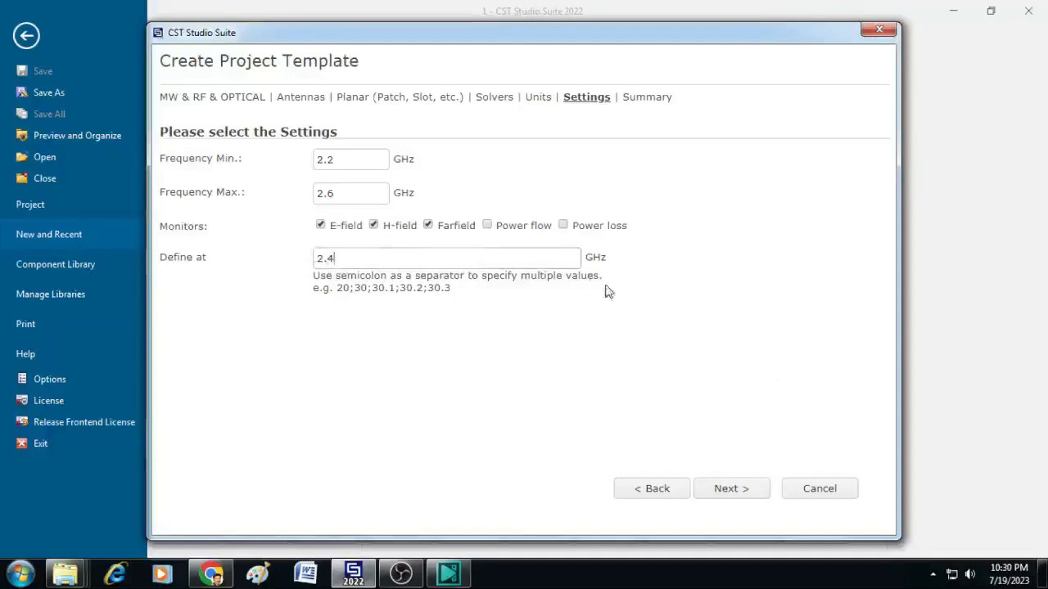
click(731, 488)
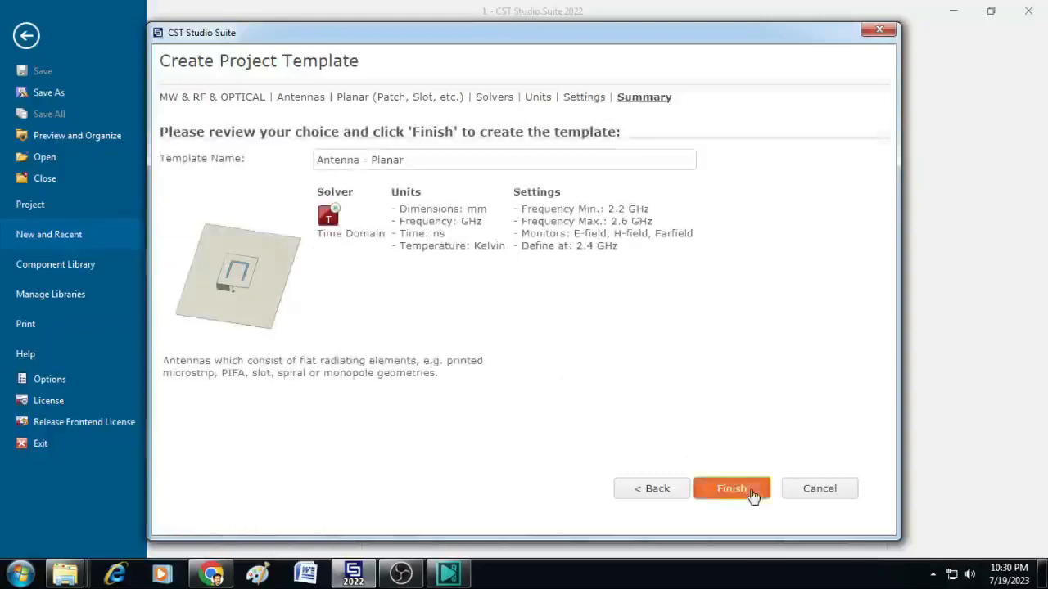
click(730, 488)
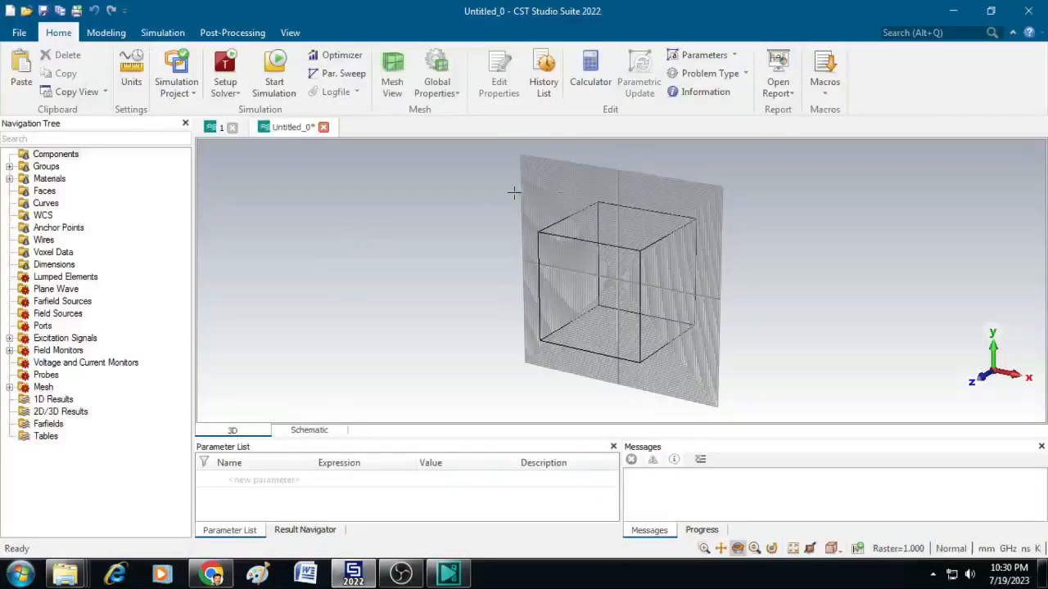
mouse_move(630, 242)
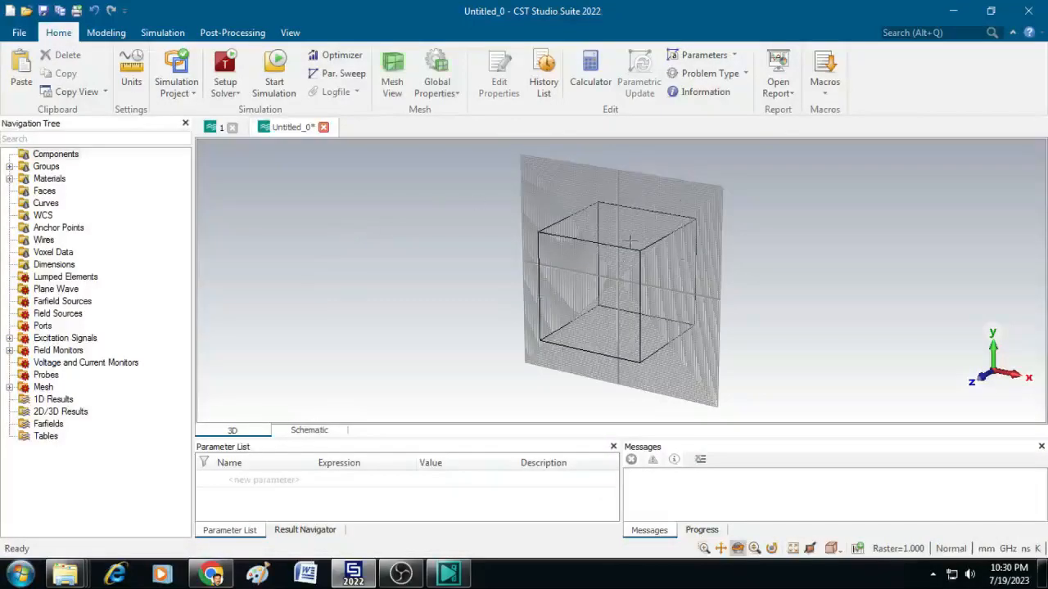
mouse_move(476, 250)
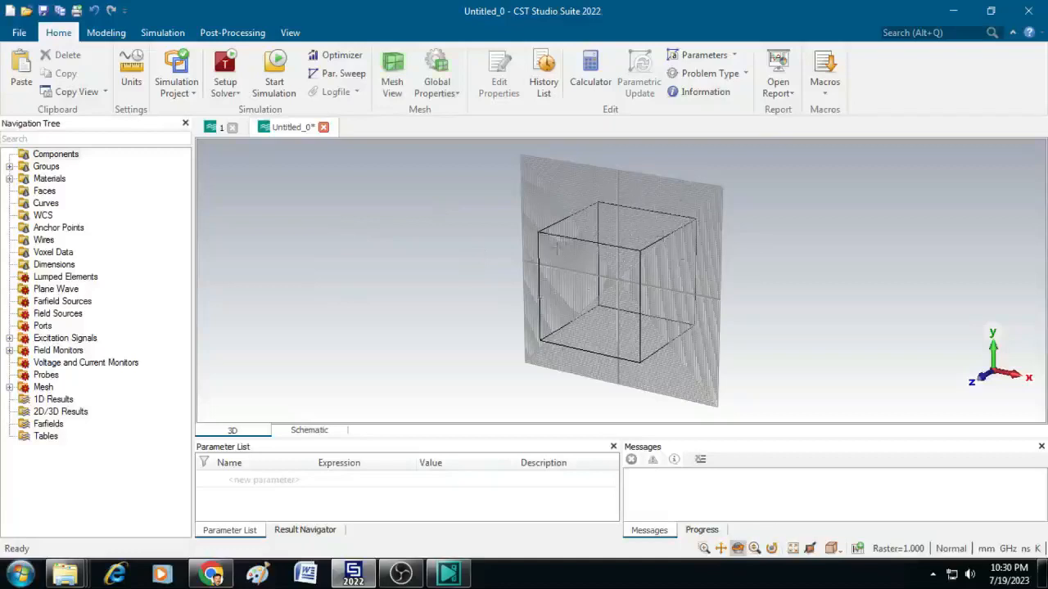
- Hide the bounding box and view the empty working plane from the front
click(290, 33)
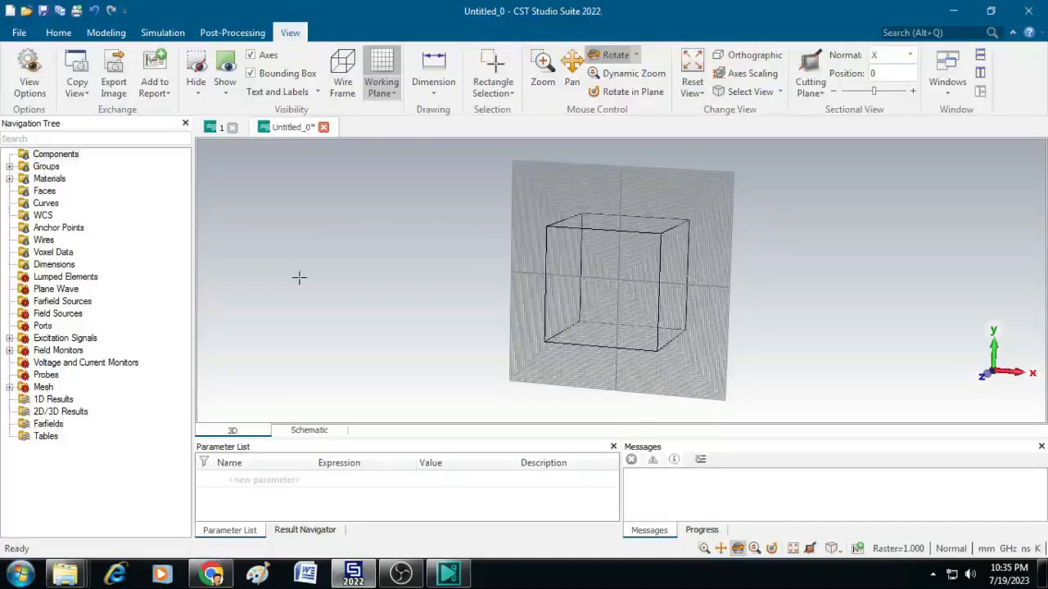
mouse_move(292, 33)
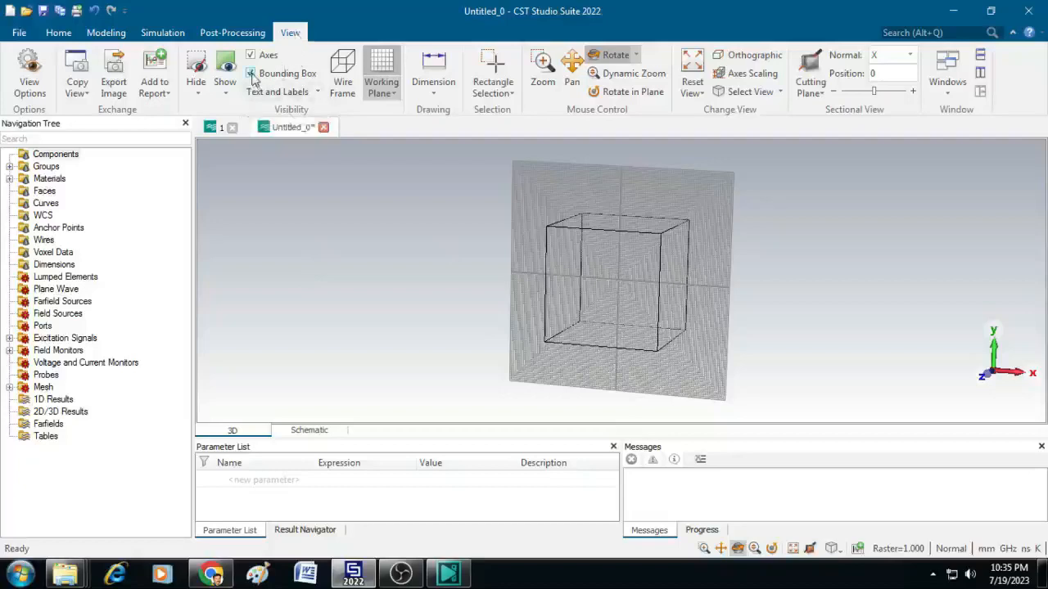
click(251, 74)
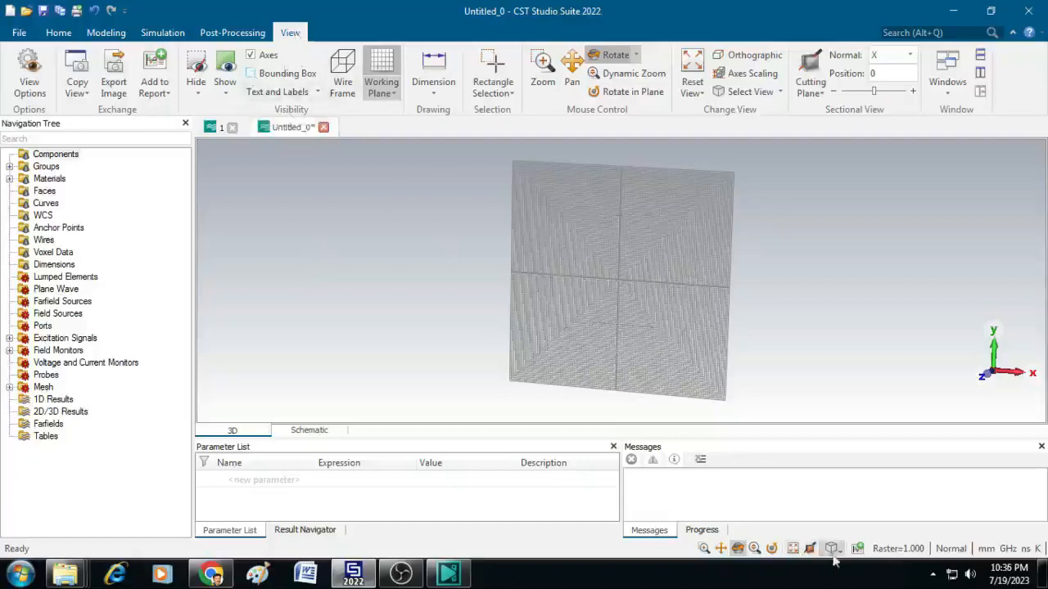
click(832, 549)
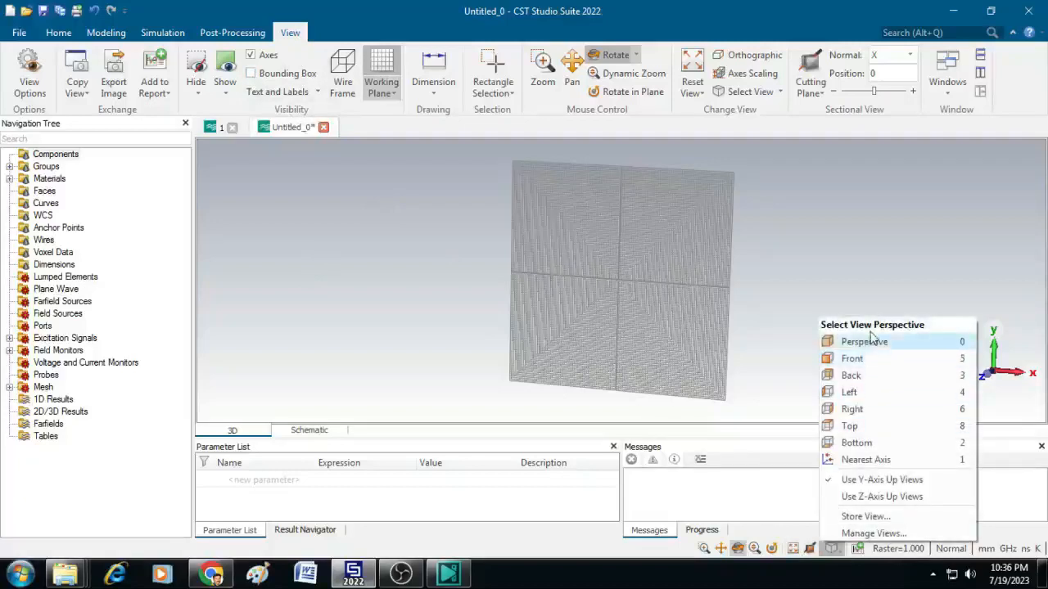
mouse_move(868, 358)
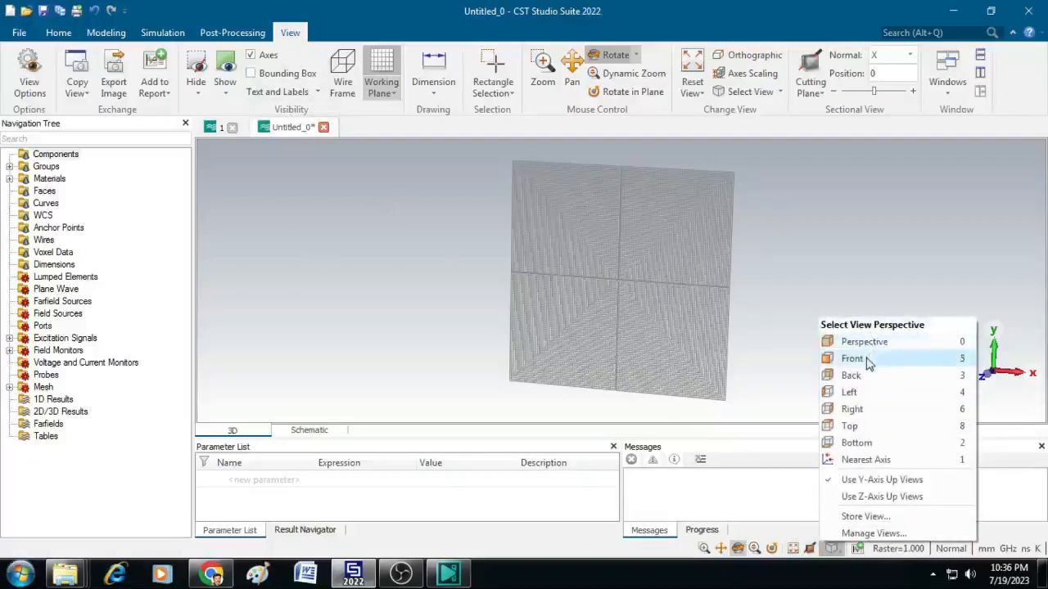
click(852, 359)
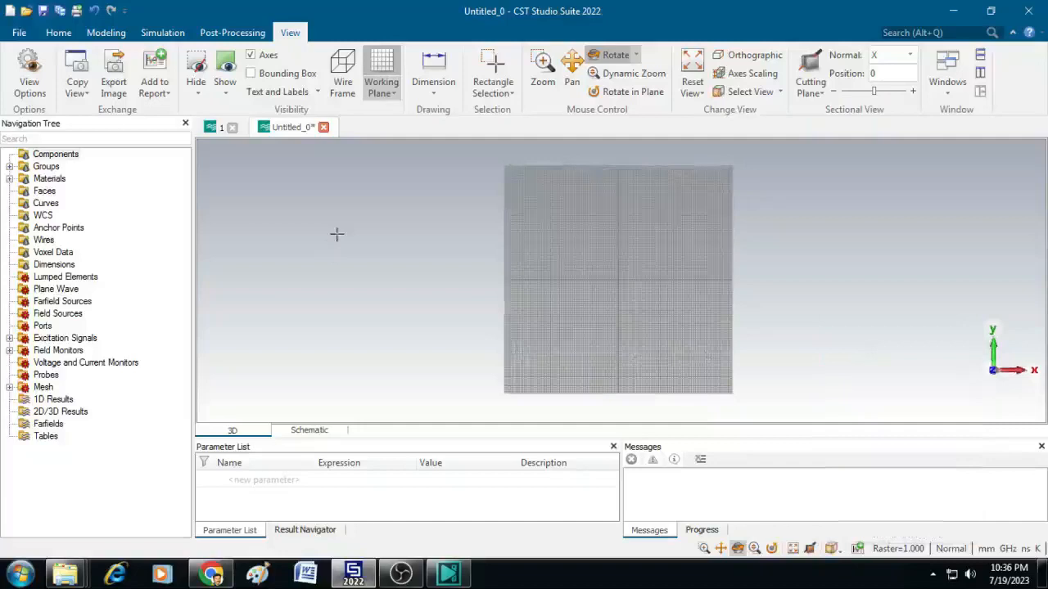
mouse_move(549, 287)
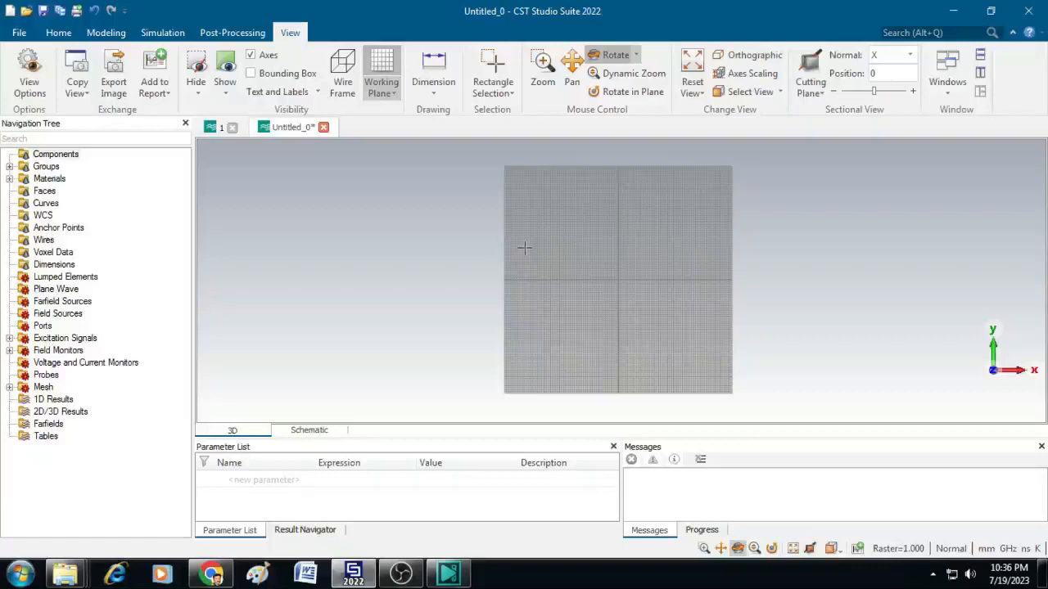
mouse_move(364, 198)
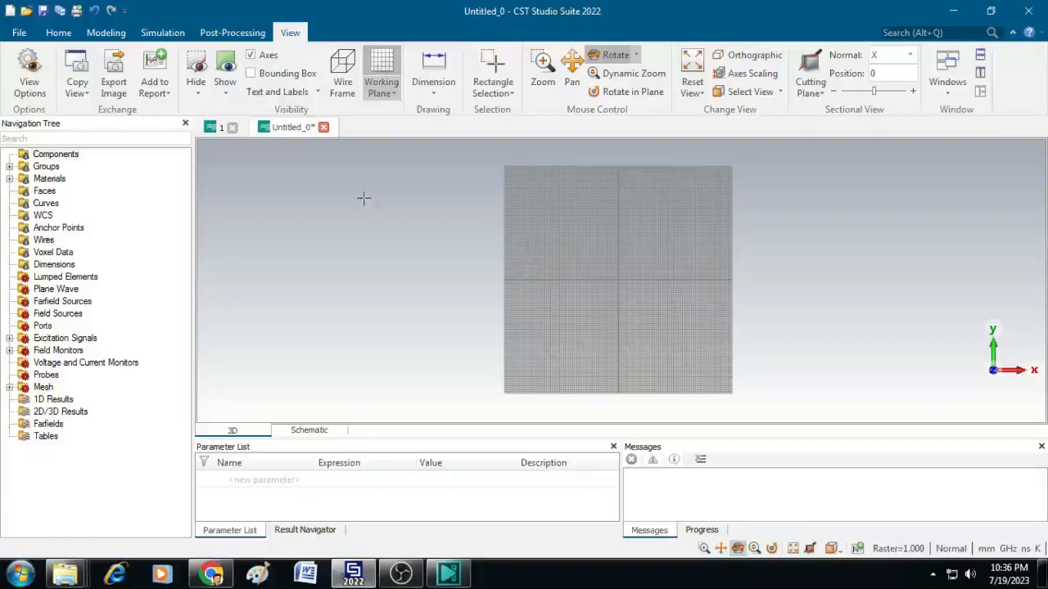
- Begin a new brick in Modeling named Substrate
click(104, 33)
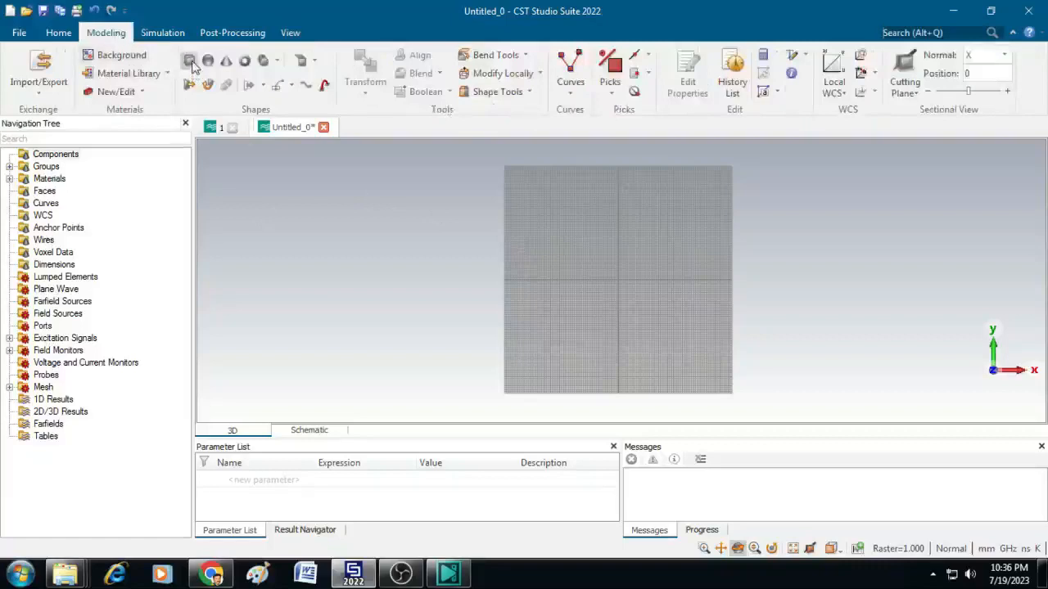
click(190, 60)
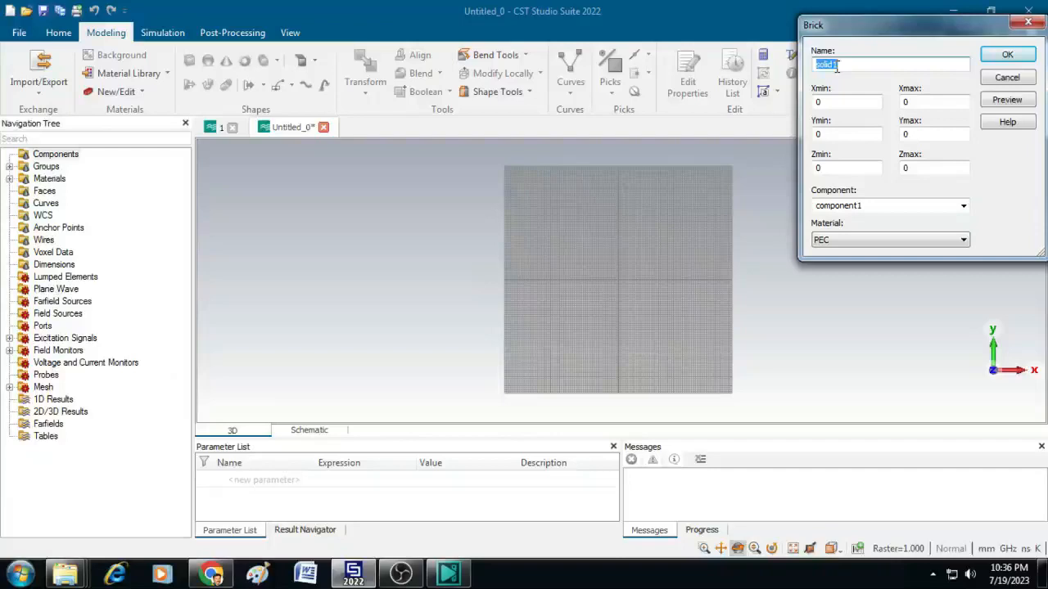
text(Su)
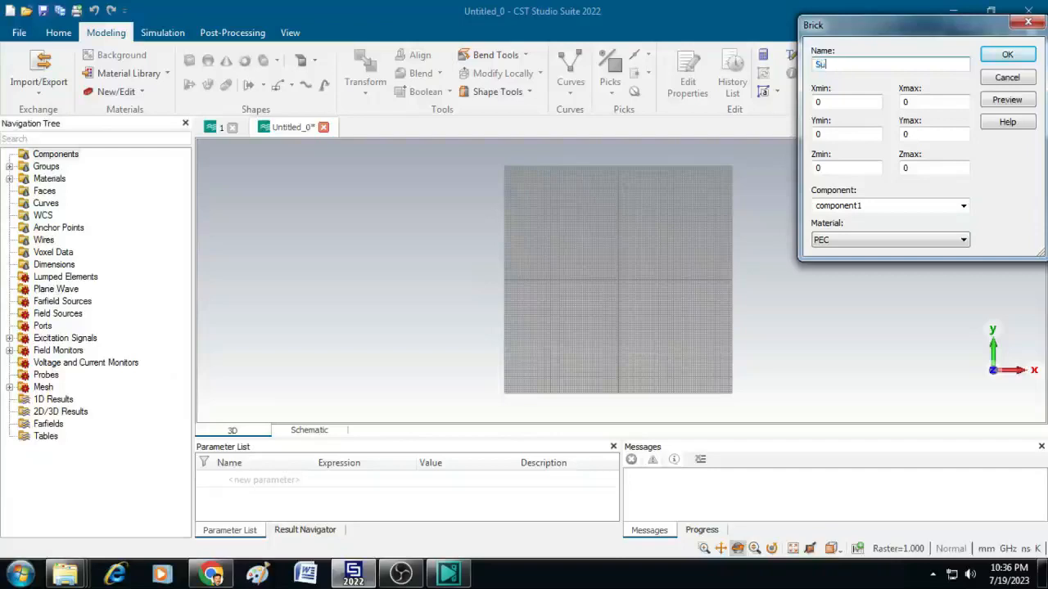
text(Substrate)
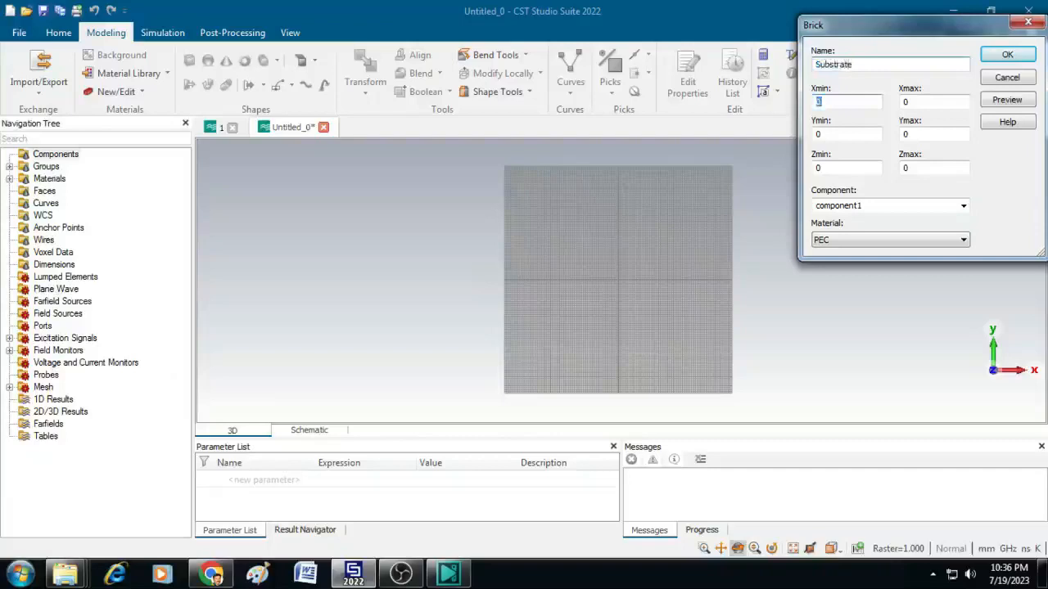
- Give the Substrate brick extents -Ws/2 to Ws/2, 0 to Ls and 0 to h
text(-Ws/2)
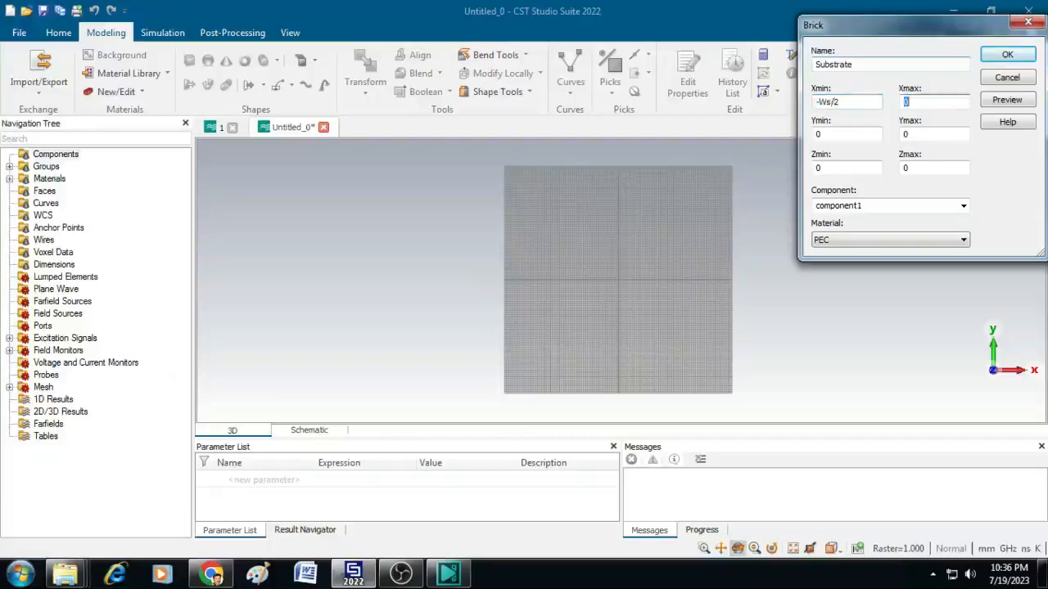
text(W)
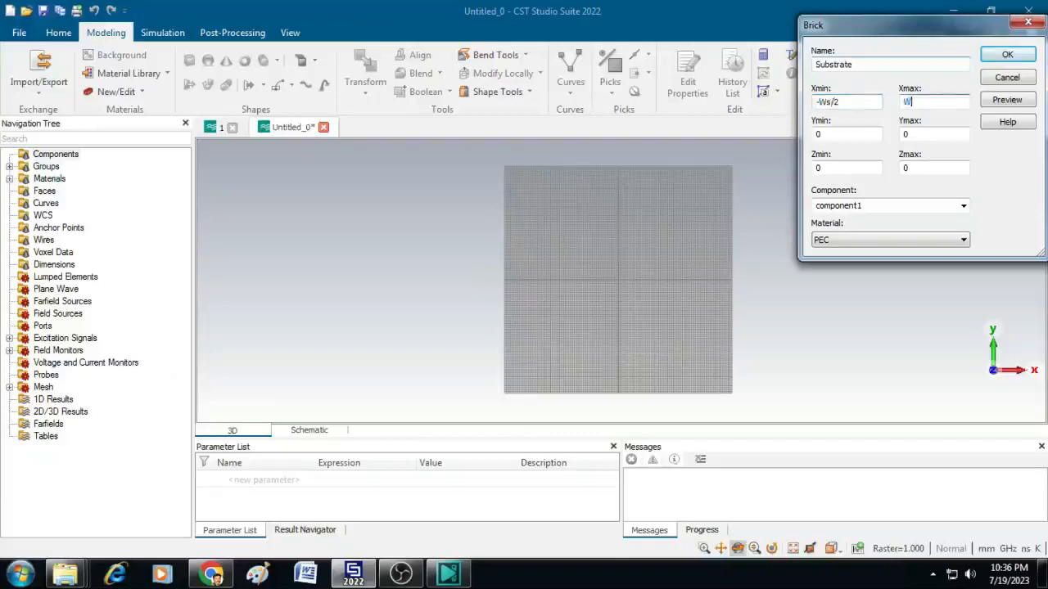
text(s/2)
click(933, 135)
text(L)
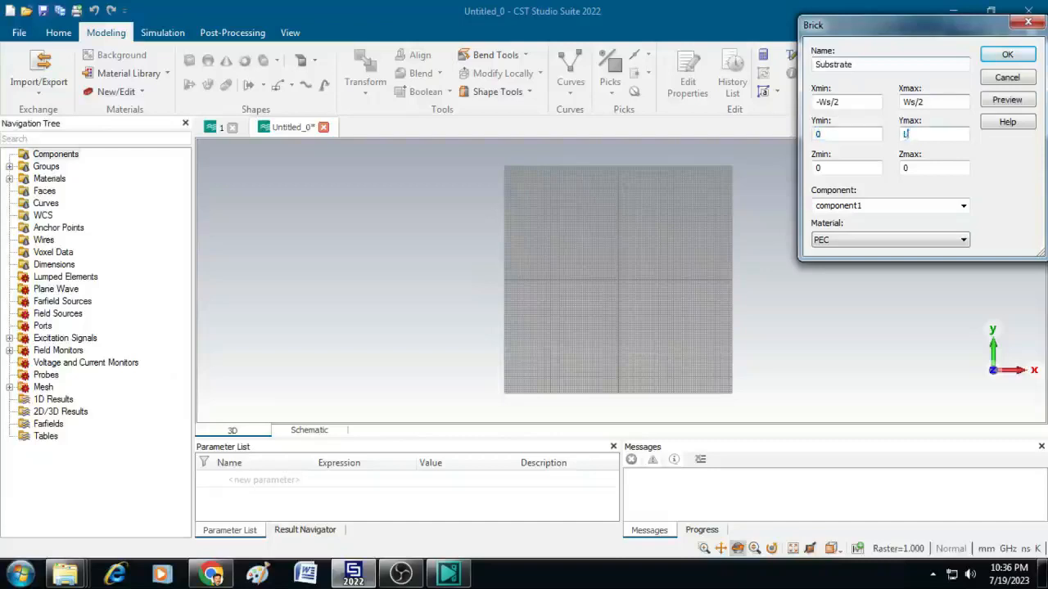
text(s)
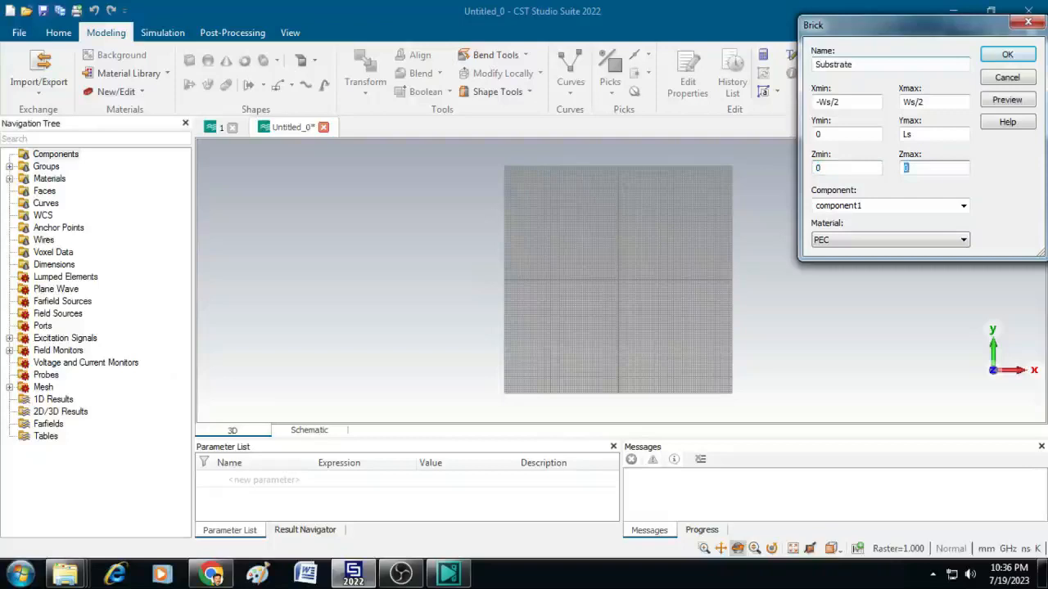
text(h)
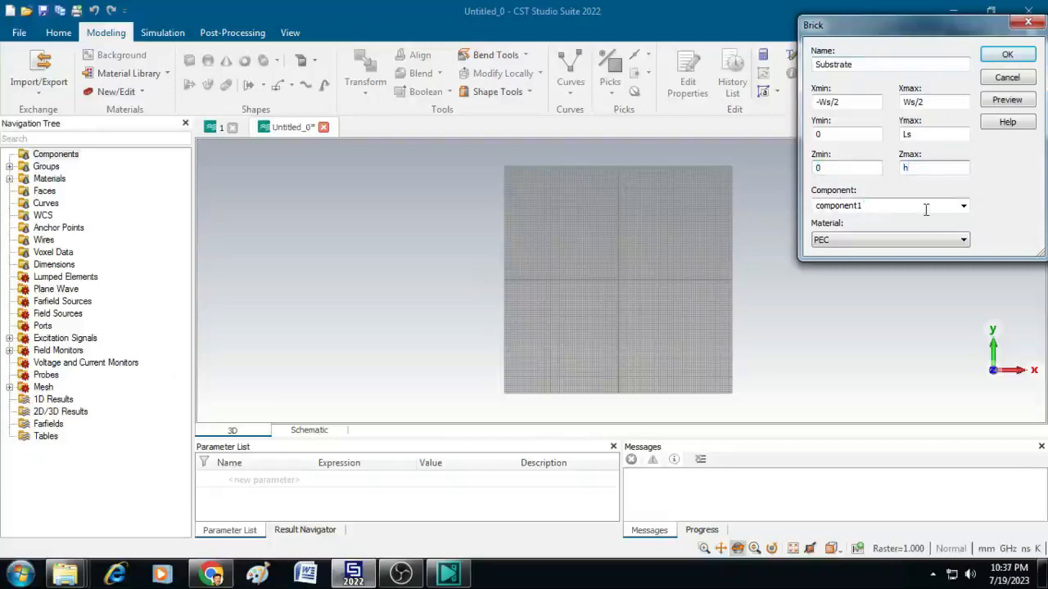
click(963, 239)
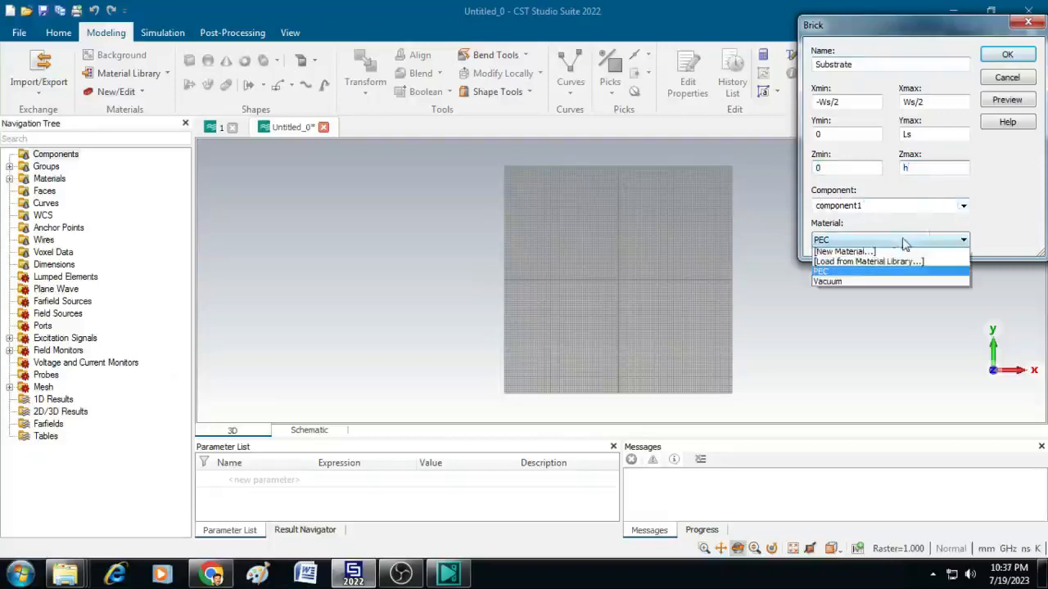
mouse_move(868, 262)
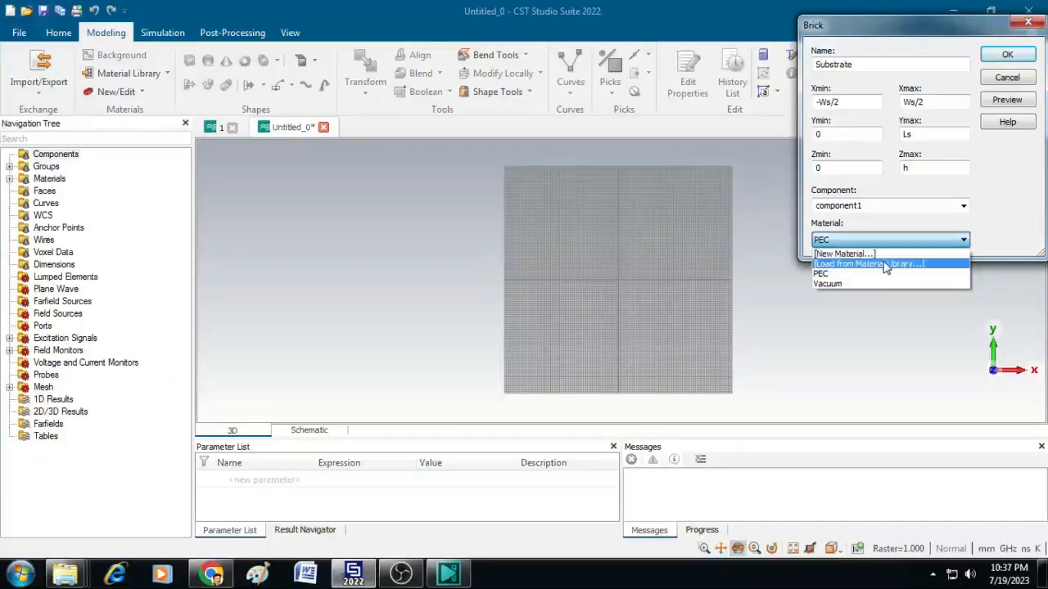
- Load FR-4 (lossy) from the material library for the Substrate and confirm the brick
click(868, 264)
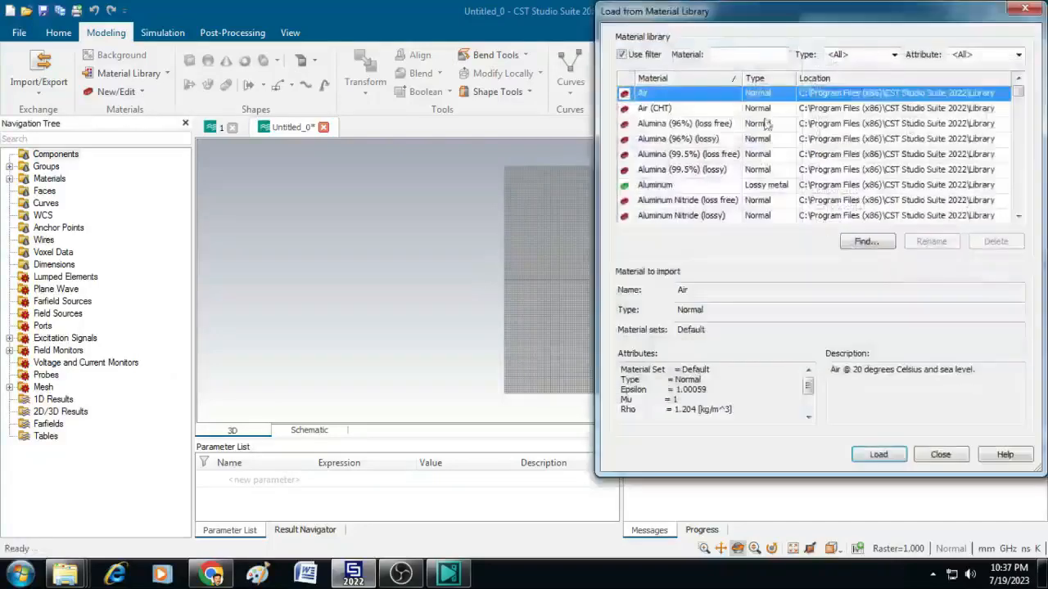
text(FR)
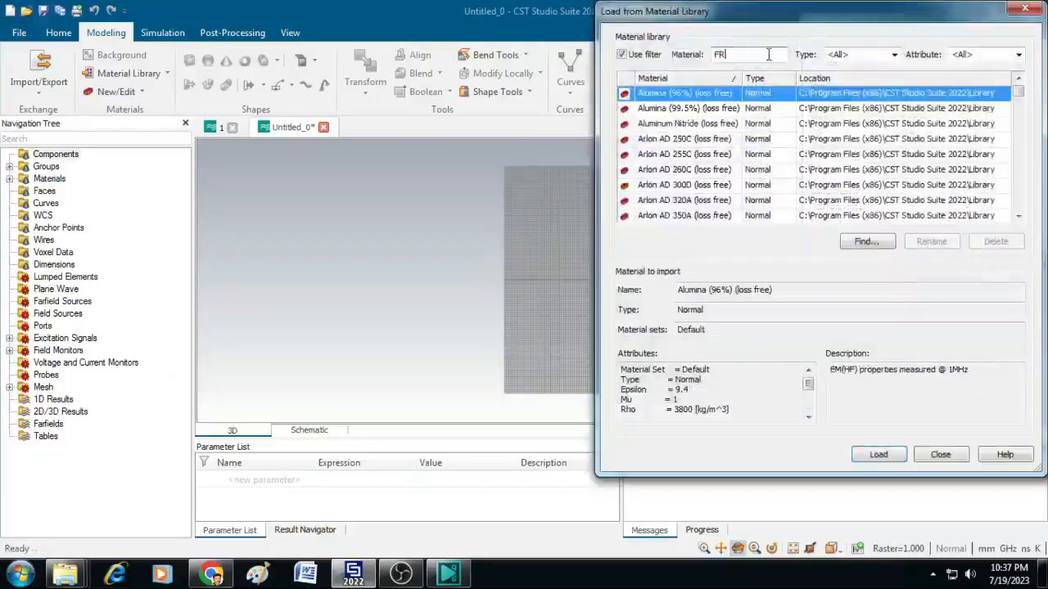
text(-)
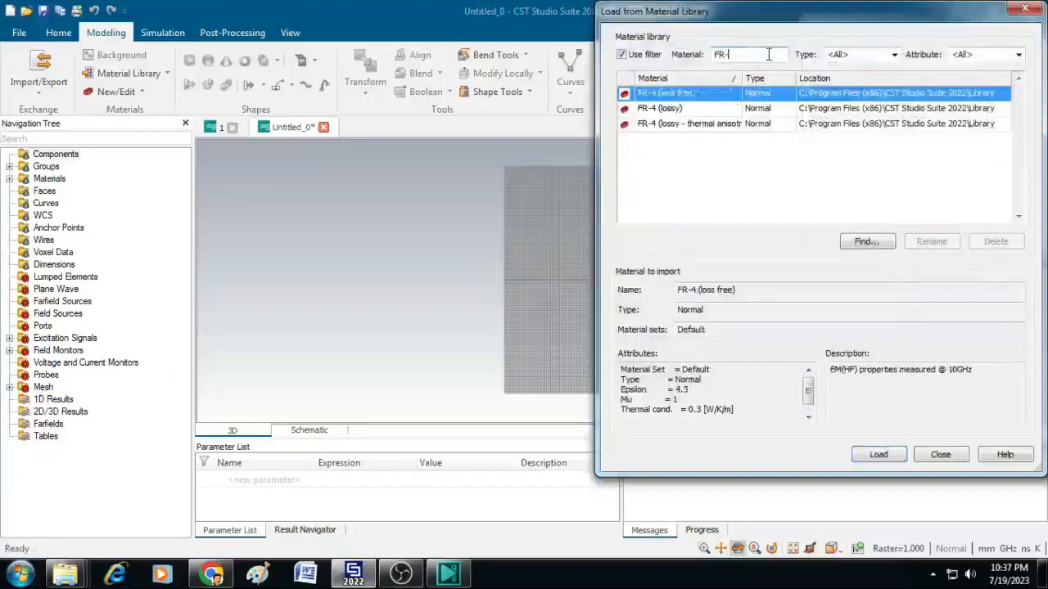
mouse_move(688, 118)
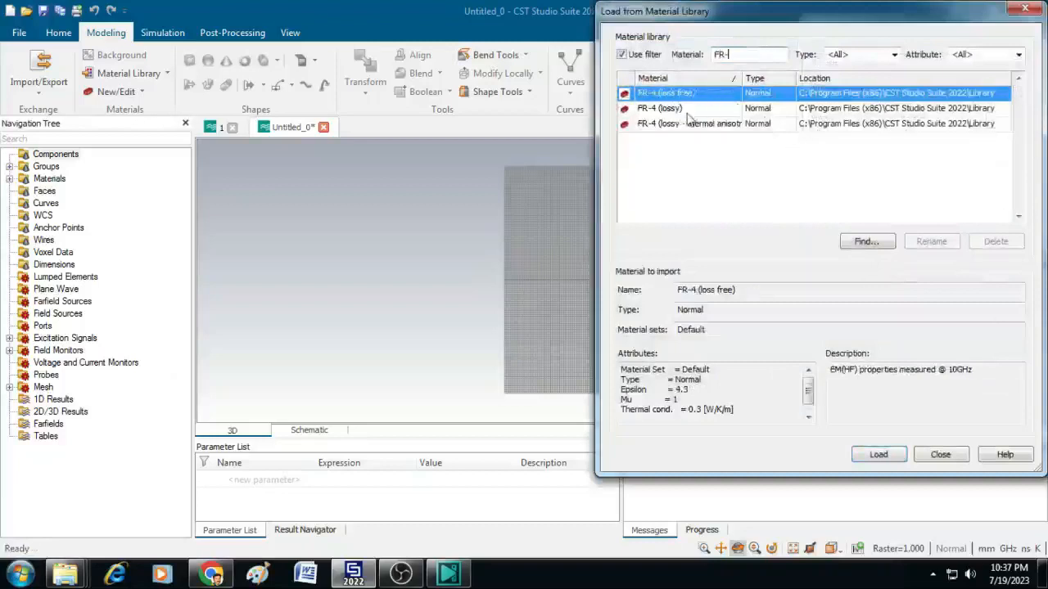
click(658, 109)
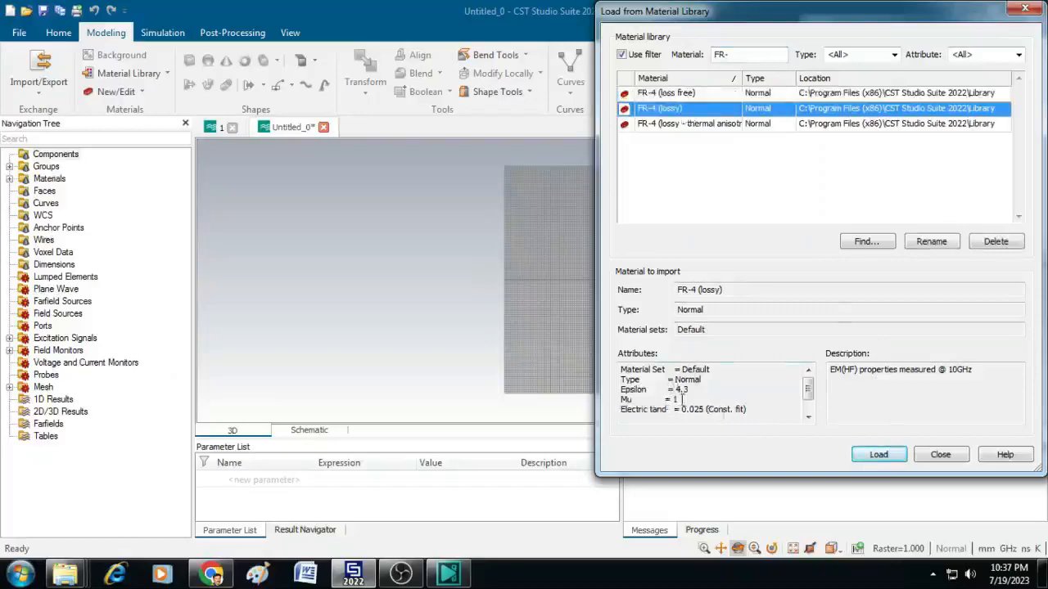
mouse_move(878, 455)
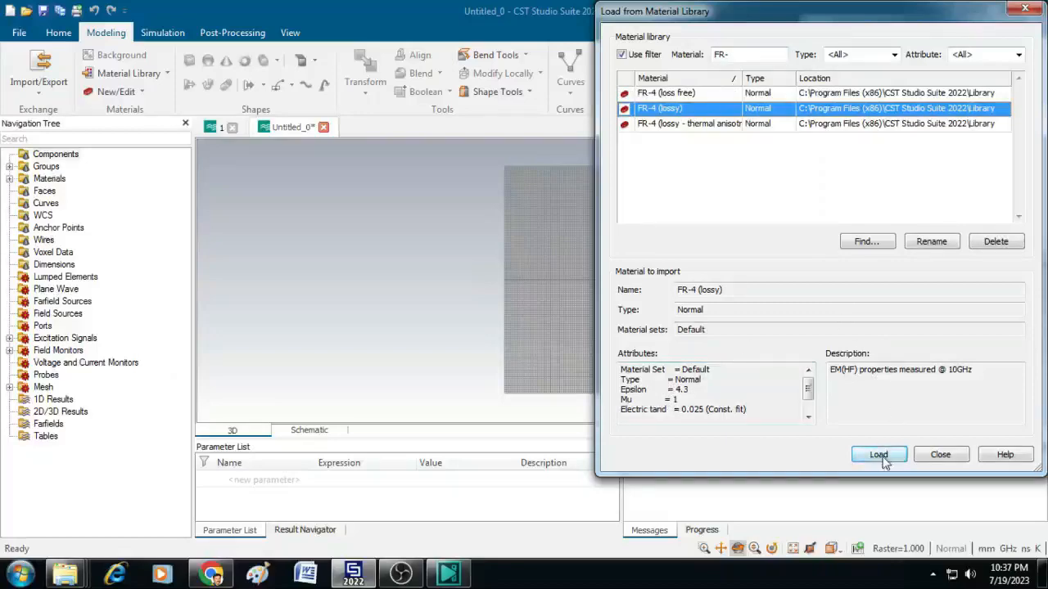
click(877, 455)
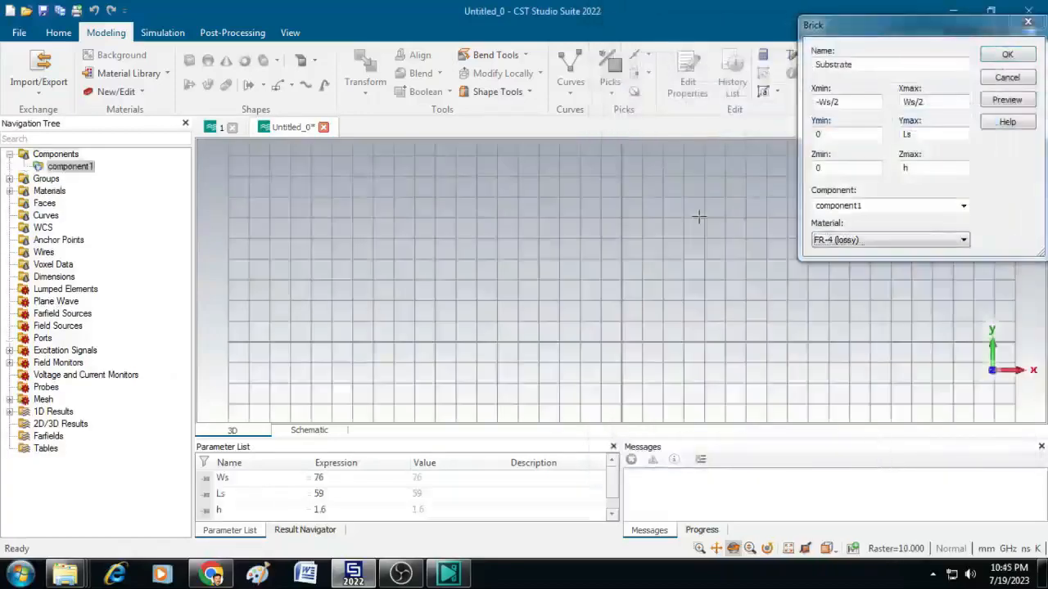
click(1008, 54)
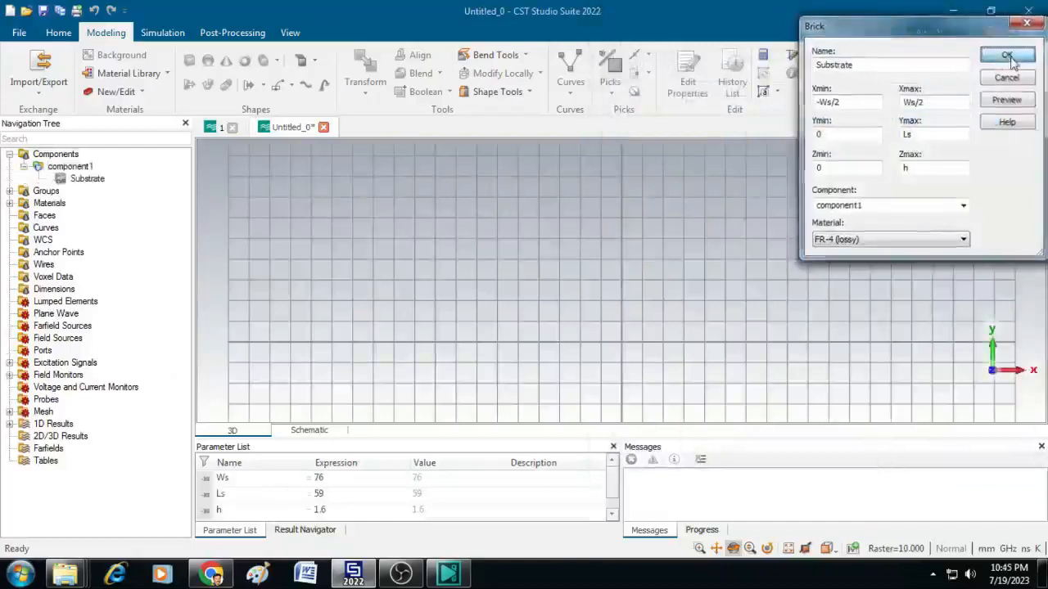
- Finish the FR-4 Substrate slab and view it from the front
click(1007, 56)
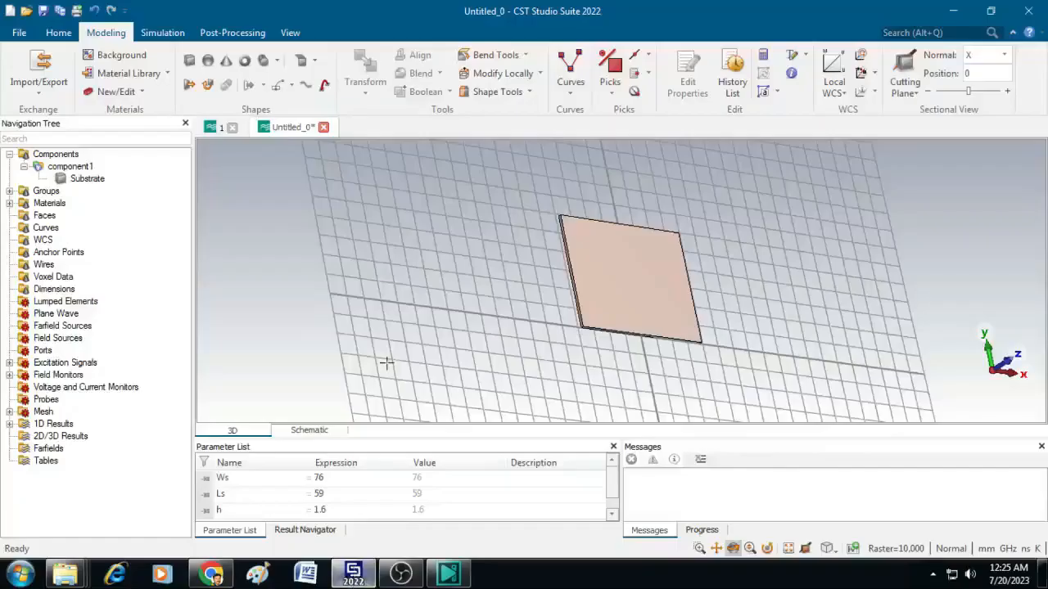
mouse_move(537, 291)
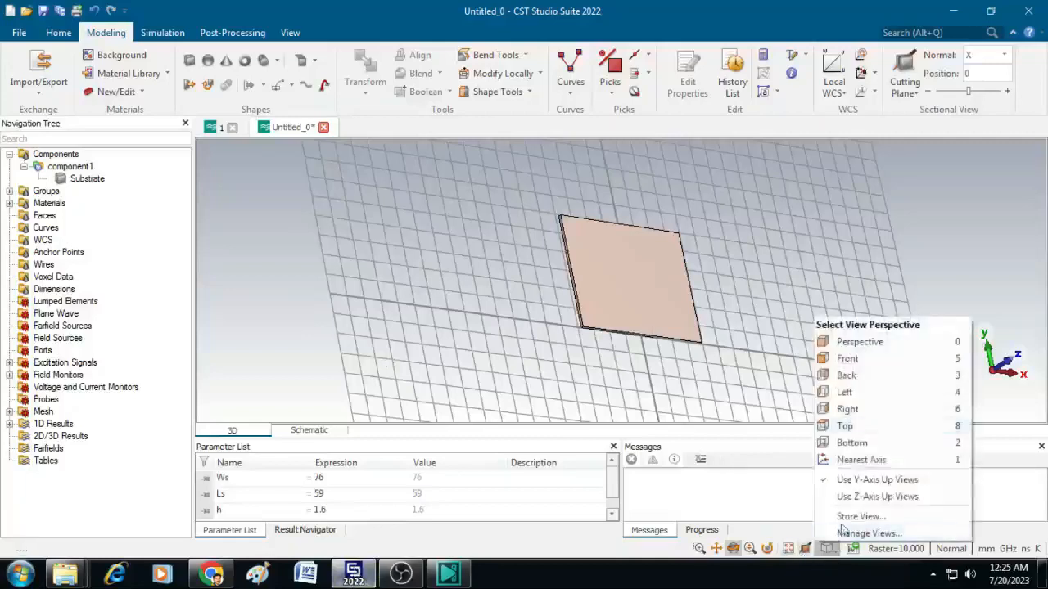
mouse_move(851, 359)
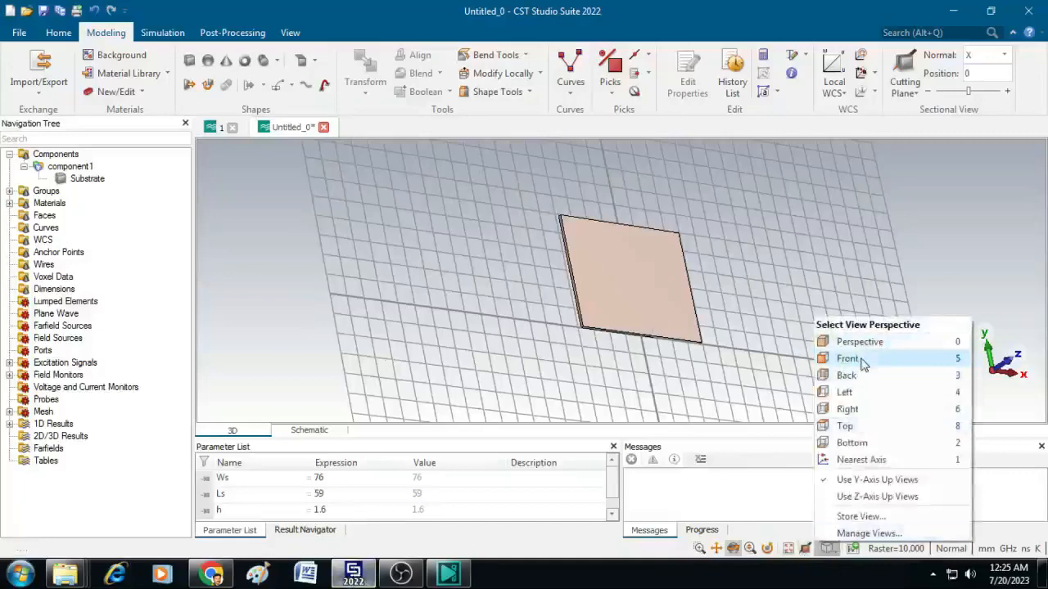
click(849, 359)
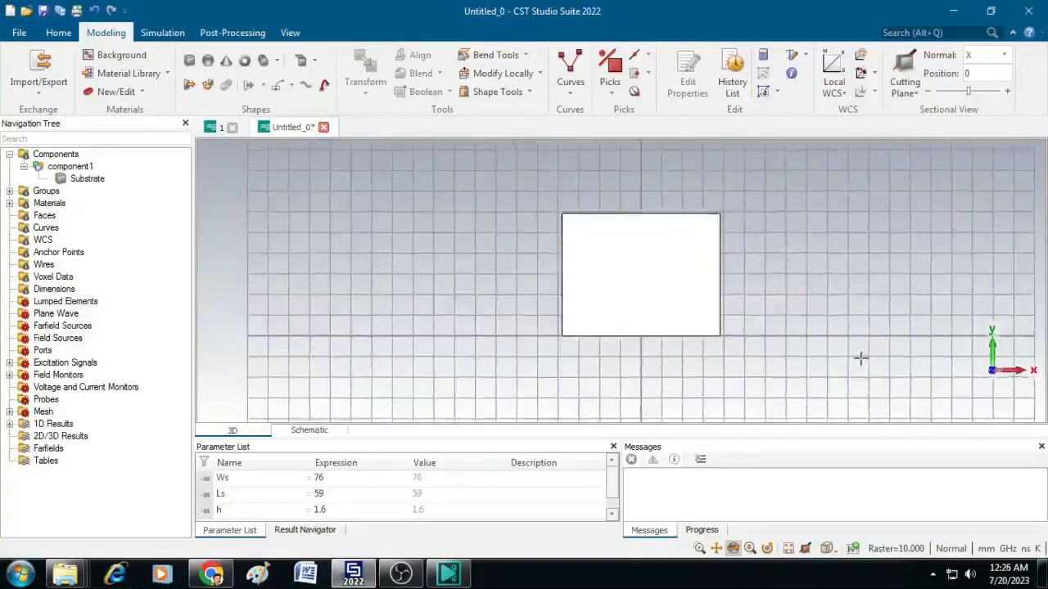
mouse_move(524, 229)
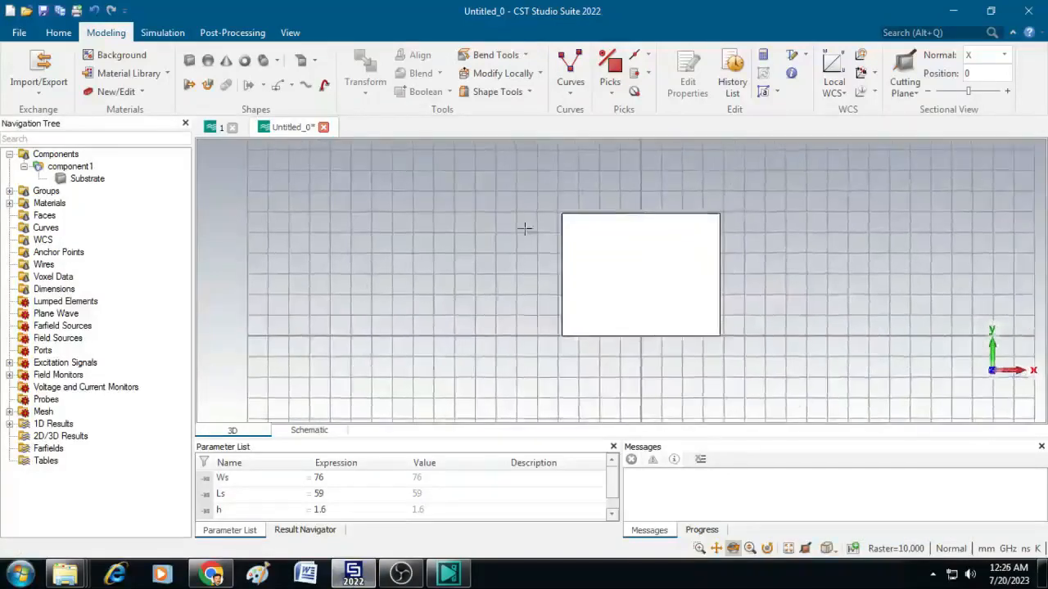
mouse_move(609, 269)
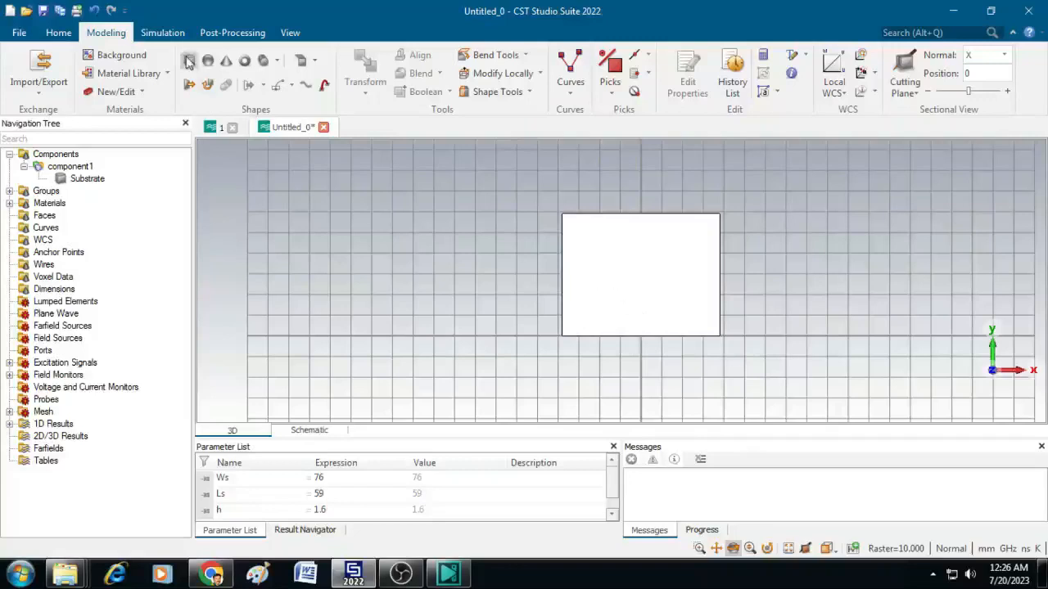
- Begin a Feed brick spanning -Wf/2 to Wf/2 in x and 0 to Lf in y
click(190, 61)
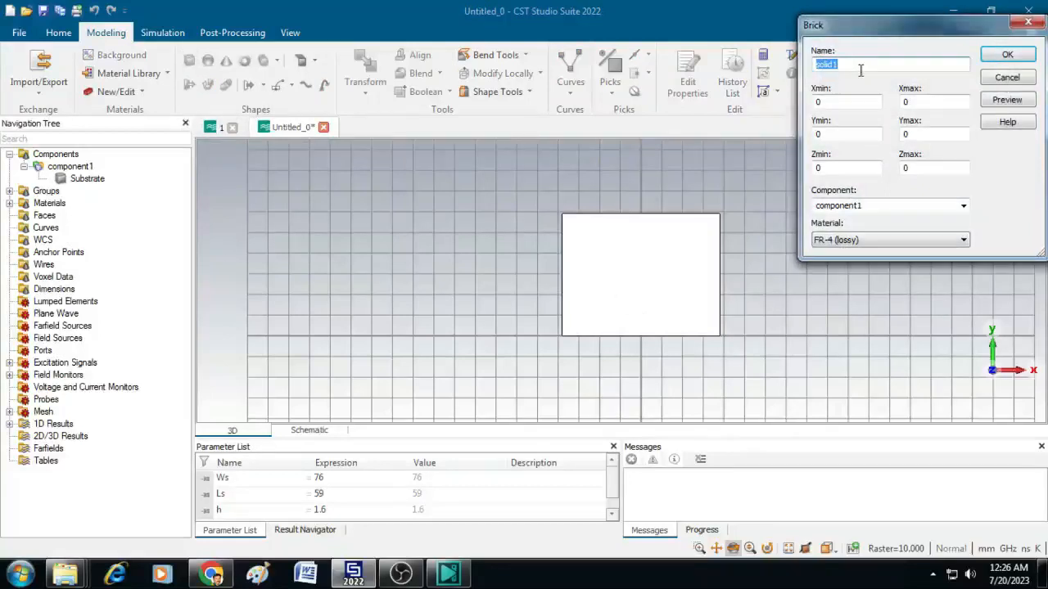
text(Feel)
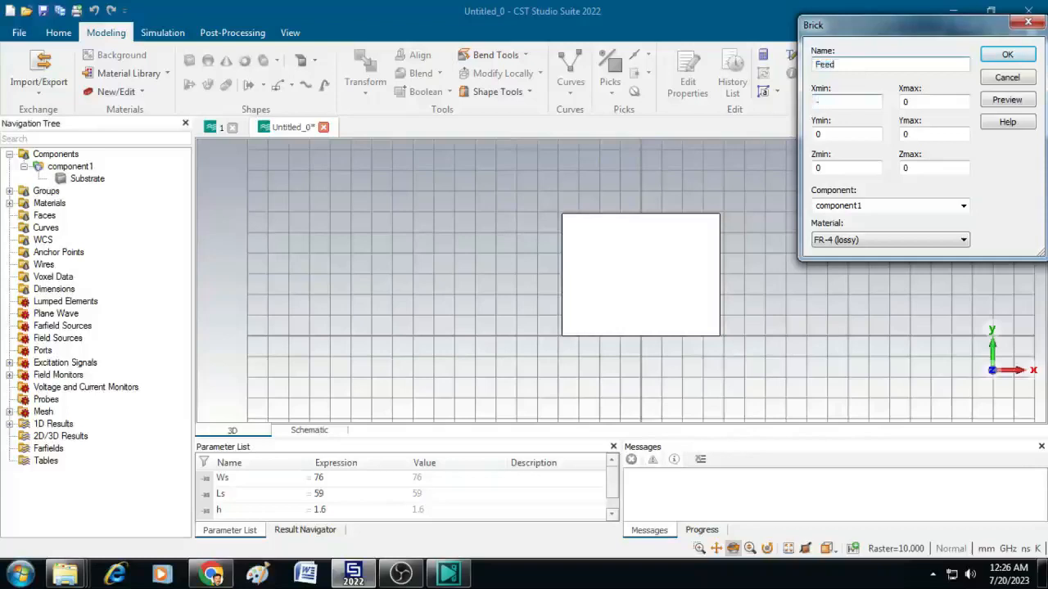
text(-Wf/2)
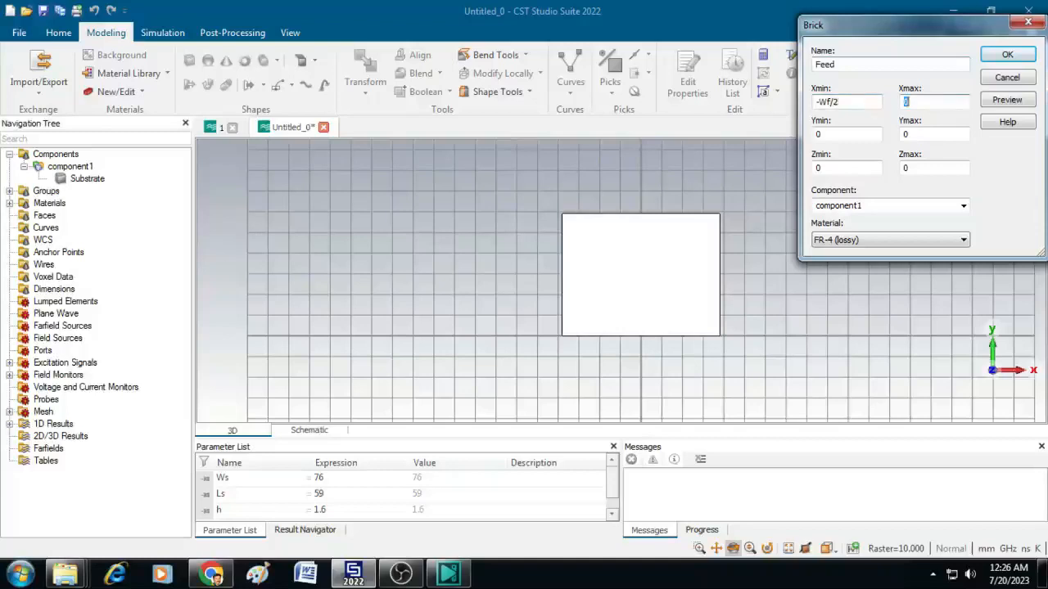
text(Wf/2)
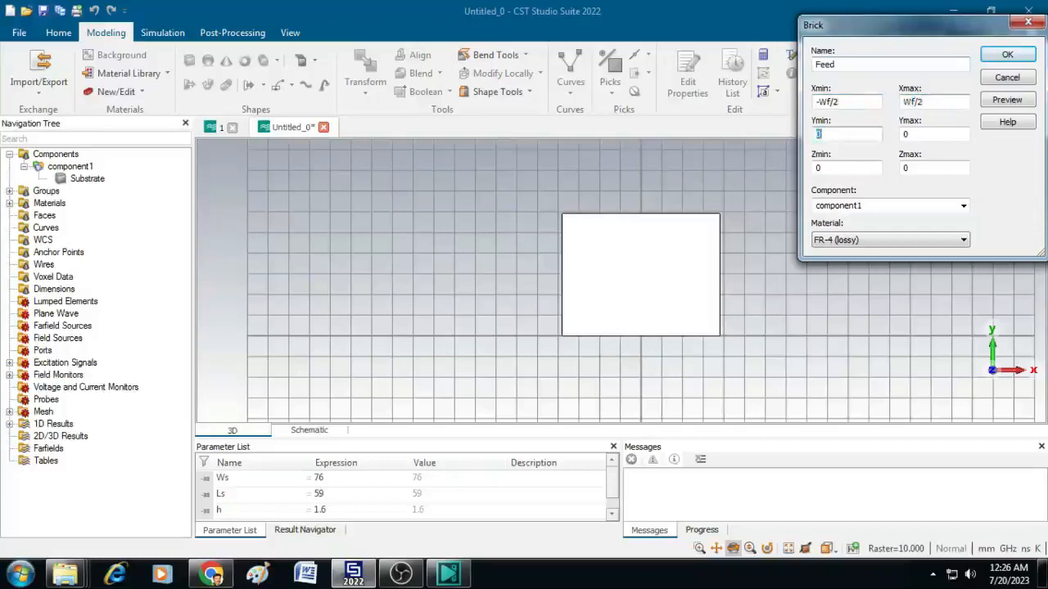
click(933, 135)
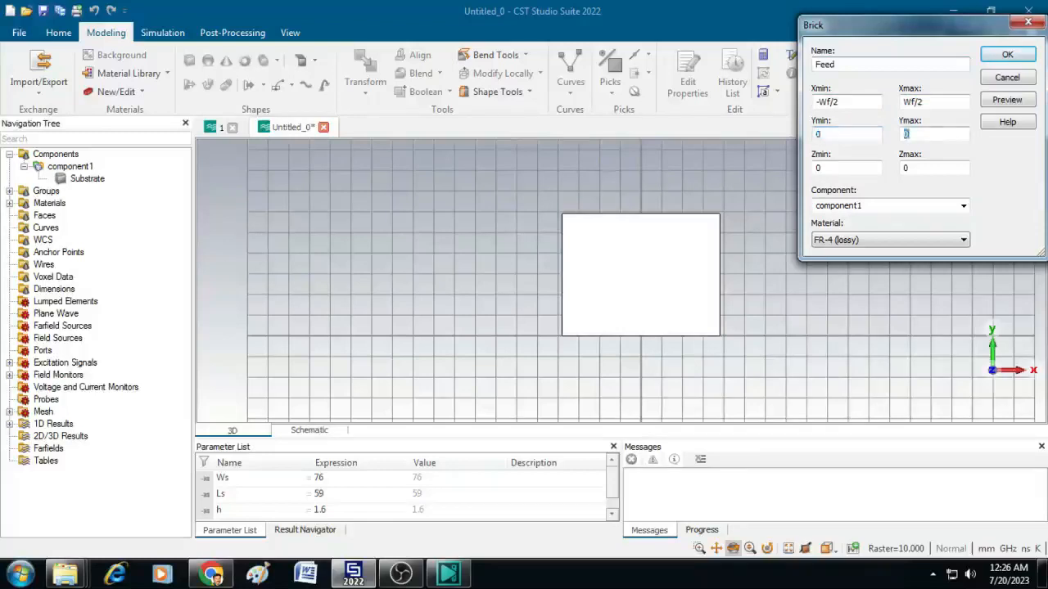
text(Lf)
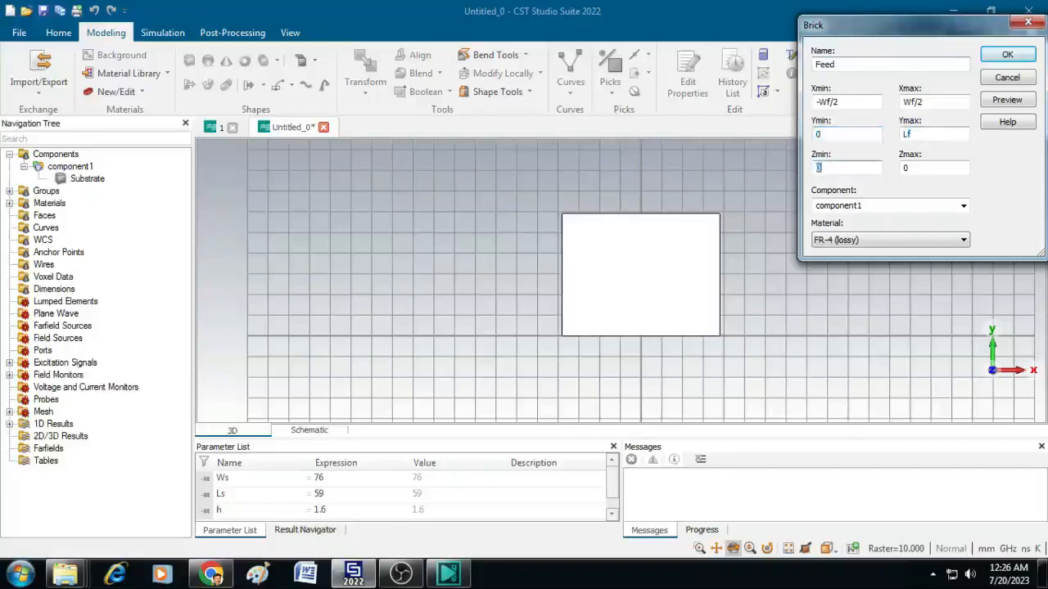
- Set the Feed brick's z extent from h to h+t
click(933, 167)
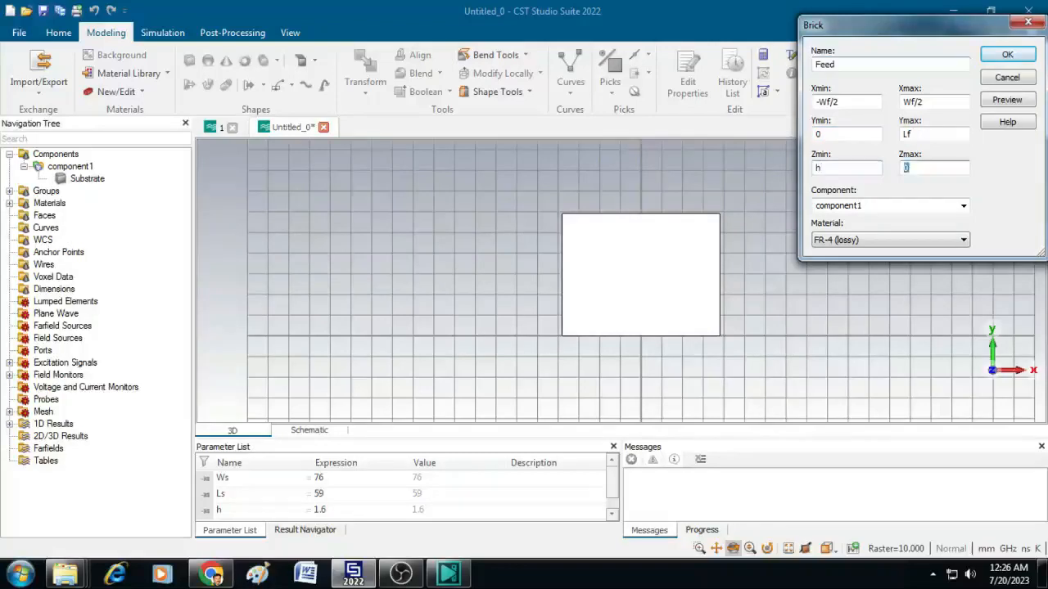
text(h)
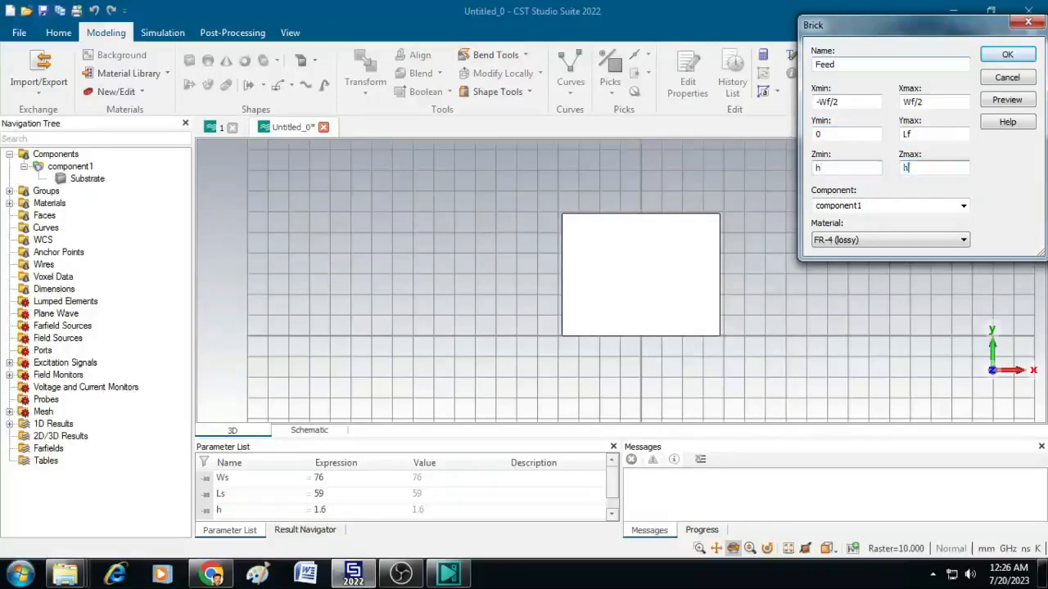
text(+t)
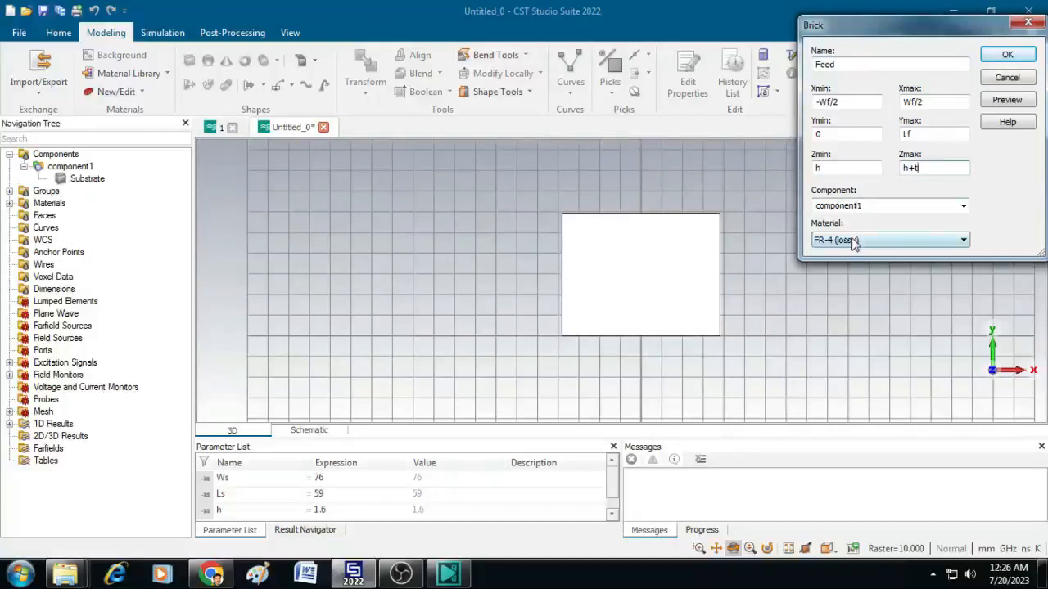
click(963, 239)
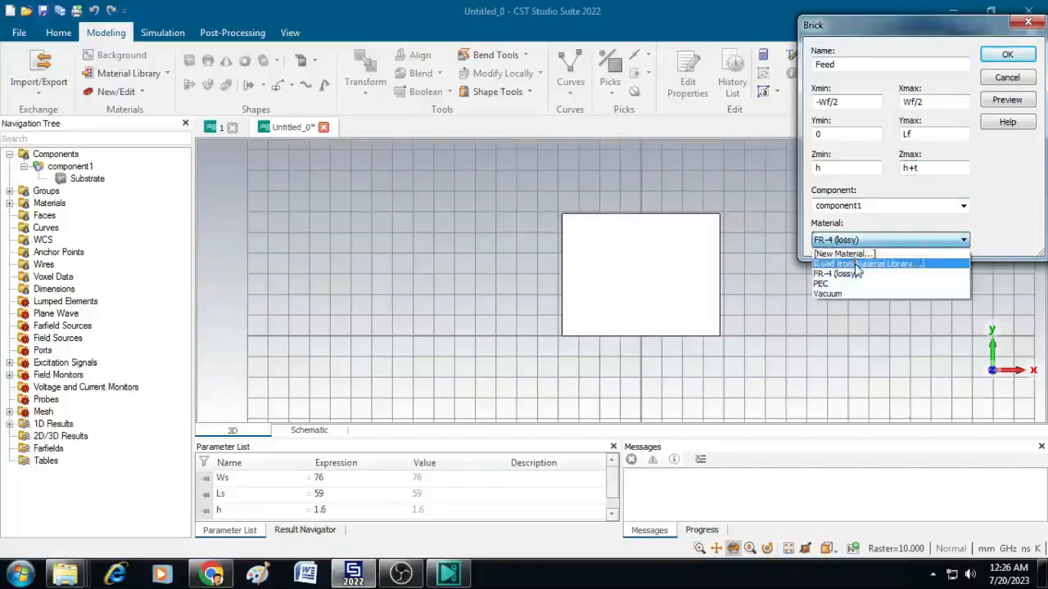
- Load Copper (annealed) from the material library as the Feed material
click(868, 264)
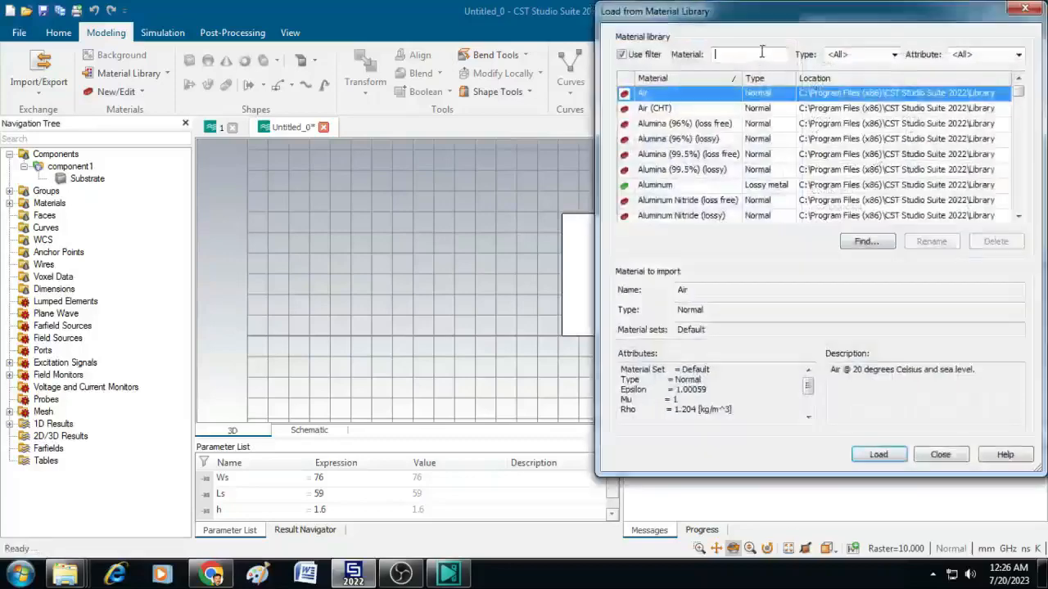
text(coppe)
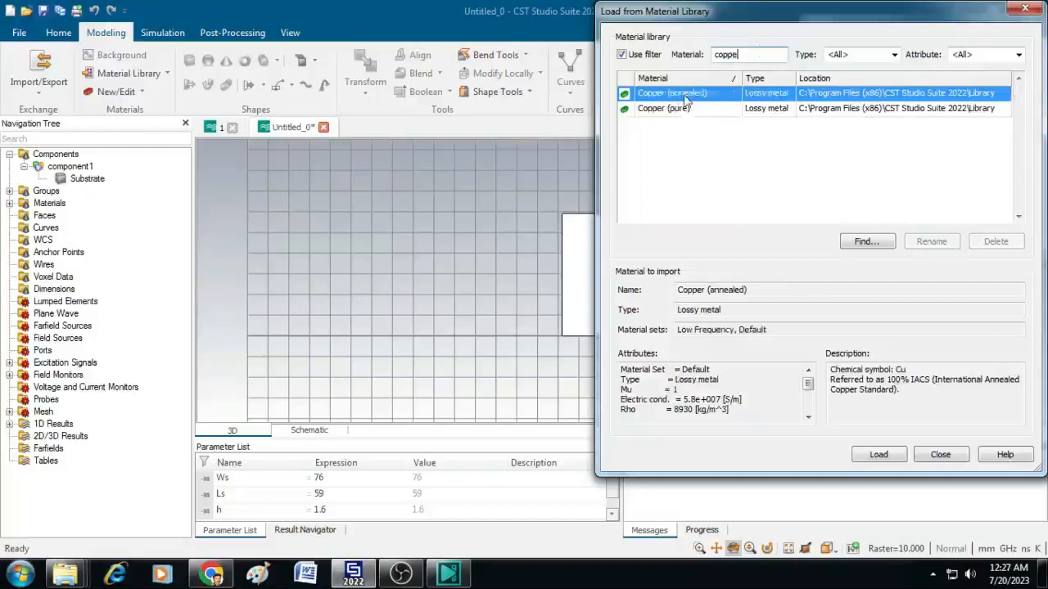
mouse_move(734, 111)
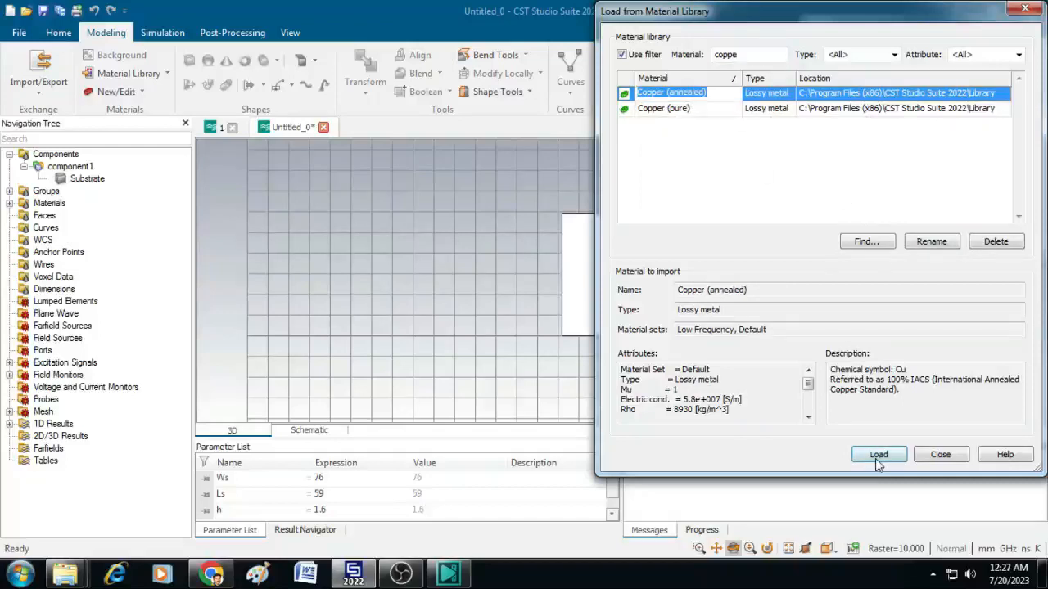
click(878, 455)
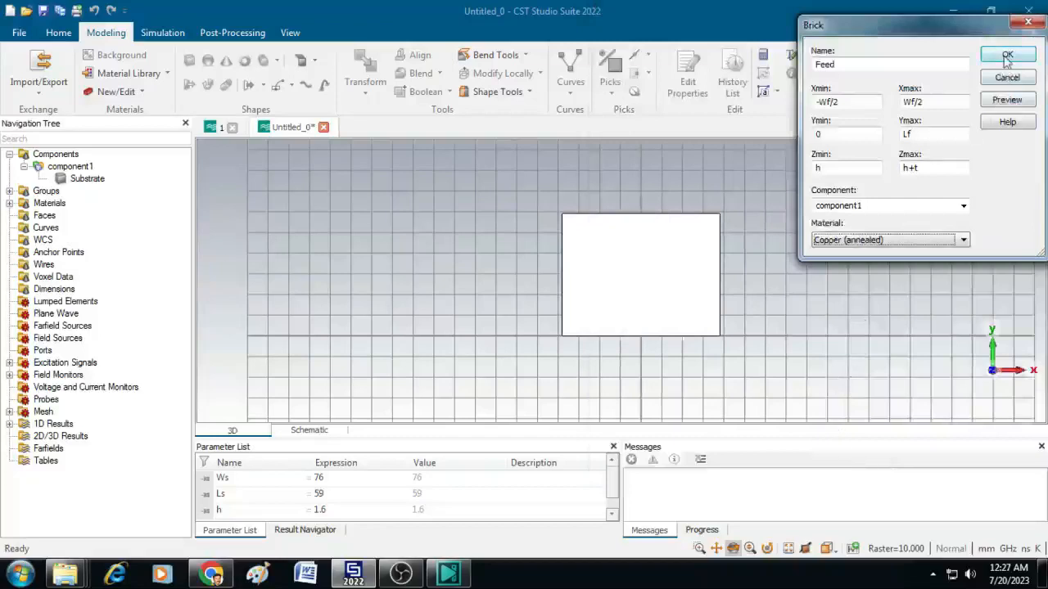
- Create the Feed strip defining Wf 2.86, Lf 14.75 and t 0.035
click(1009, 54)
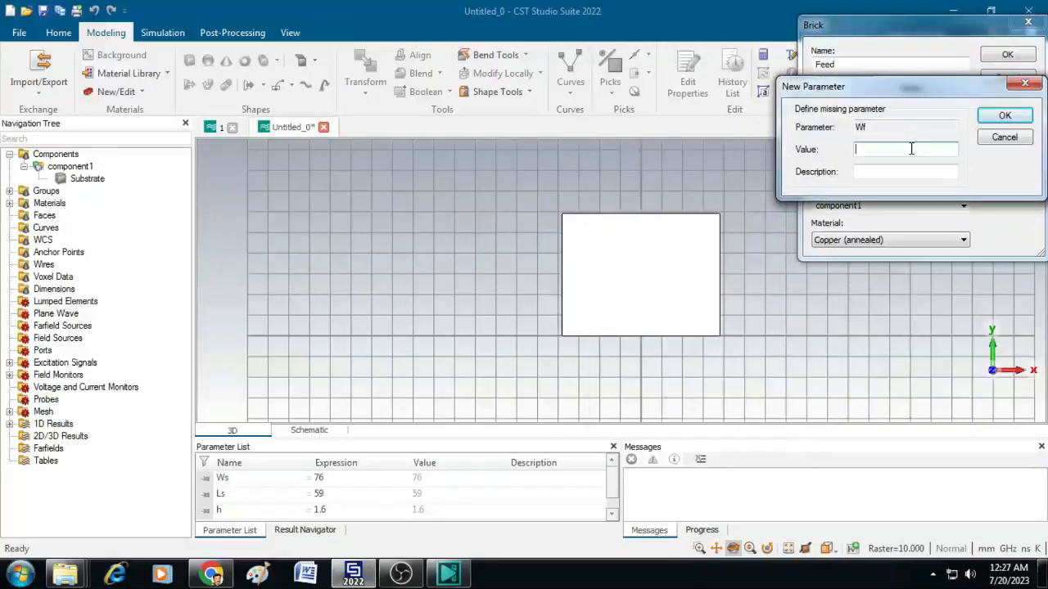
text(2.86)
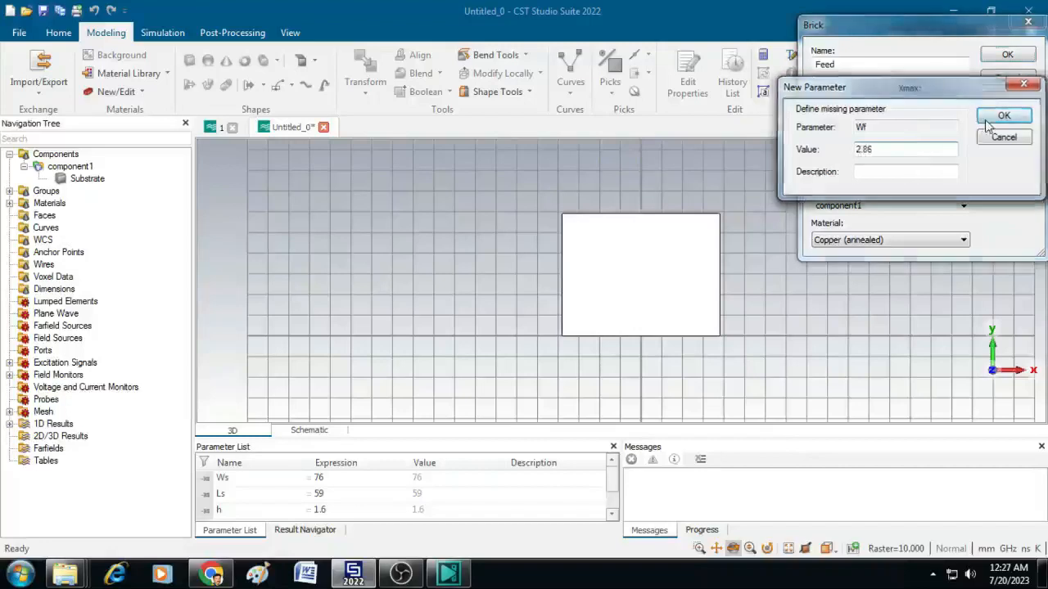
click(1003, 115)
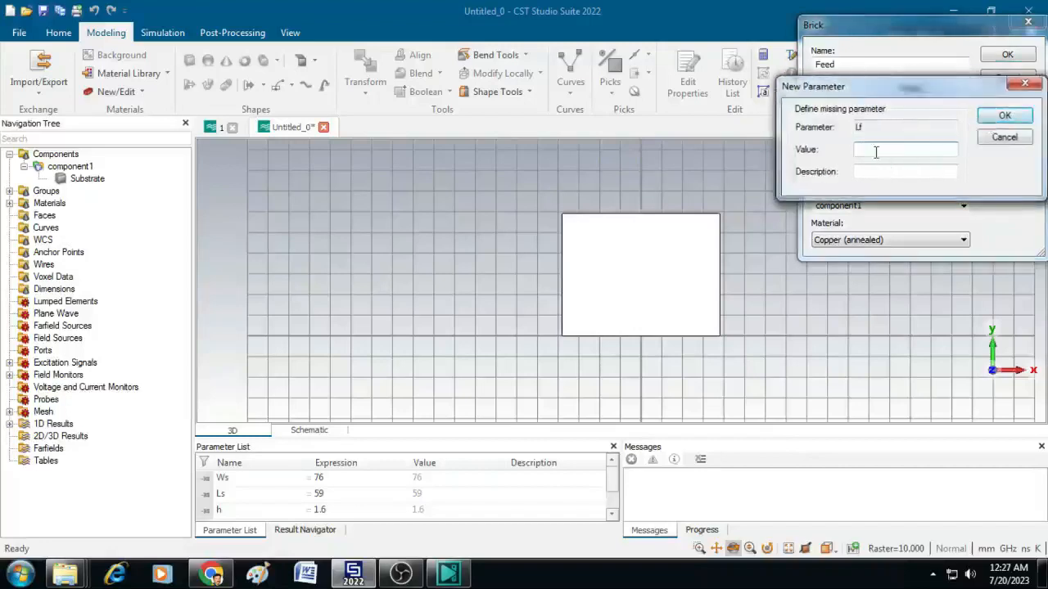
text(14.7)
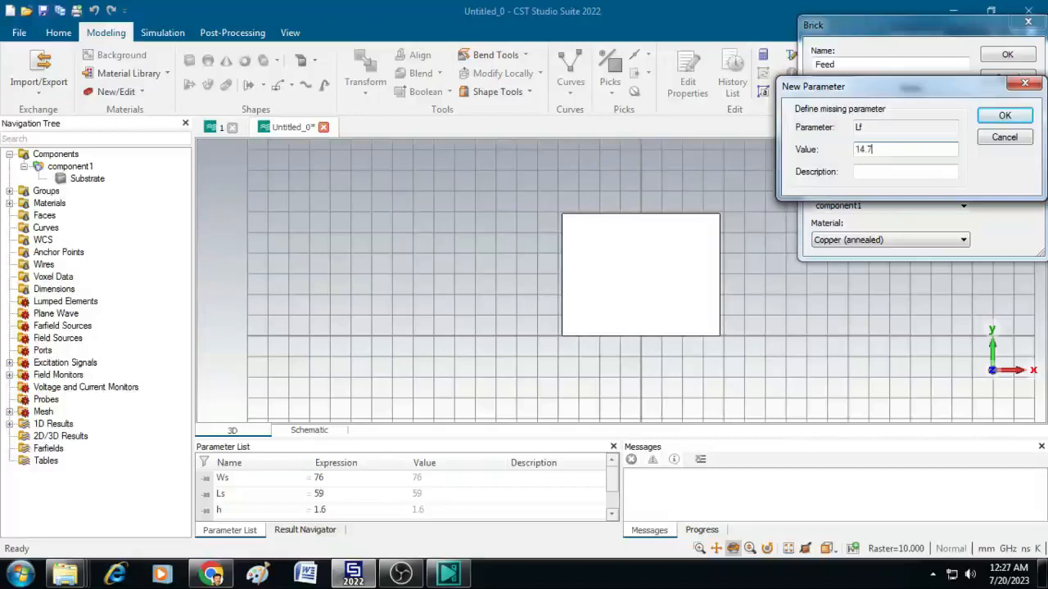
text(5)
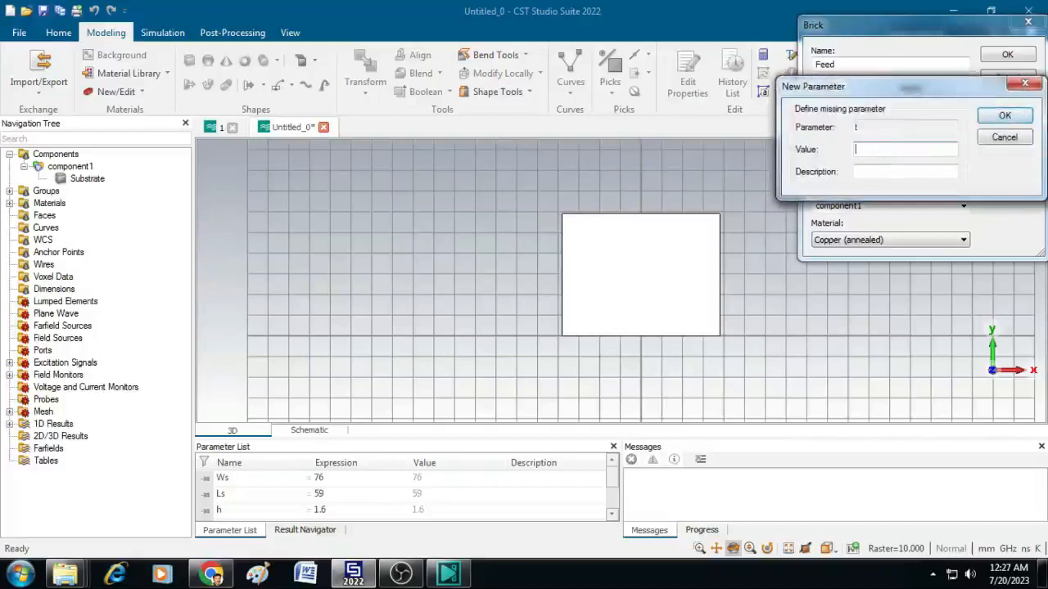
text(0.035)
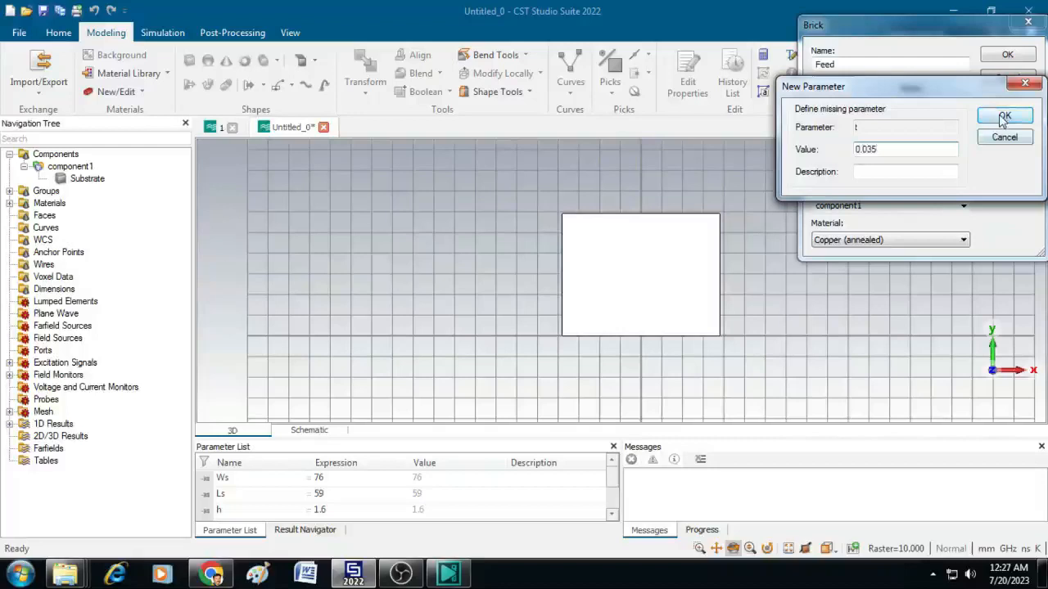
click(1005, 115)
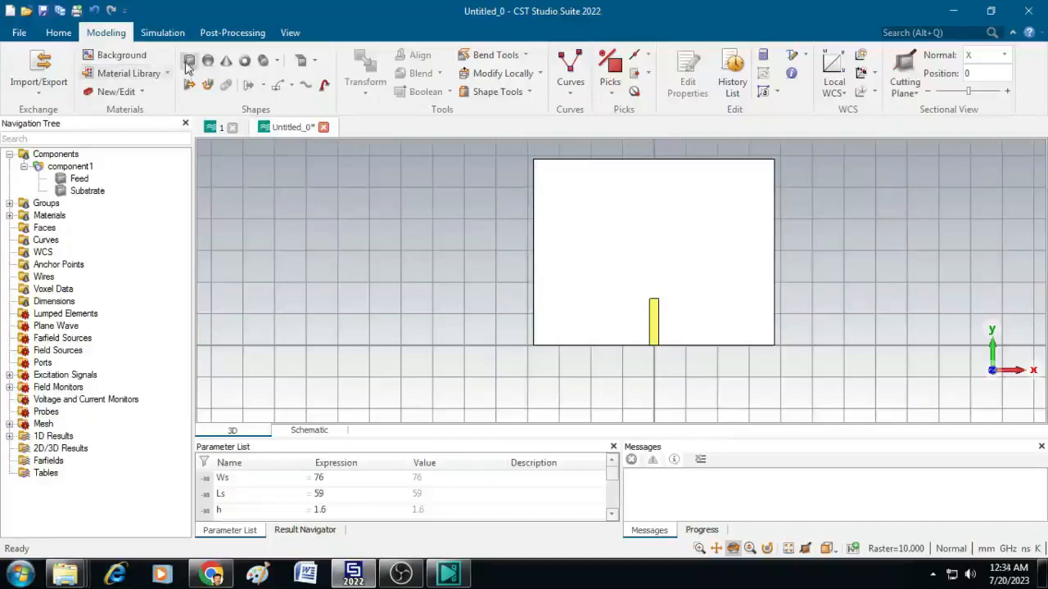
- Begin a Patch brick spanning -Wp/2 to Wp/2 in x, starting at Lf+gap in y
click(188, 62)
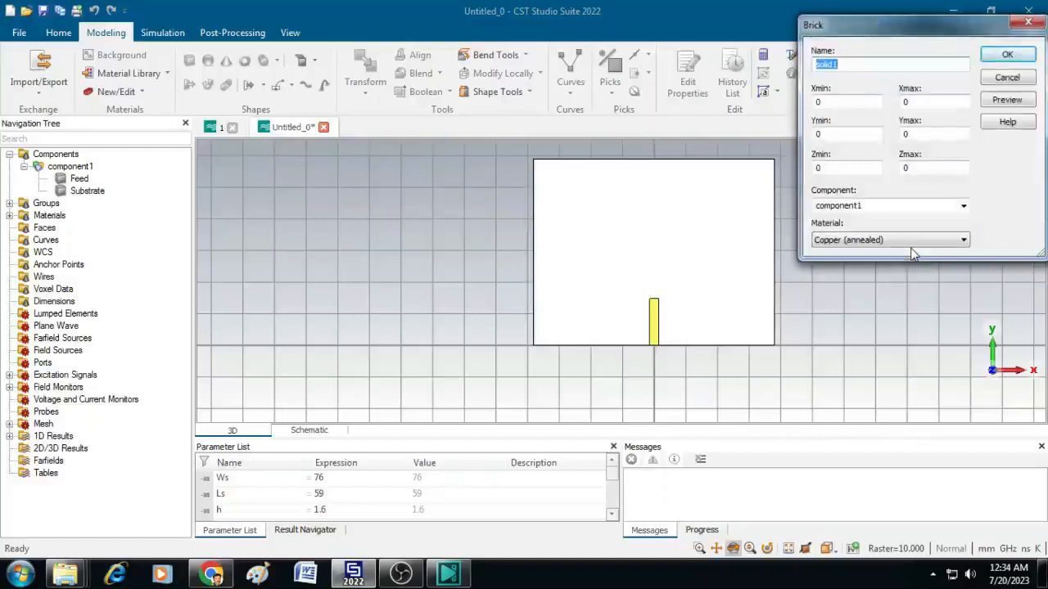
text(Patch)
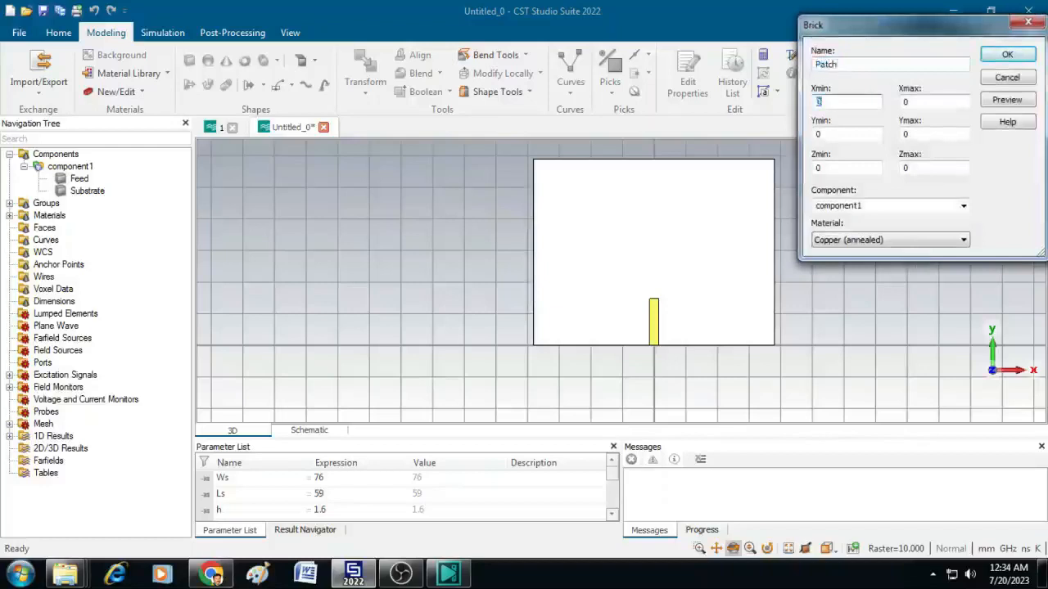
text(-W)
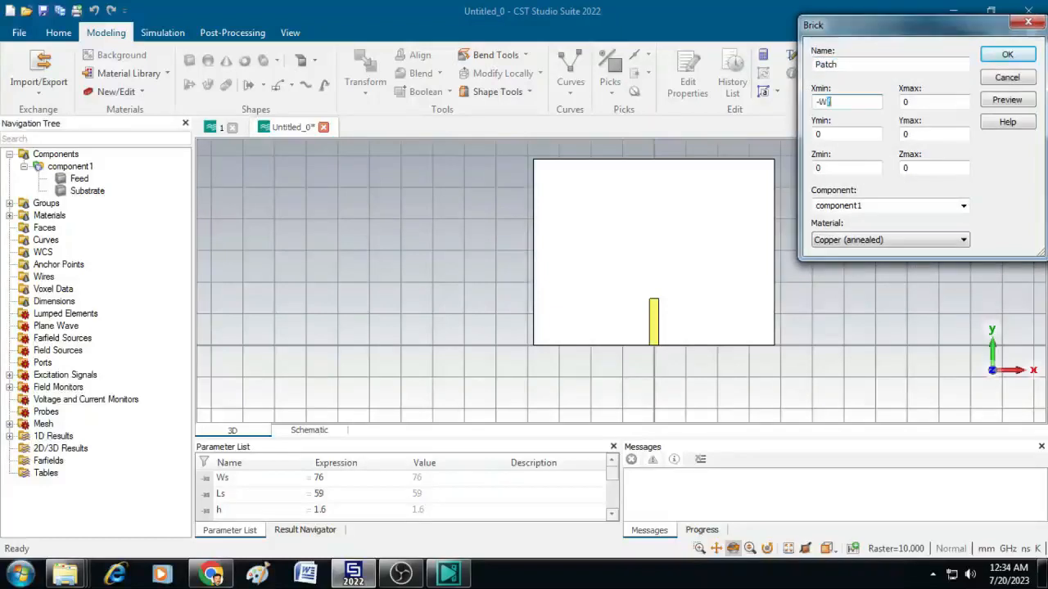
text(p/2)
click(933, 134)
text(Lf-)
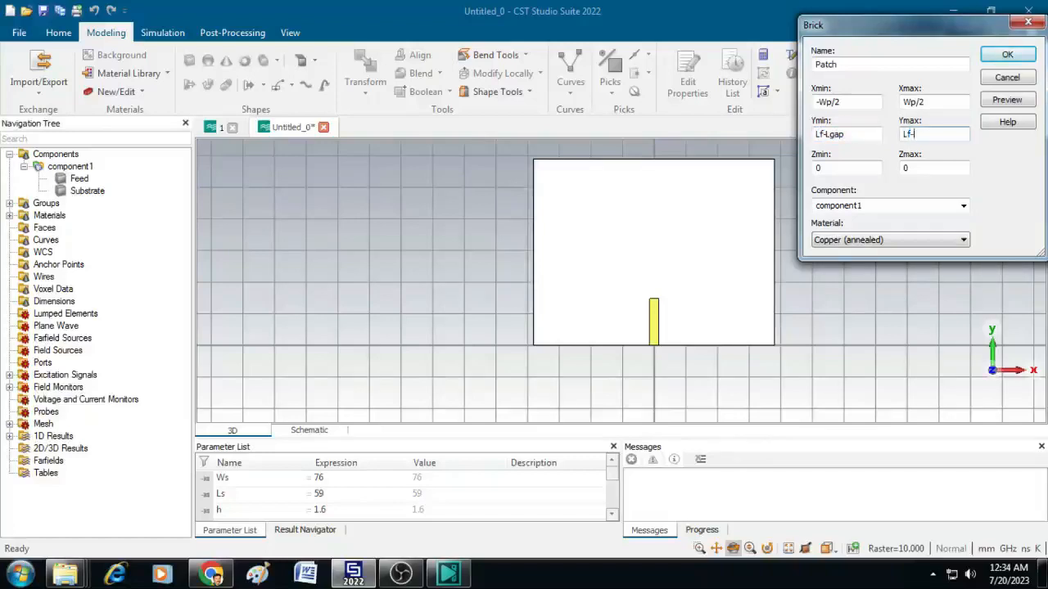
text(Lgap+L)
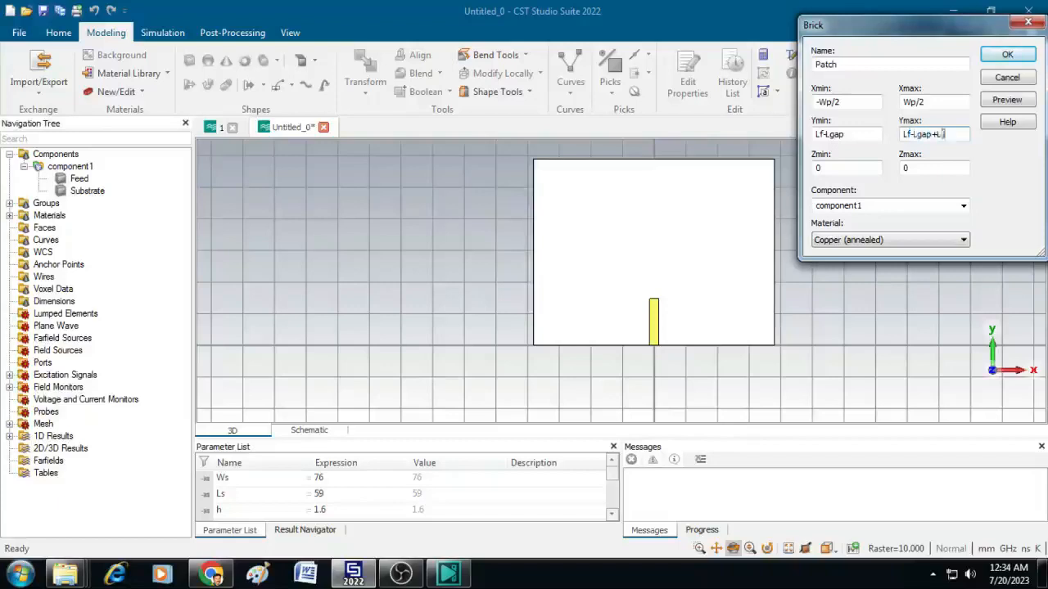
- Set the Patch z extent from h to h+t with copper material and confirm
click(848, 167)
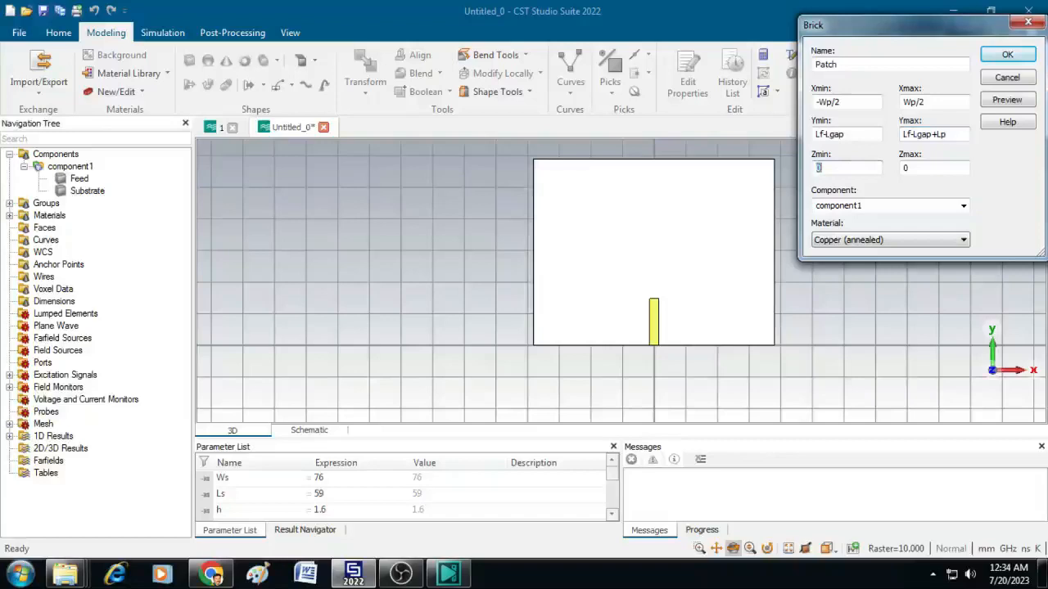
text(h)
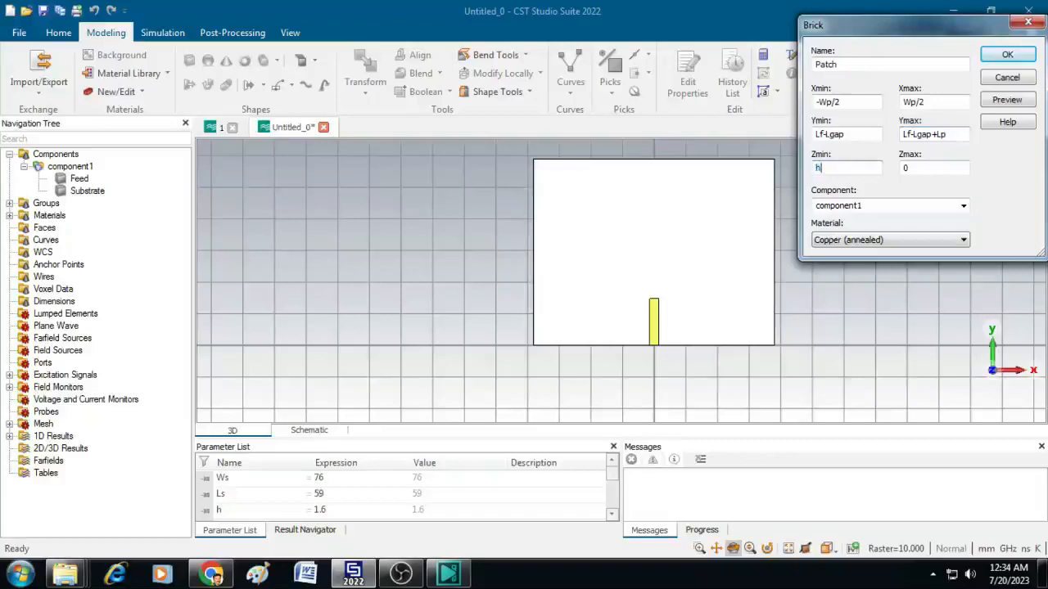
text(h)
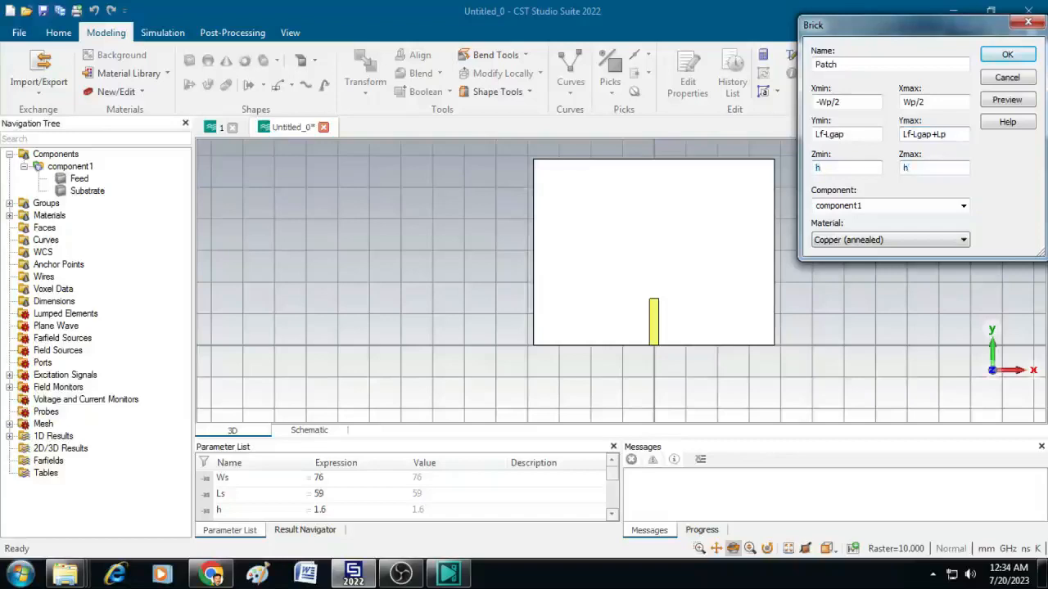
text(+t)
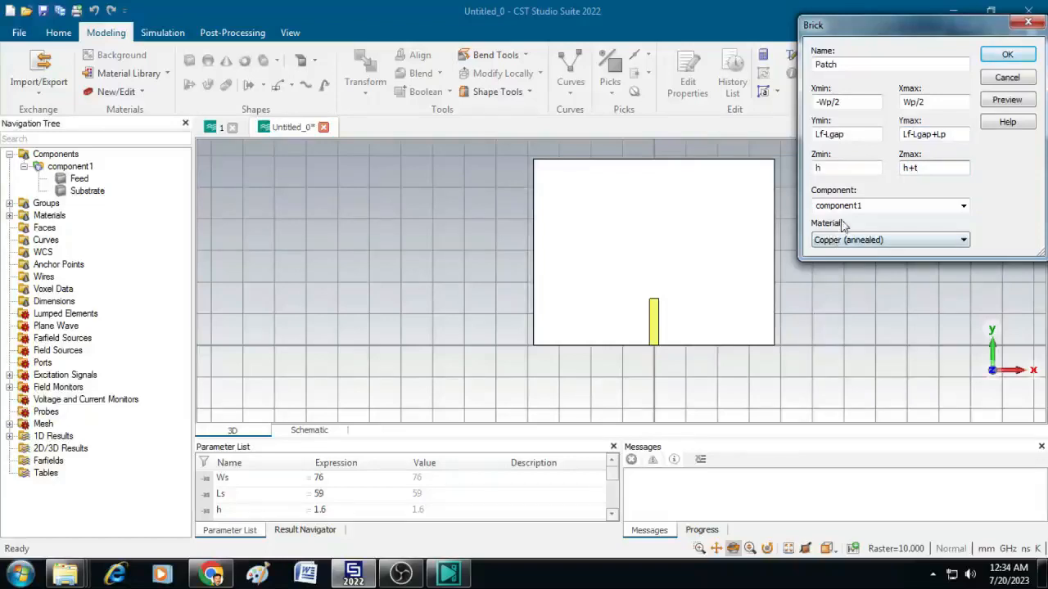
mouse_move(843, 252)
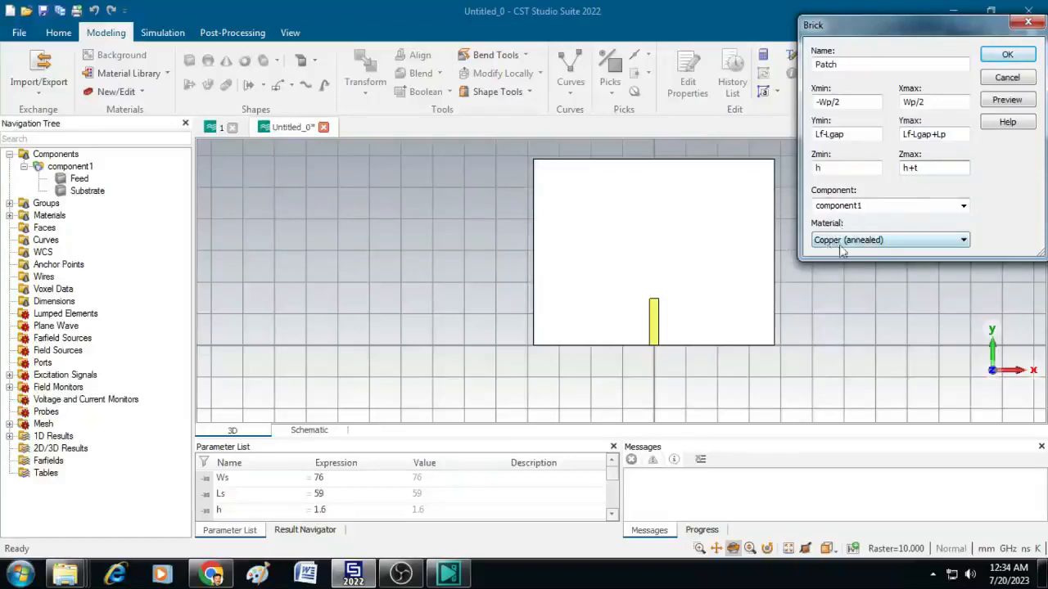
mouse_move(892, 244)
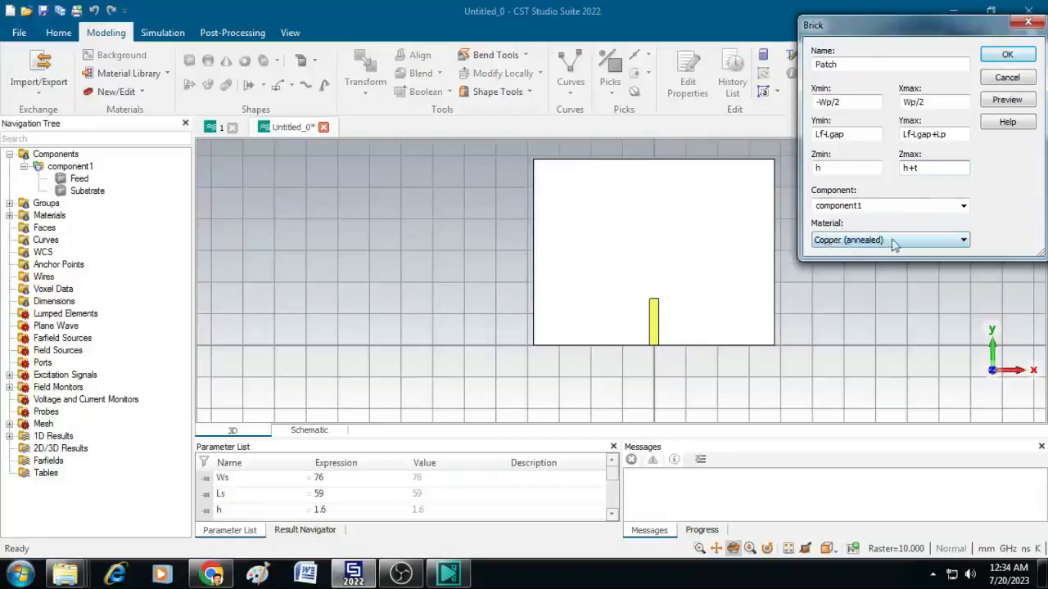
click(1007, 54)
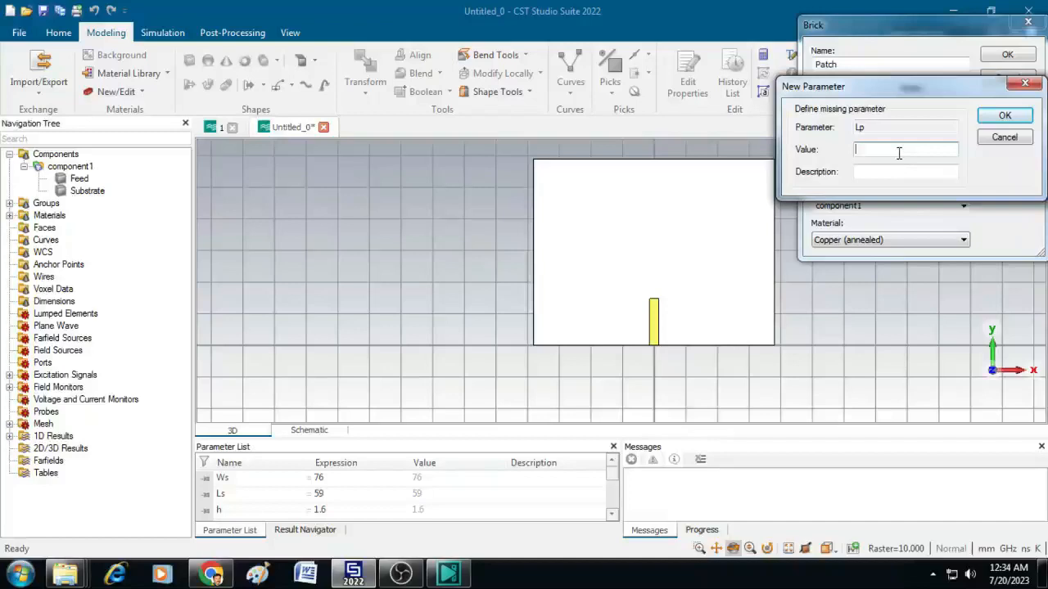
- Define the patch length Lp and finish creating the Patch block
text(25)
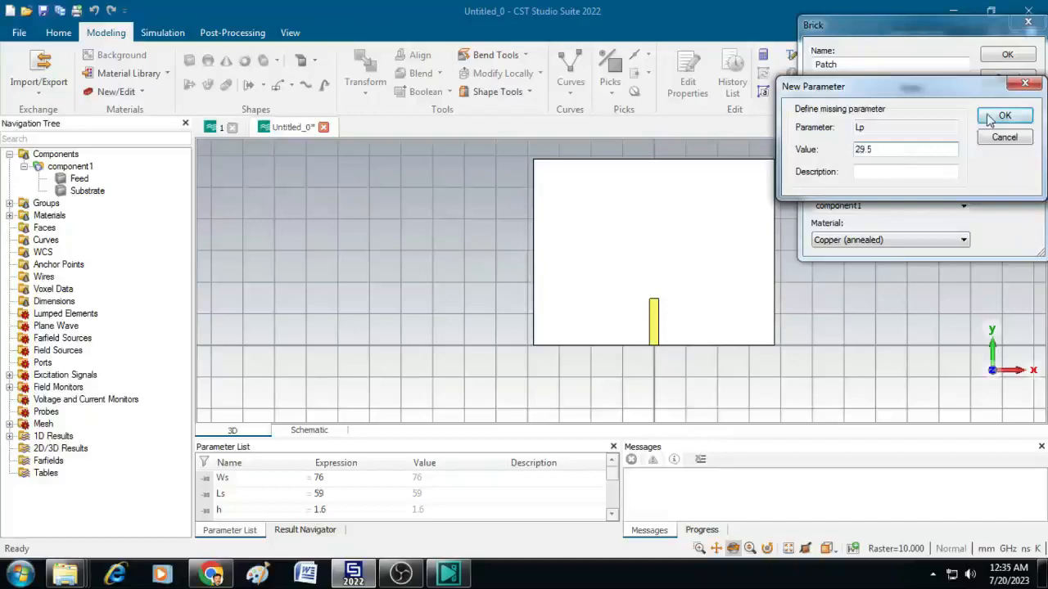
click(1005, 115)
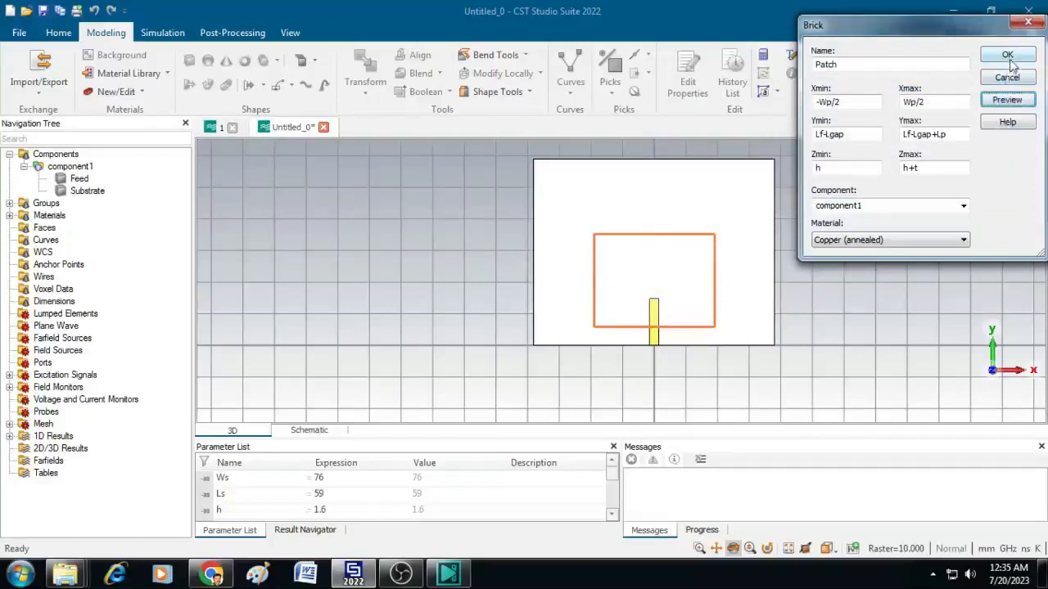
click(1007, 54)
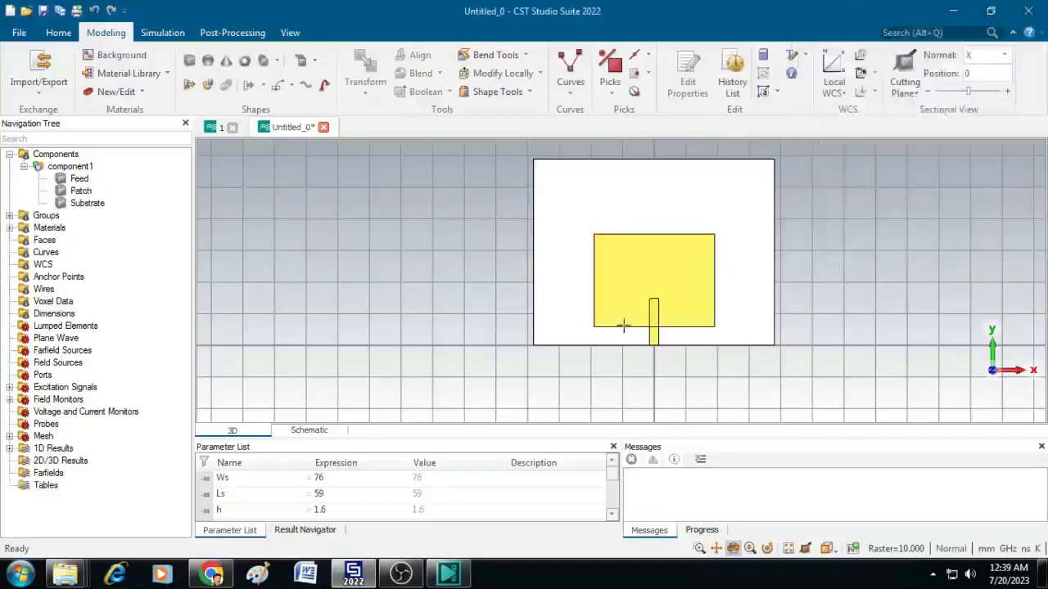
mouse_move(378, 232)
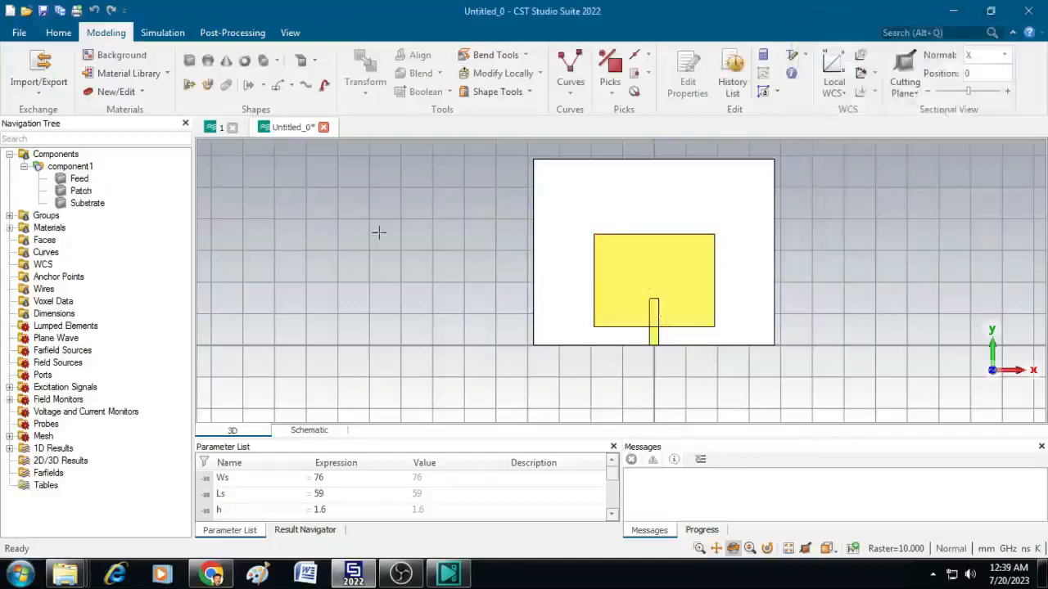
- Define a copper brick 'Gap' spanning -Wgap/2 to Wgap/2, Lf-Lgap to Lf, h to h+t
click(190, 62)
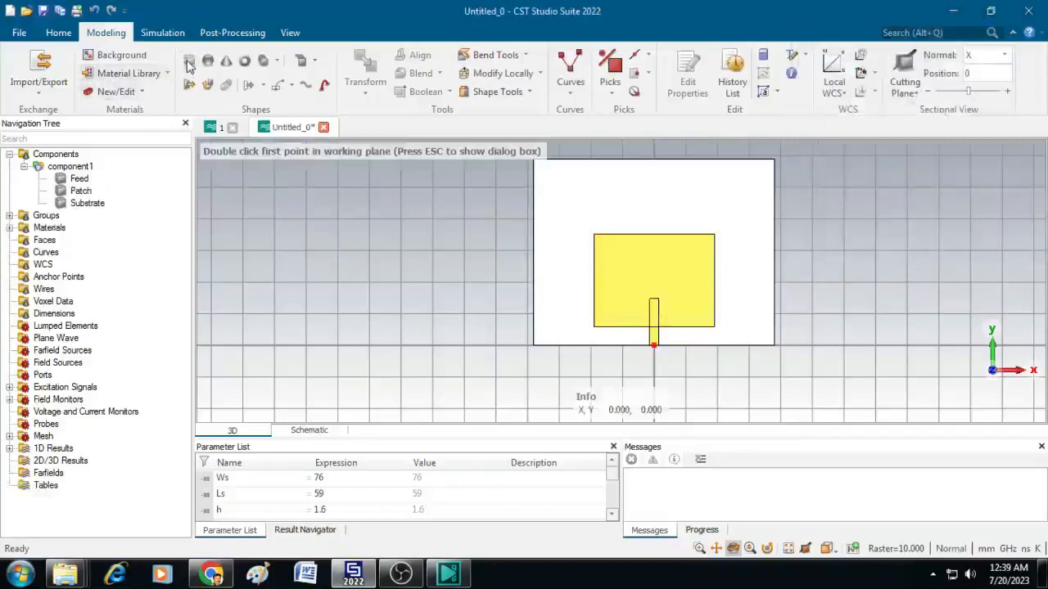
double_click(653, 344)
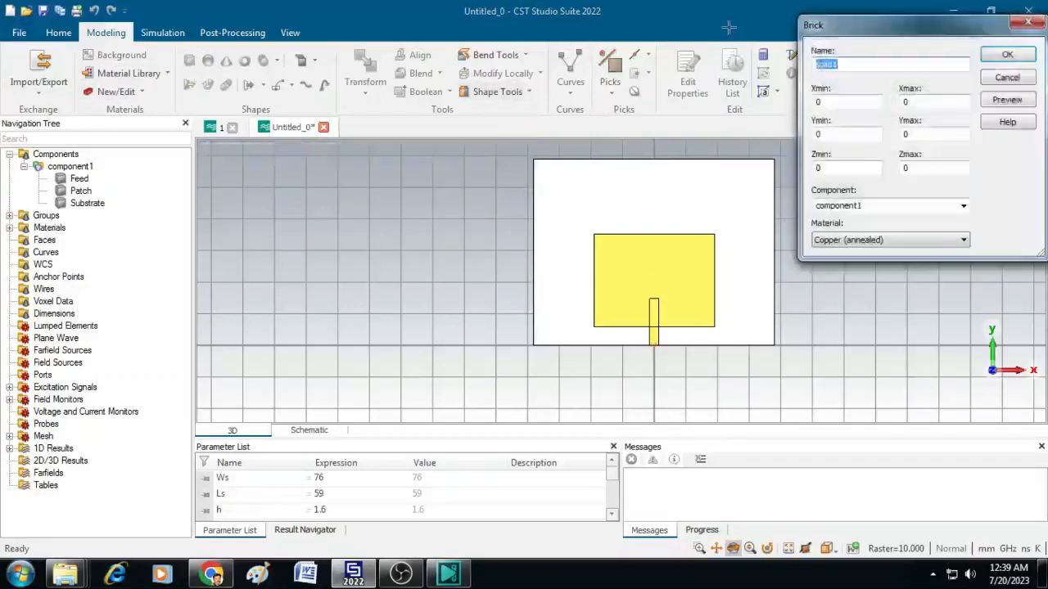
text(Gap)
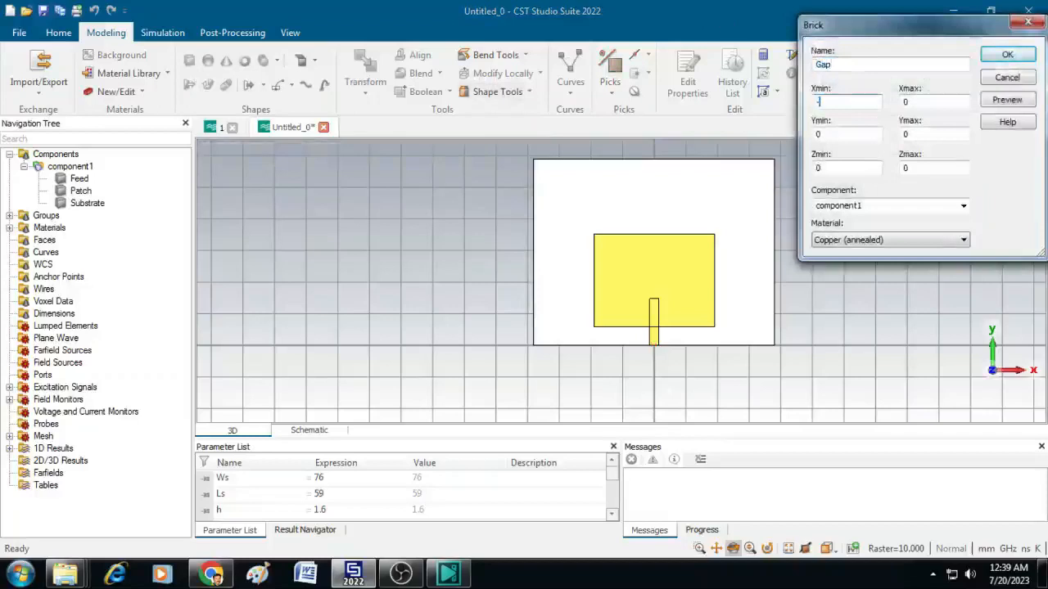
text(-Wgap)
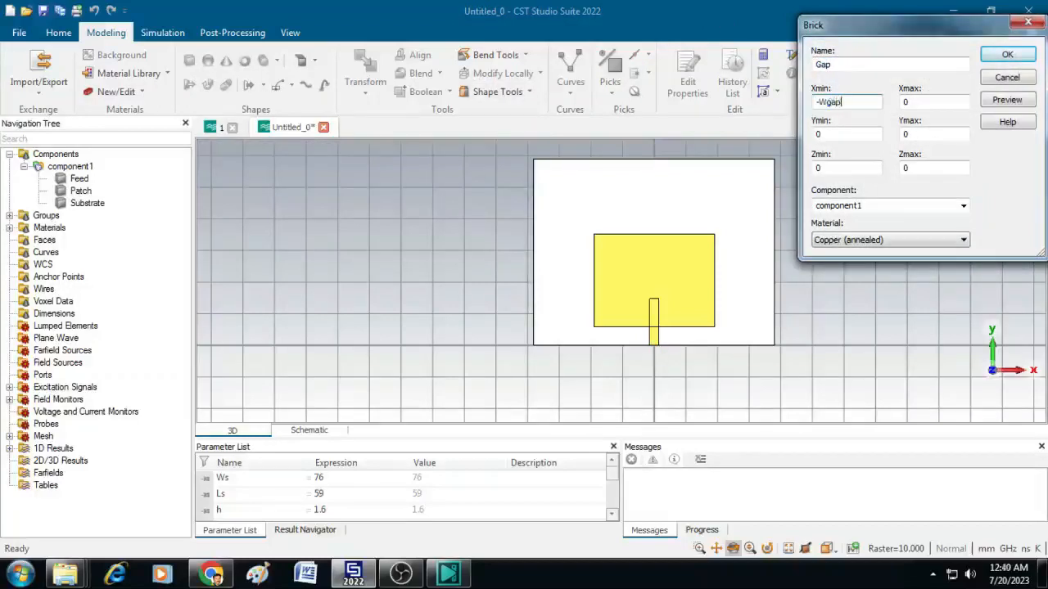
text(/2)
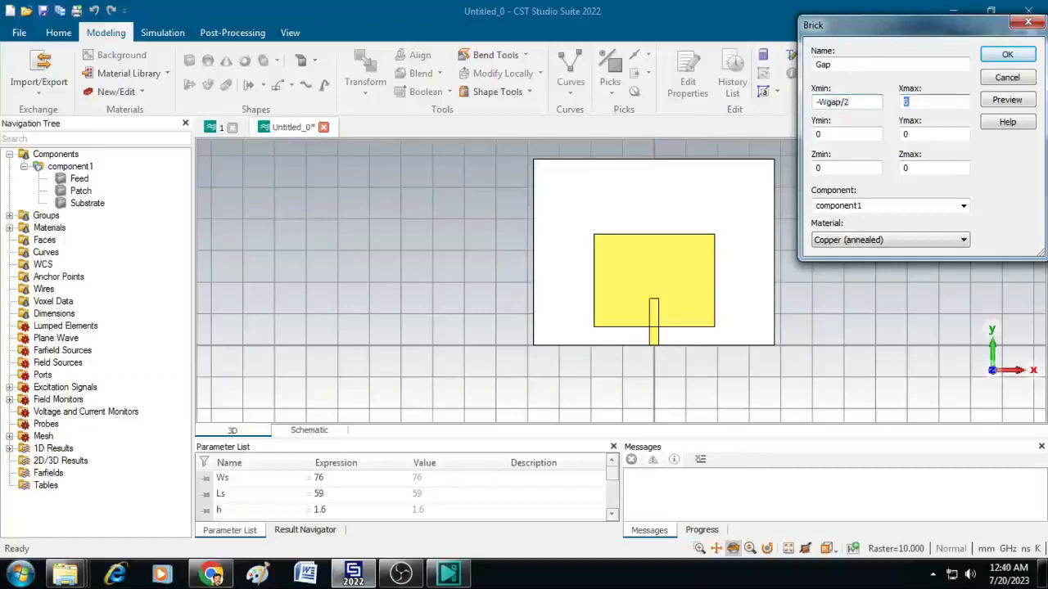
text(W)
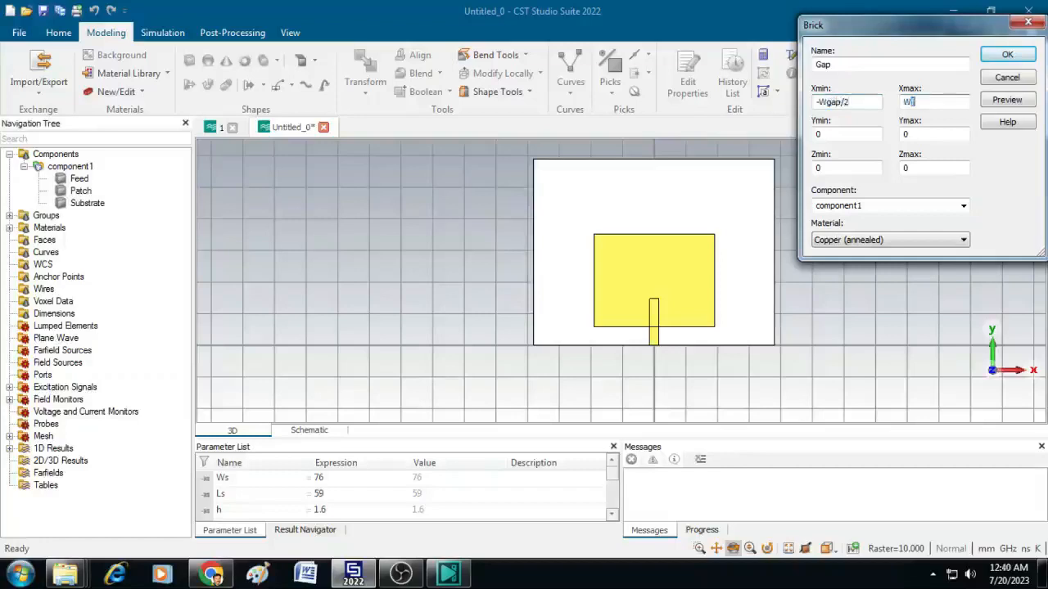
text(gap/2)
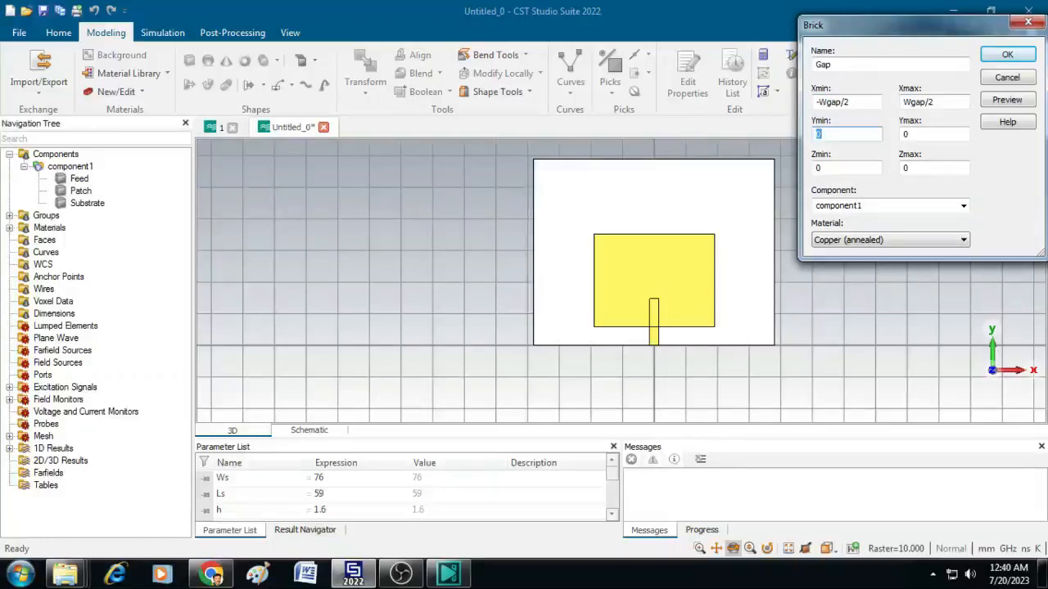
text(L)
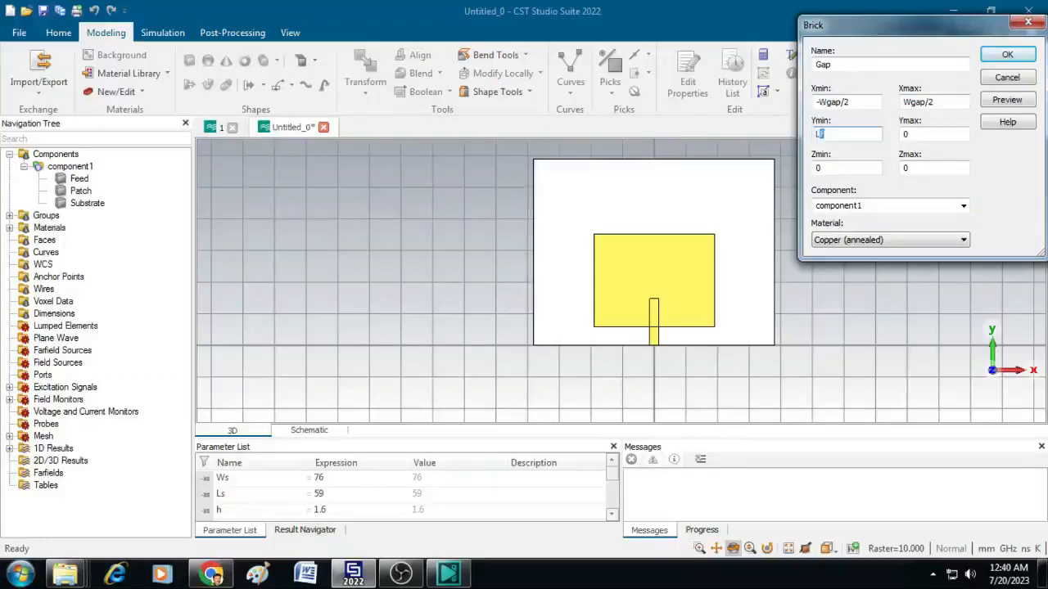
text(f-Lgap)
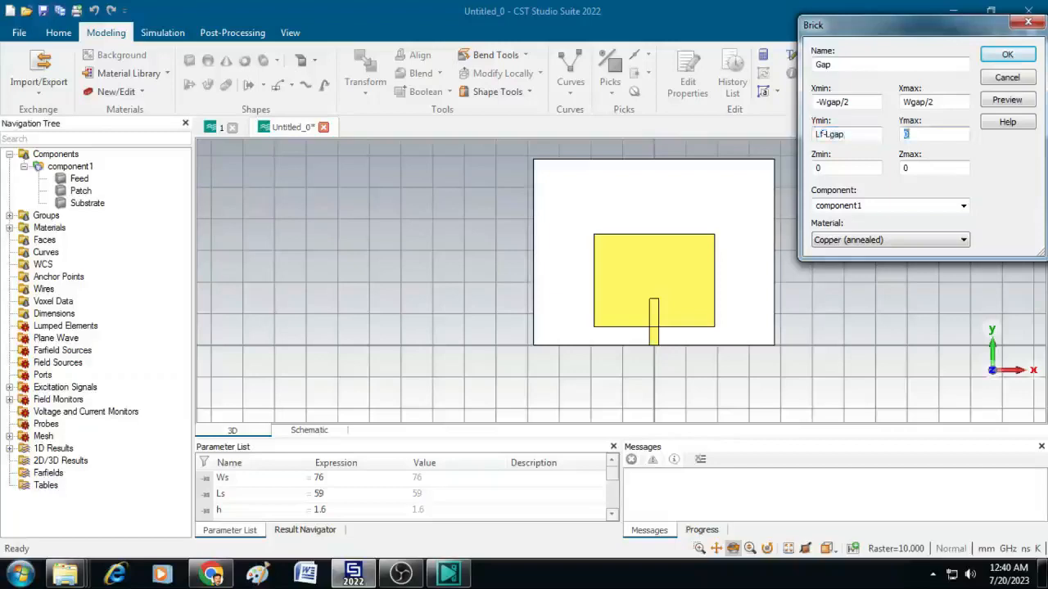
text(Lf)
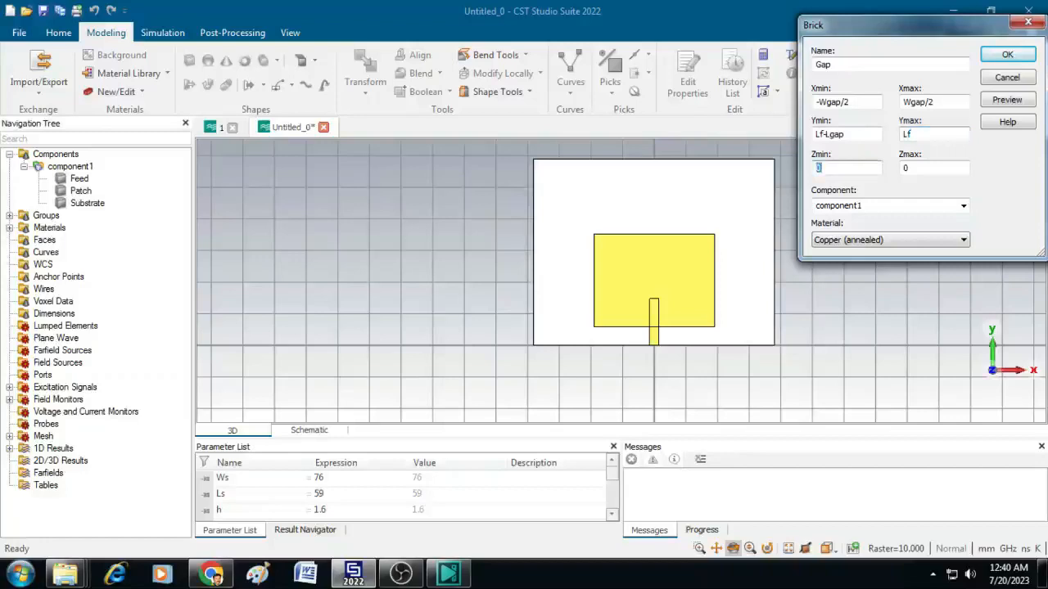
text(h)
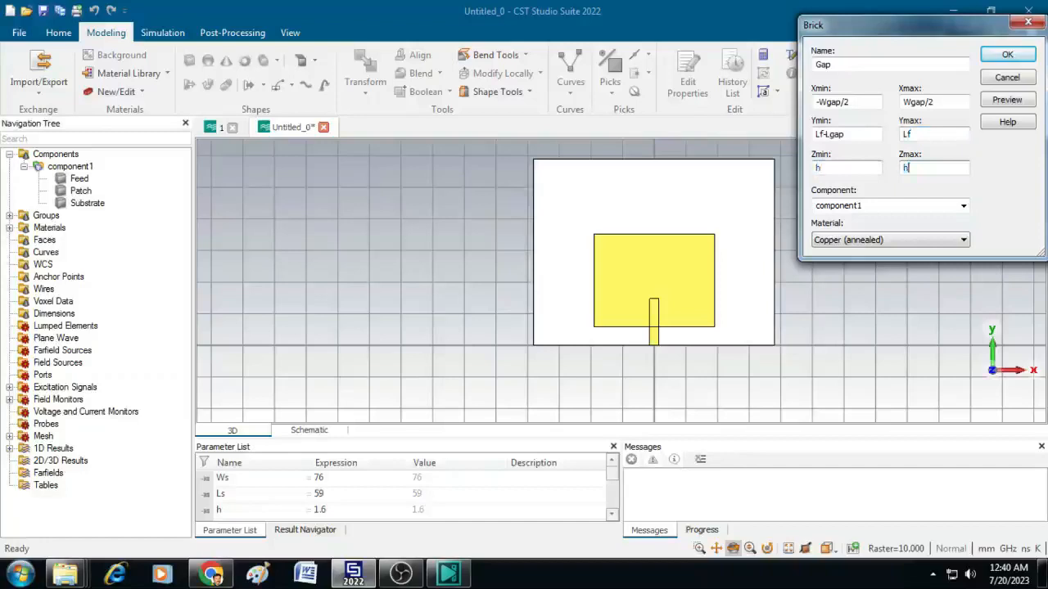
text(+t)
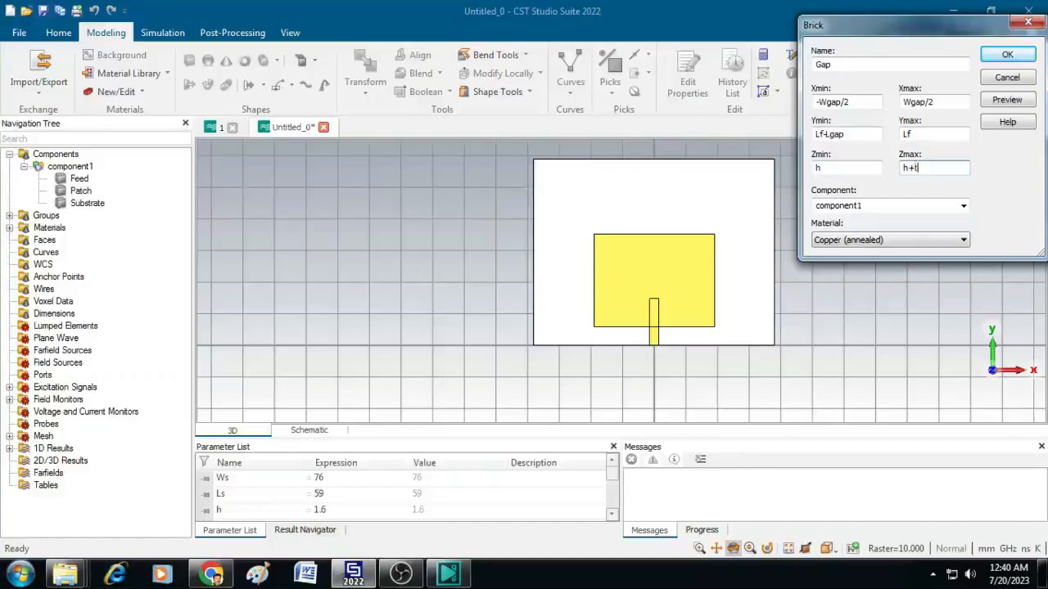
click(885, 206)
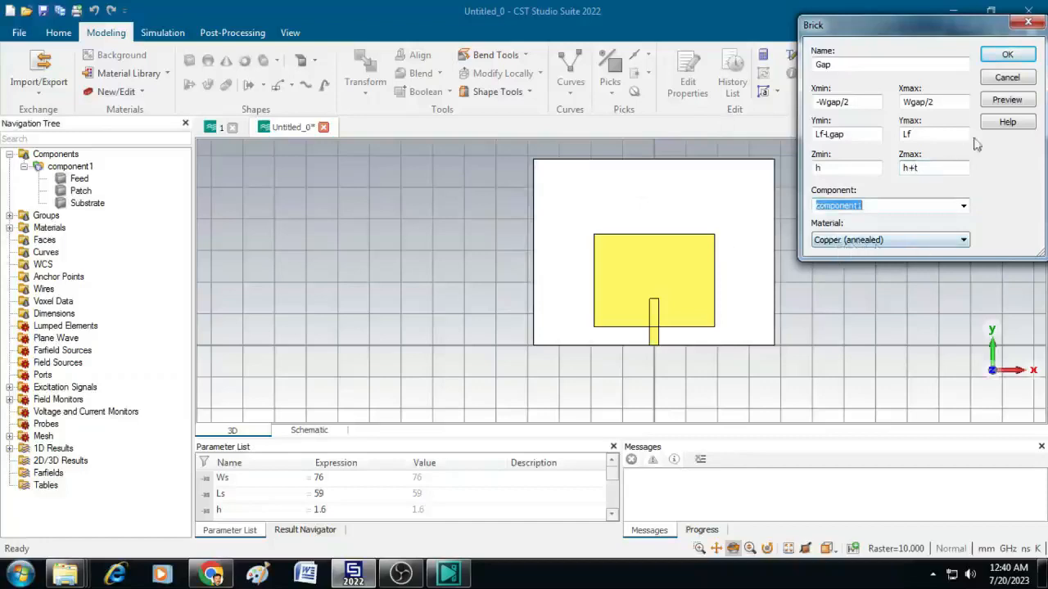
click(1008, 54)
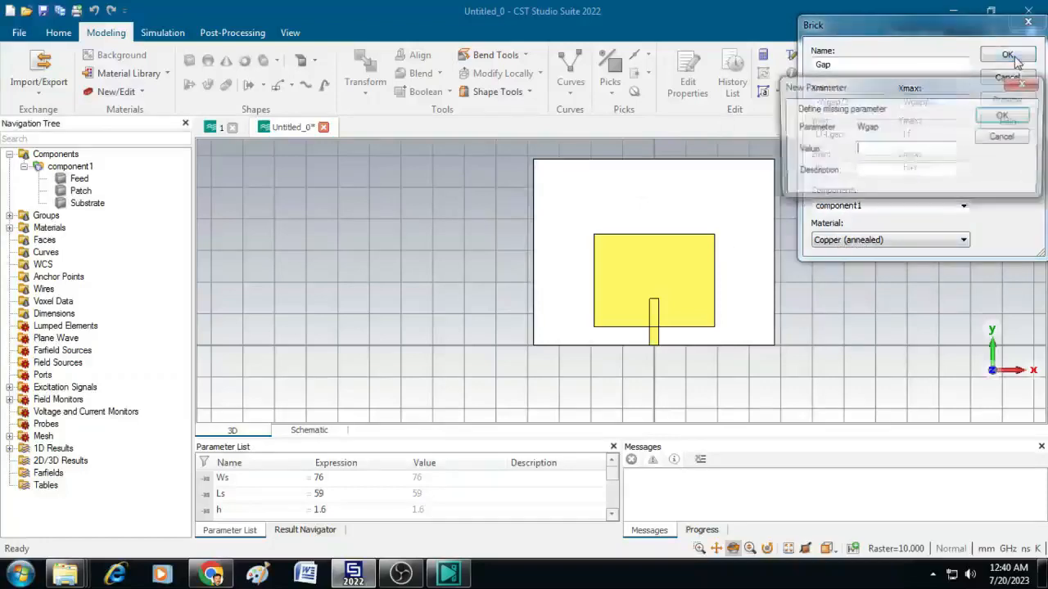
- Set the new parameter Wgap = 4.34 so the Gap brick is created
click(1009, 55)
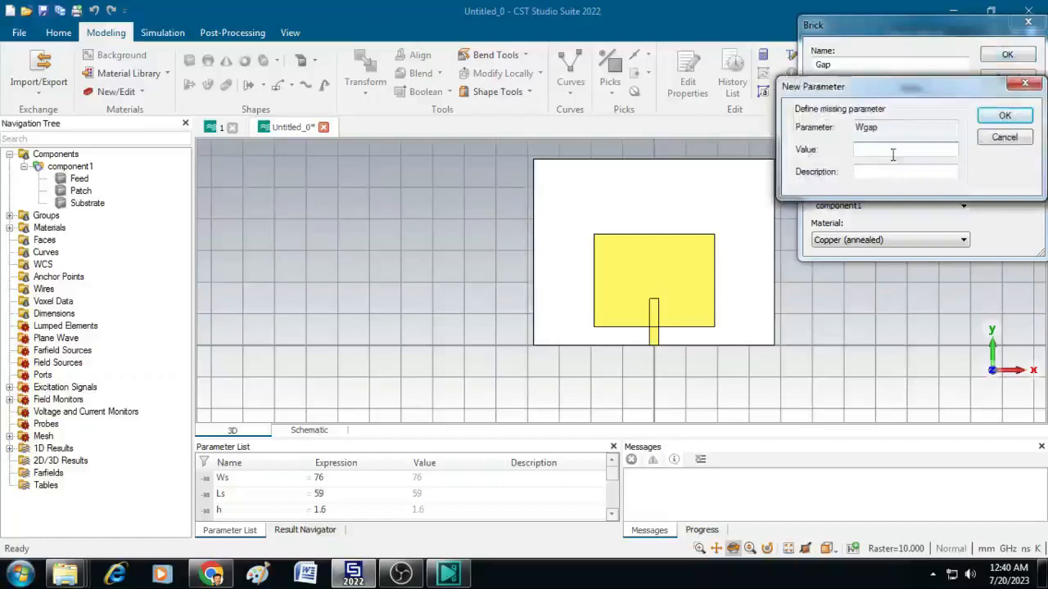
text(4.34)
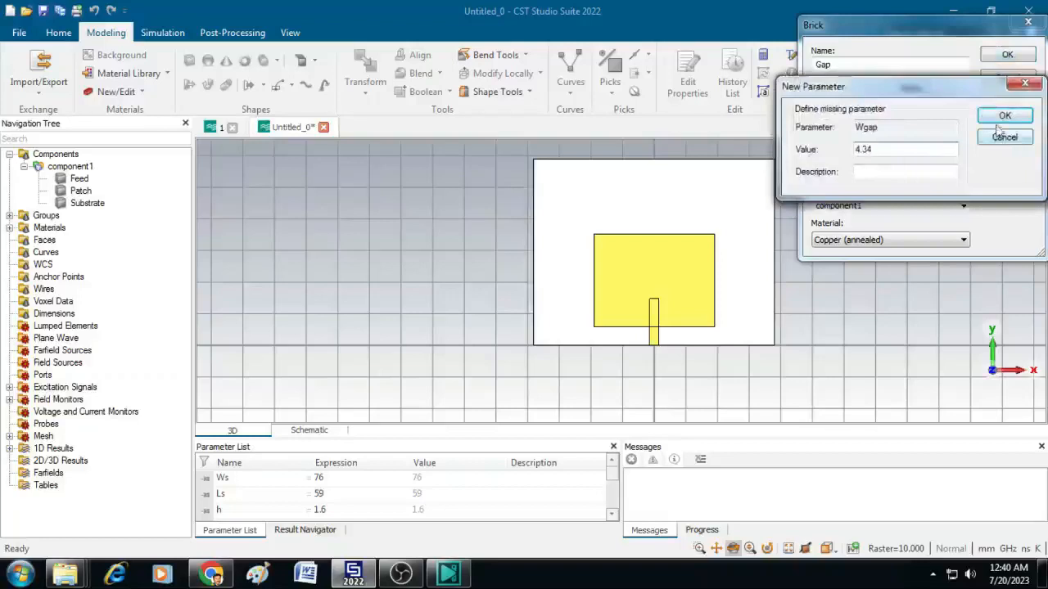
click(1005, 115)
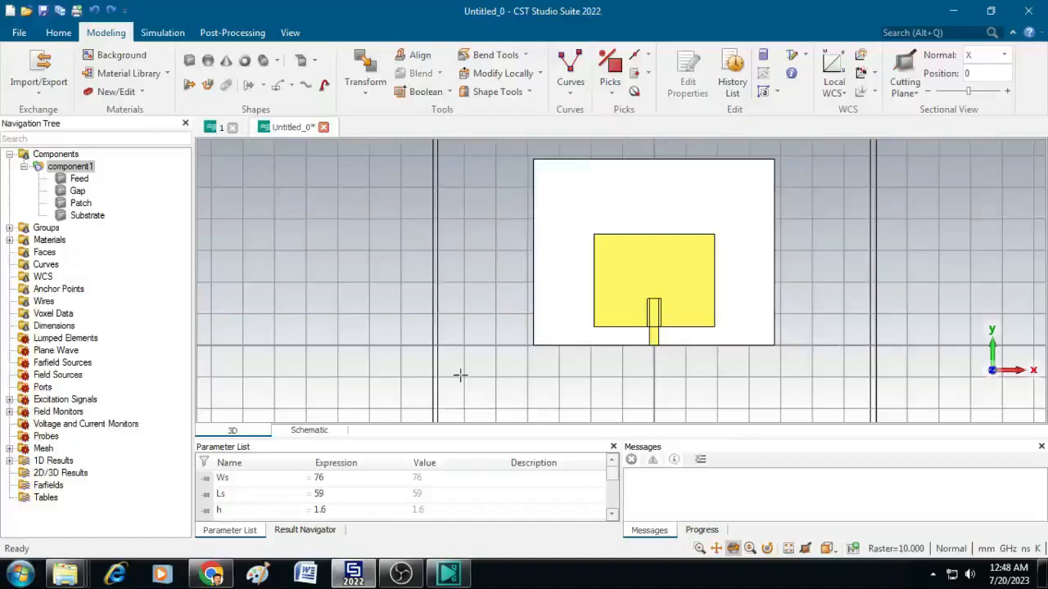
mouse_move(639, 301)
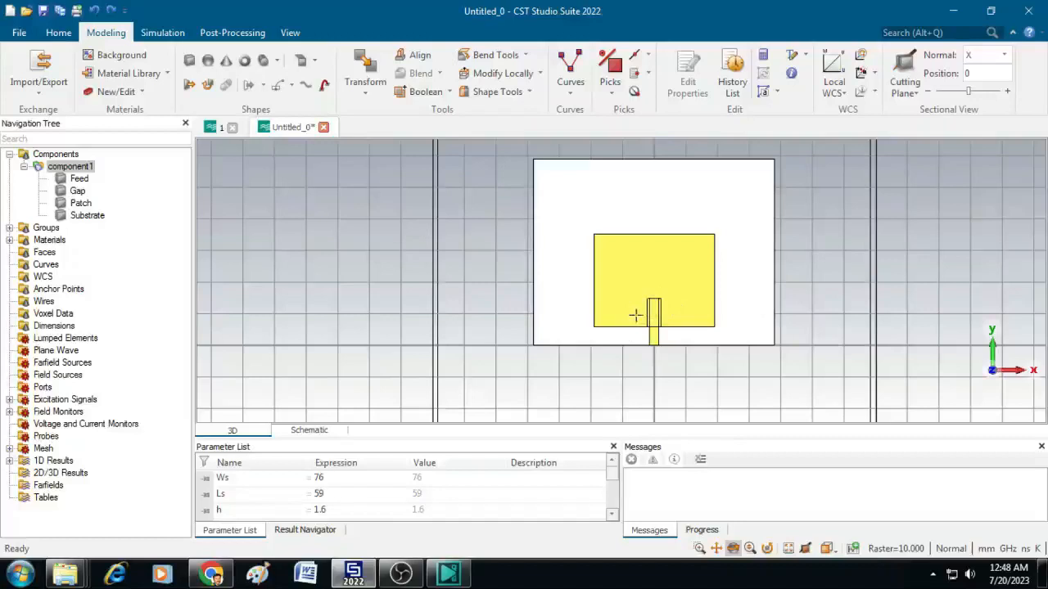
mouse_move(655, 275)
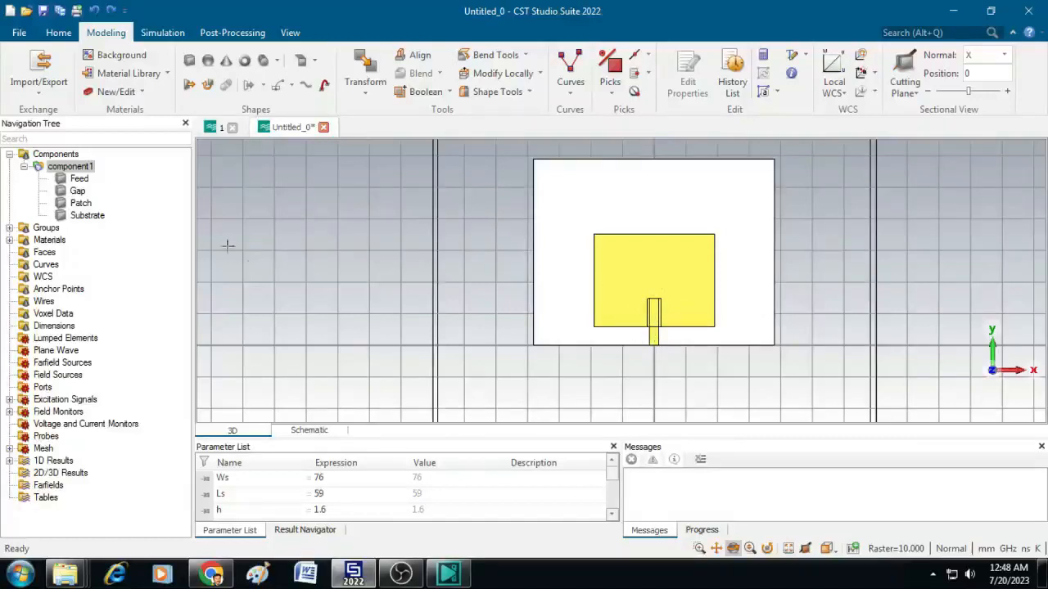
- Boolean-subtract Gap from Patch, then Boolean-add Feed into Patch
click(80, 203)
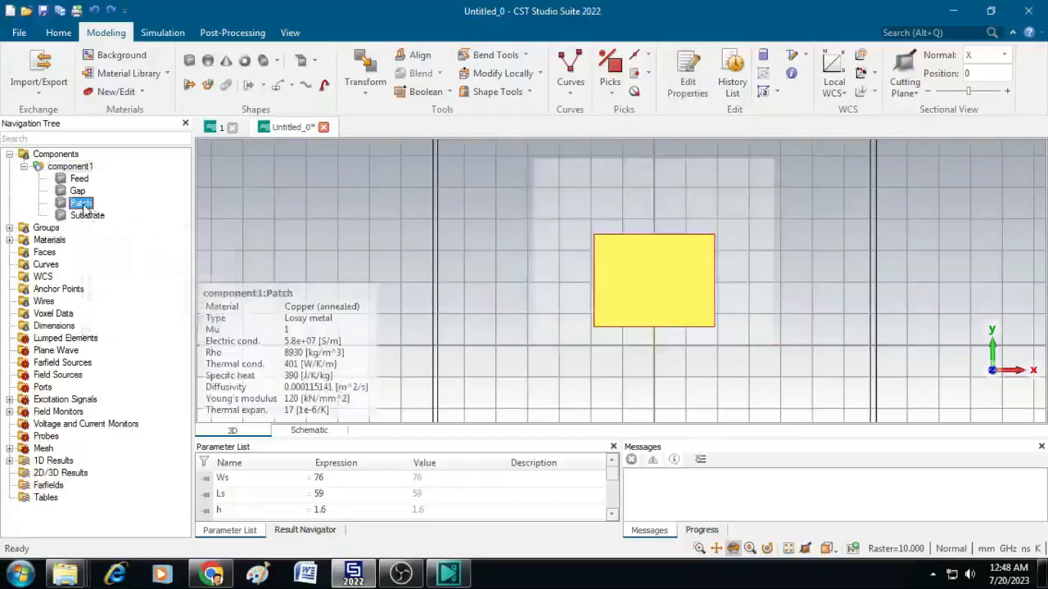
click(426, 91)
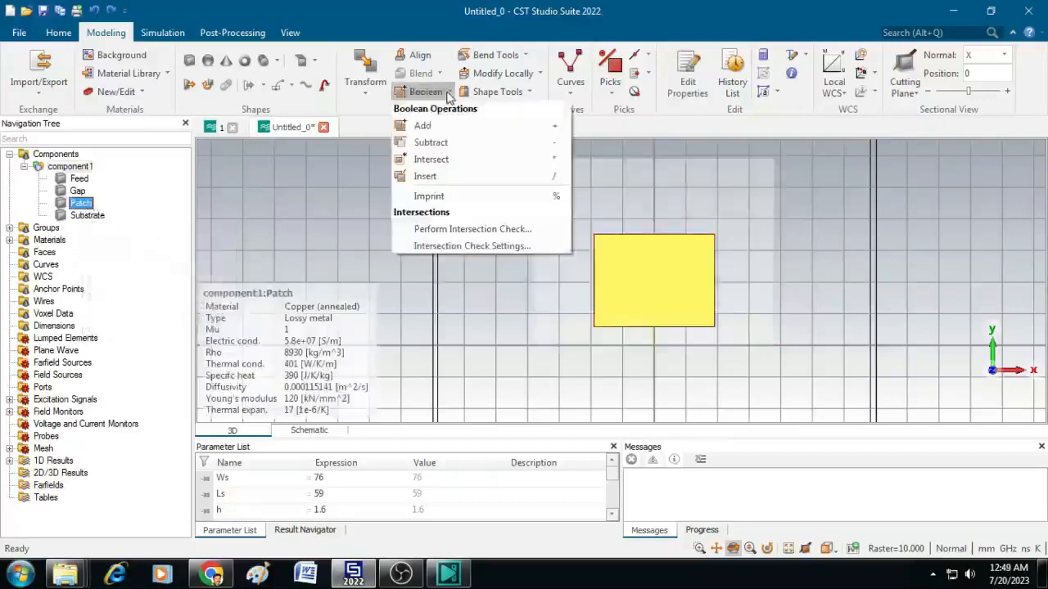
click(430, 141)
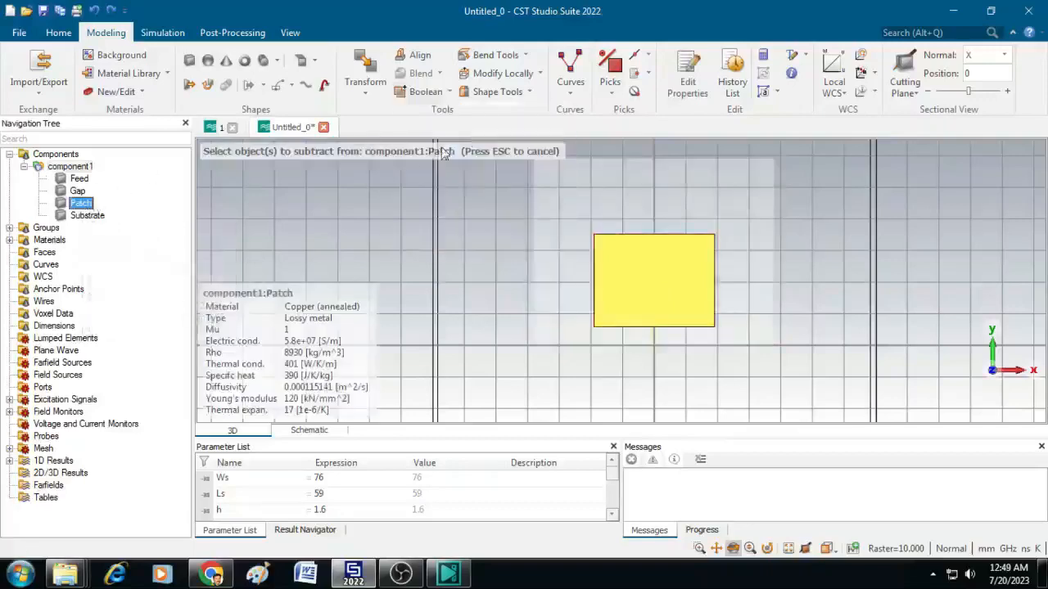
click(78, 190)
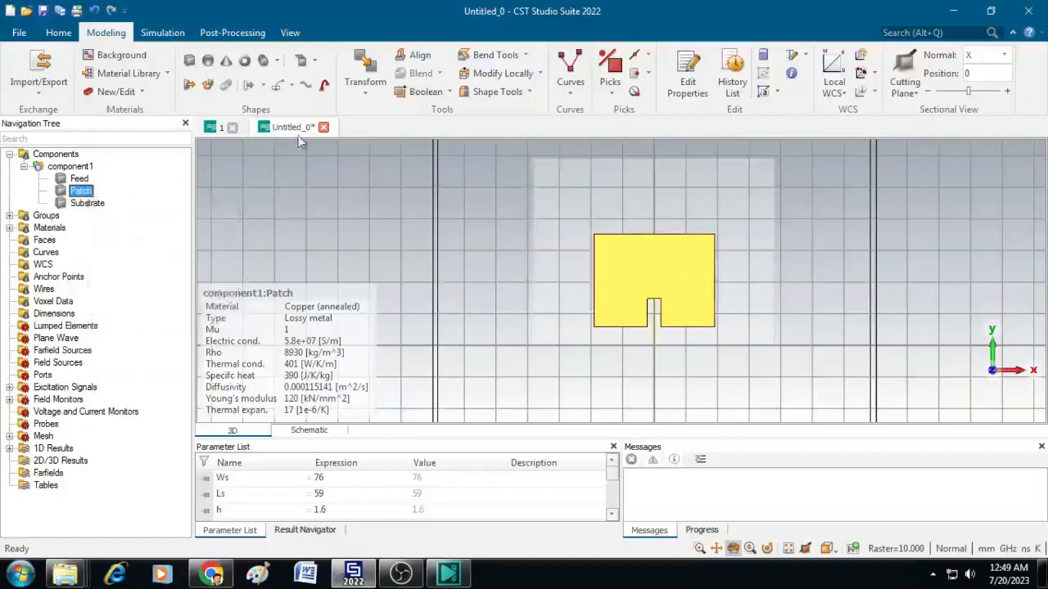
click(426, 91)
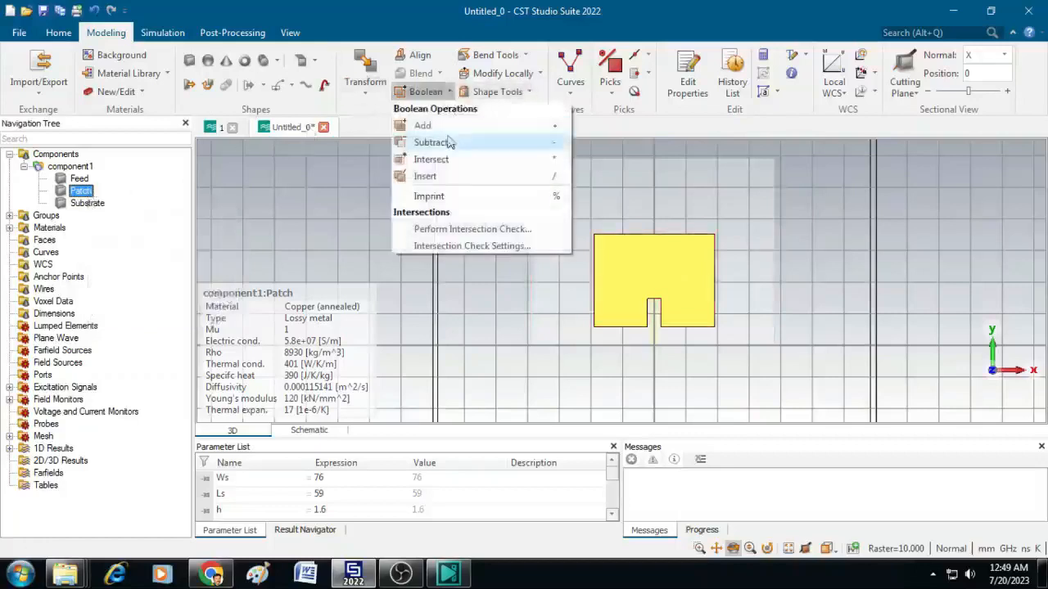
click(422, 124)
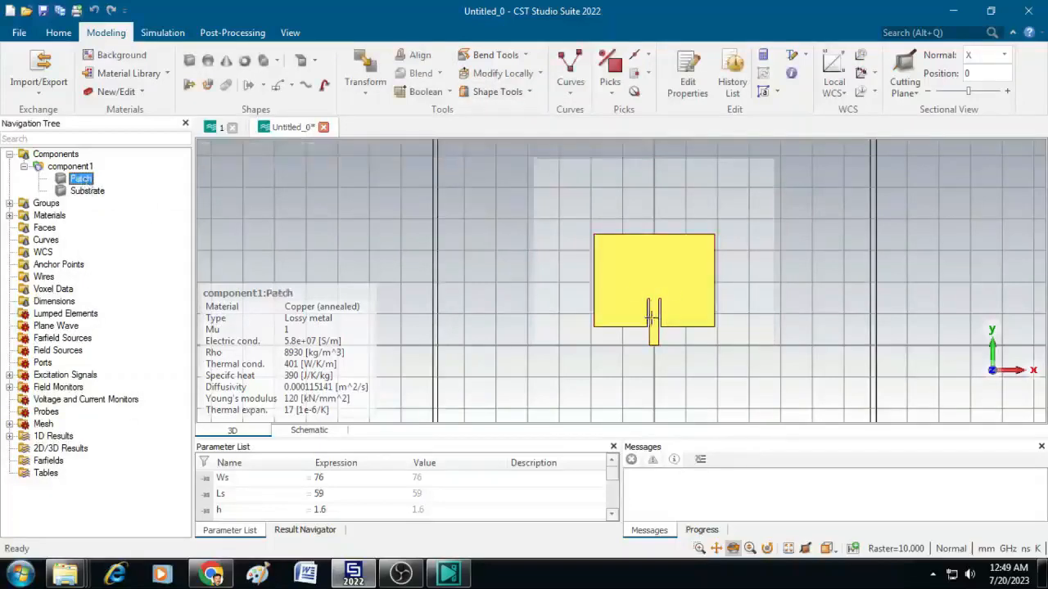
mouse_move(648, 260)
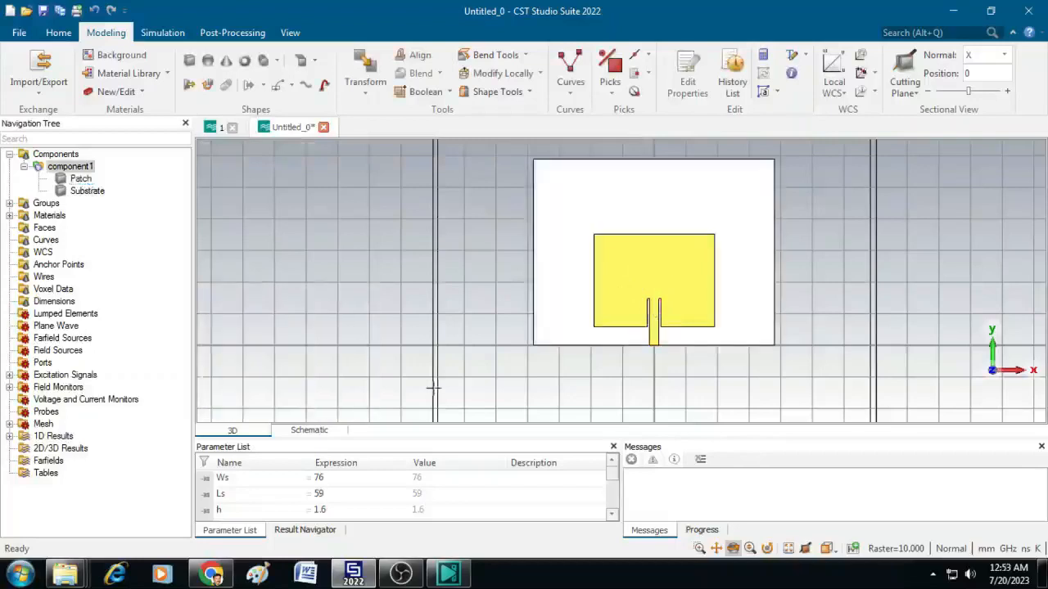
mouse_move(617, 265)
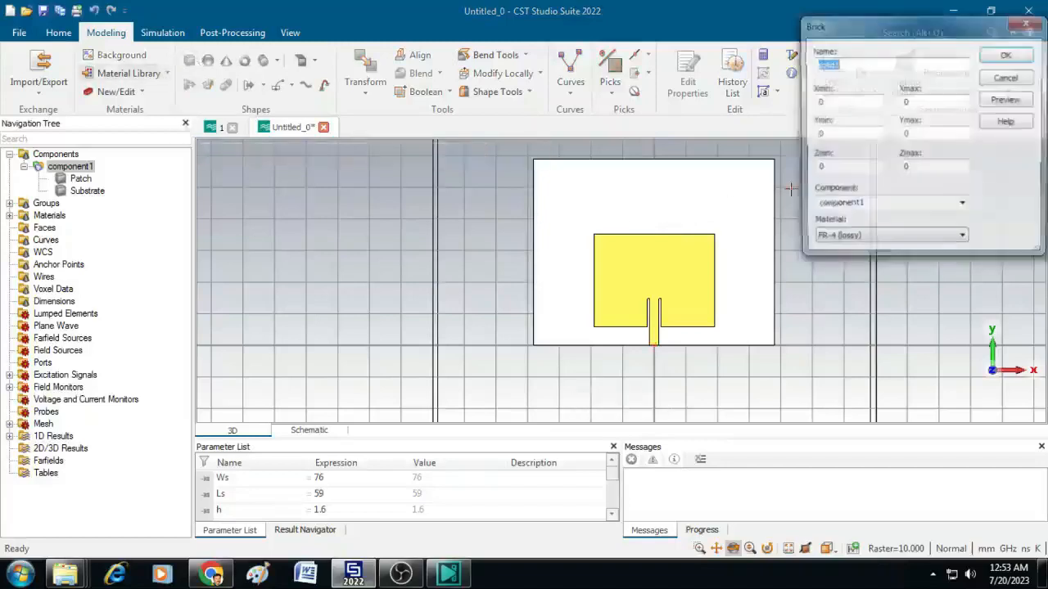
- Create copper brick 'Gnd' spanning -Ws/2 to Ws/2, 0 to Ls, -t to 0
text(Gnd)
click(850, 101)
text(-)
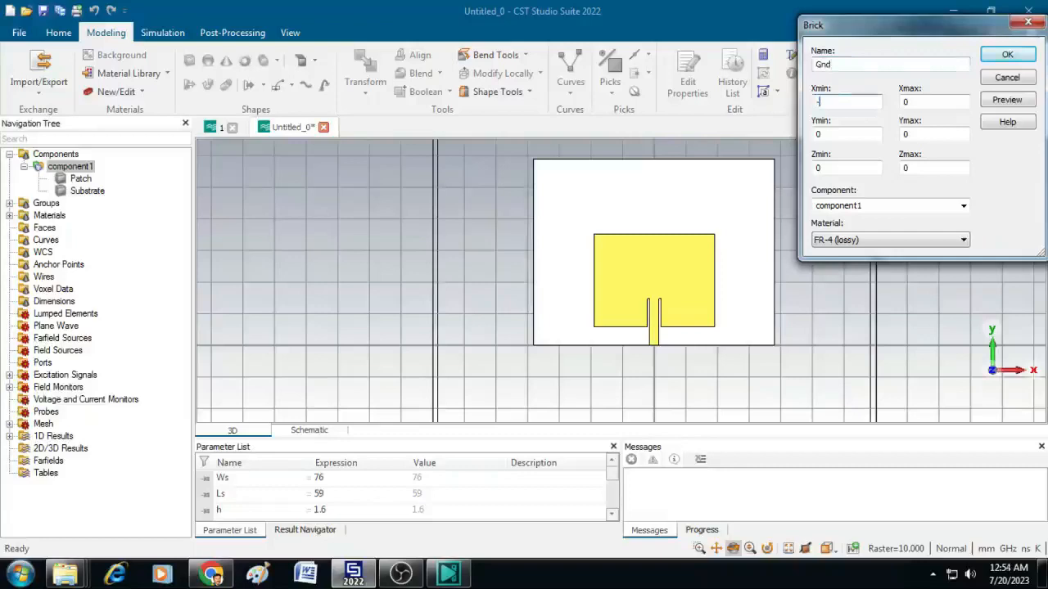
text(Ws/2)
click(934, 167)
text(-t)
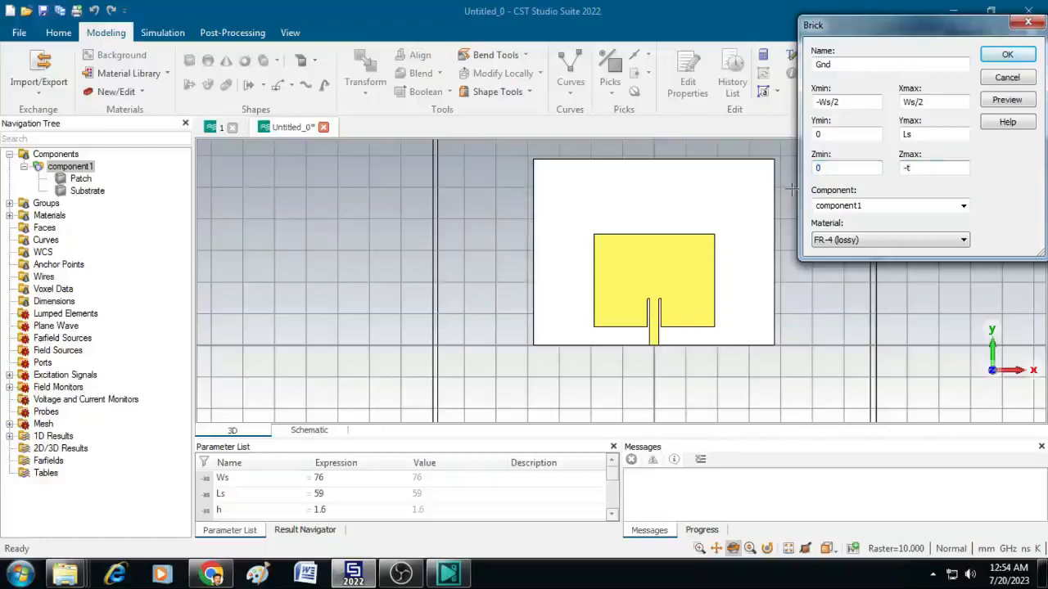
mouse_move(871, 230)
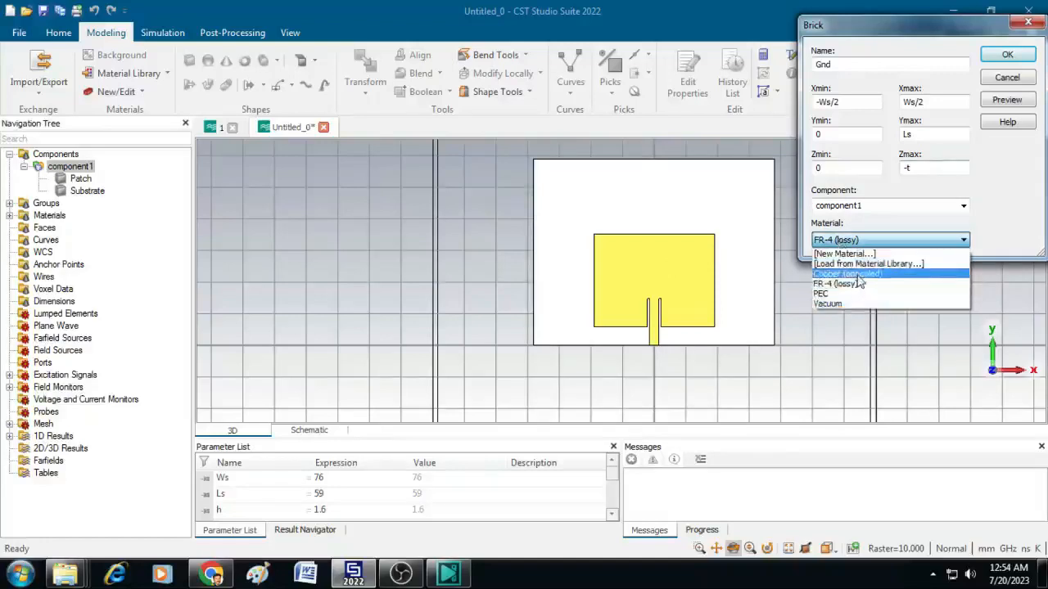
click(849, 274)
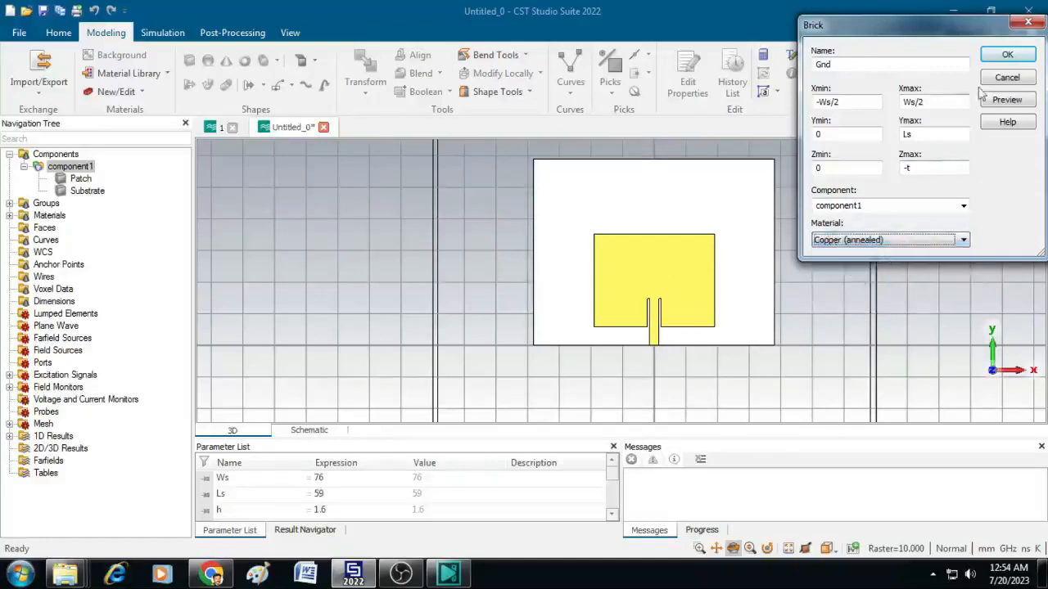
click(1007, 54)
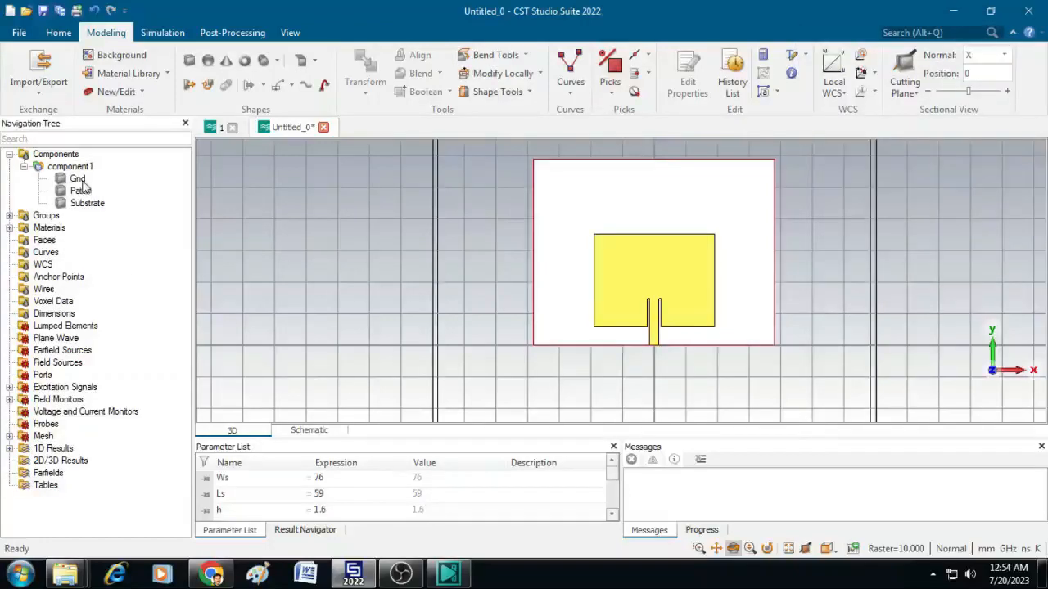
click(77, 178)
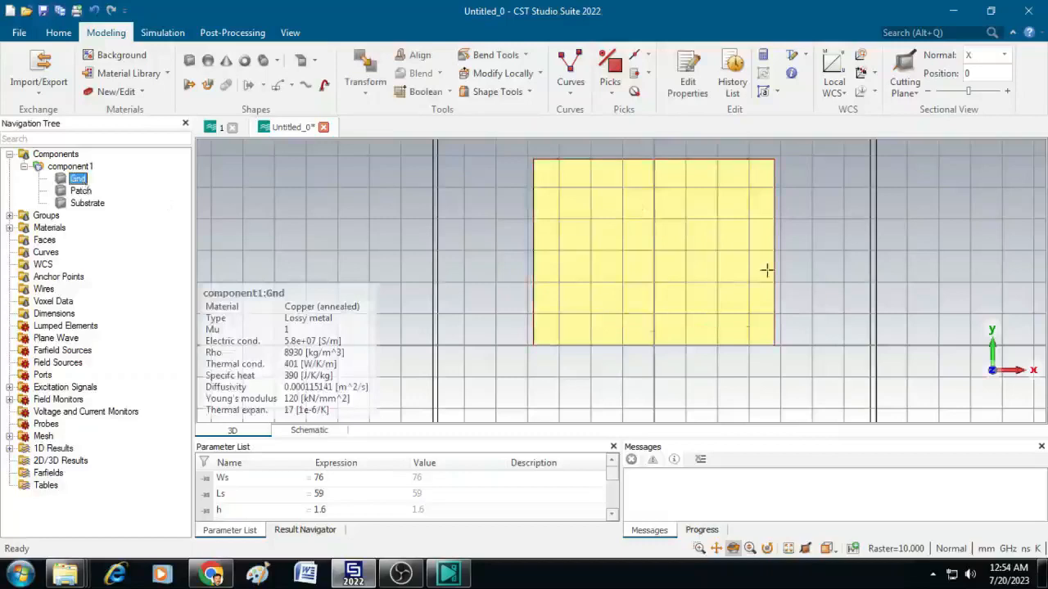
mouse_move(651, 266)
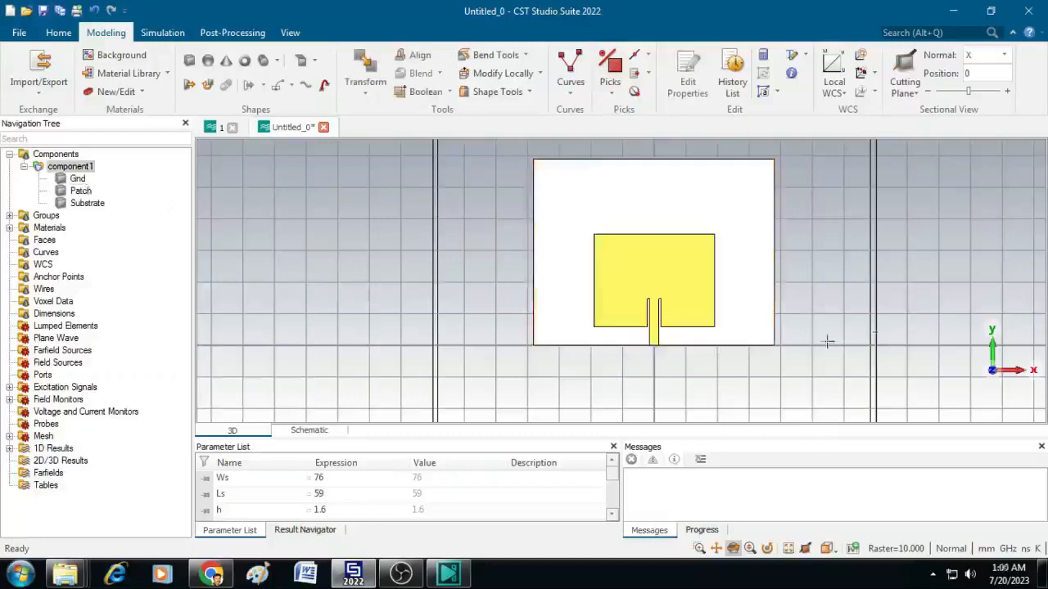
mouse_move(681, 344)
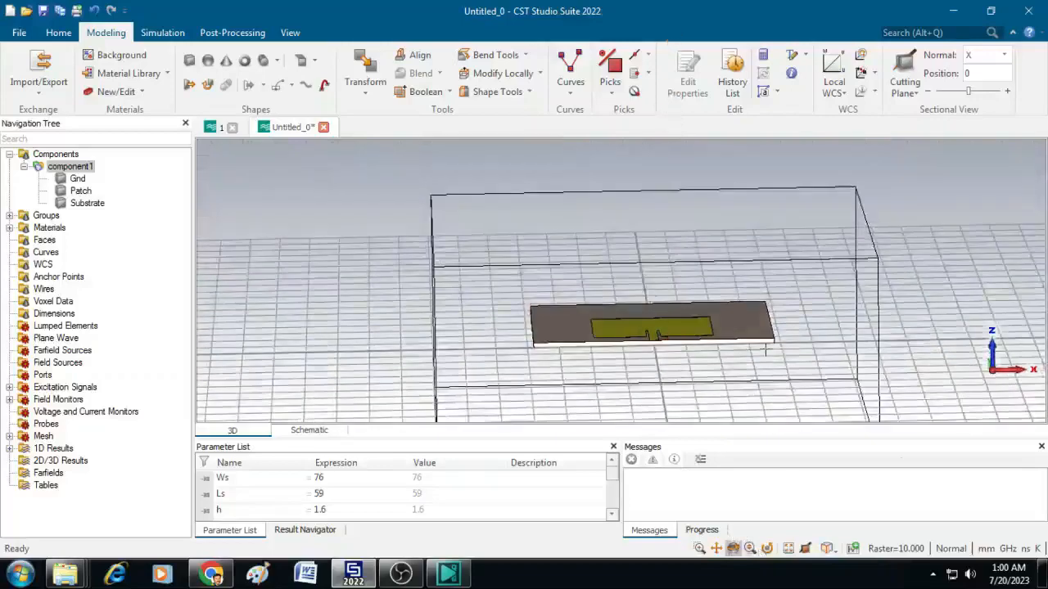
mouse_move(691, 442)
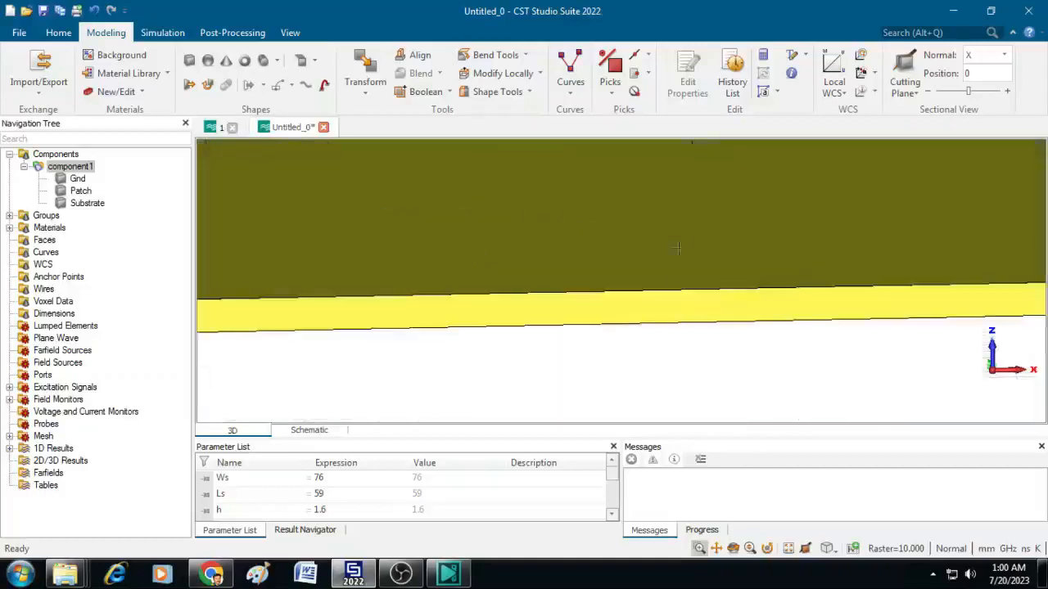
- Use Pick Face to select the feed line's end face at the substrate edge
right_click(676, 247)
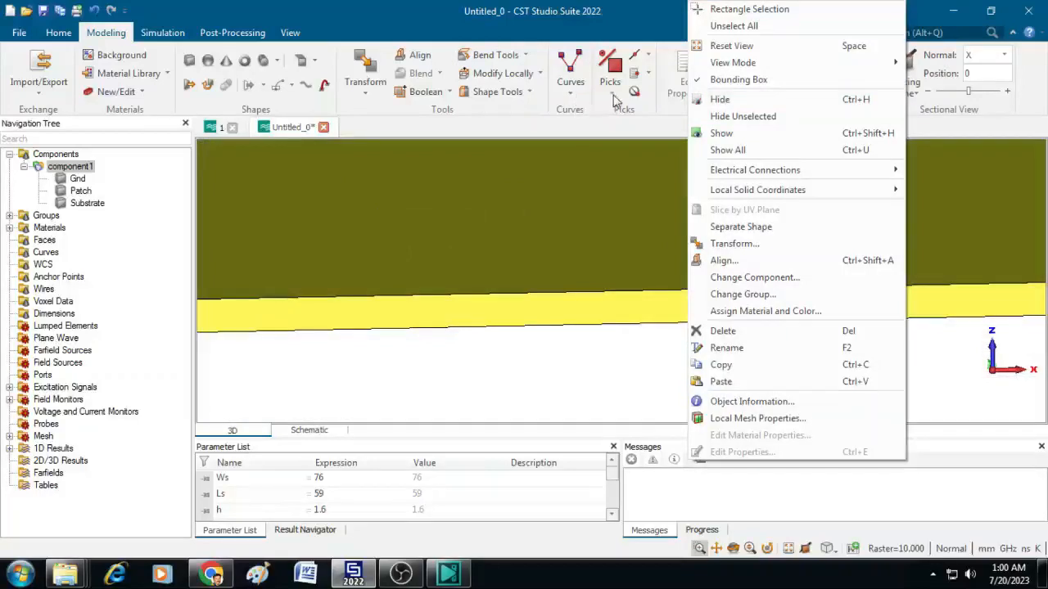
click(609, 73)
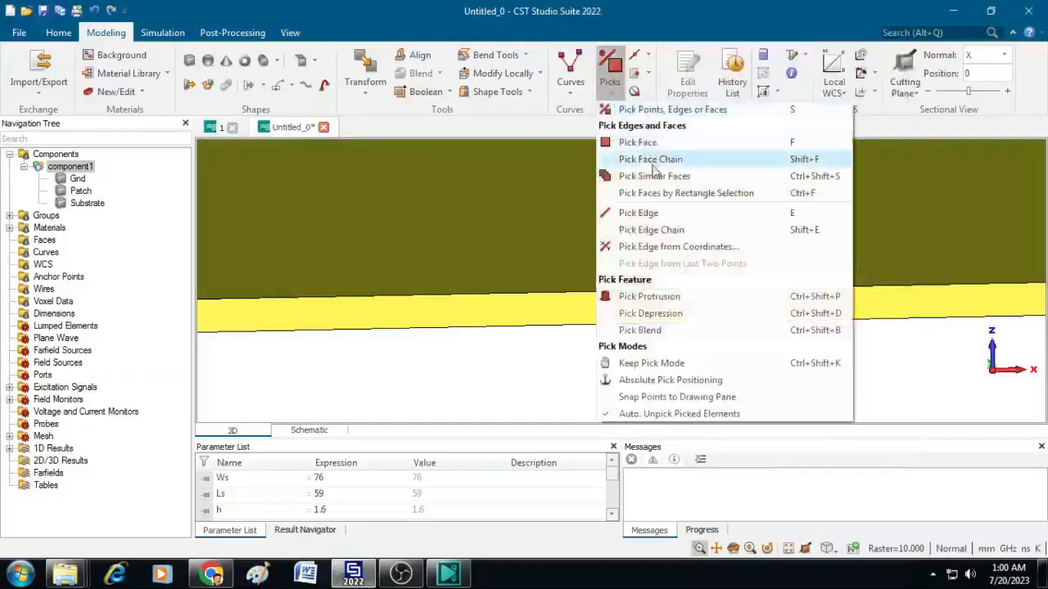
click(639, 141)
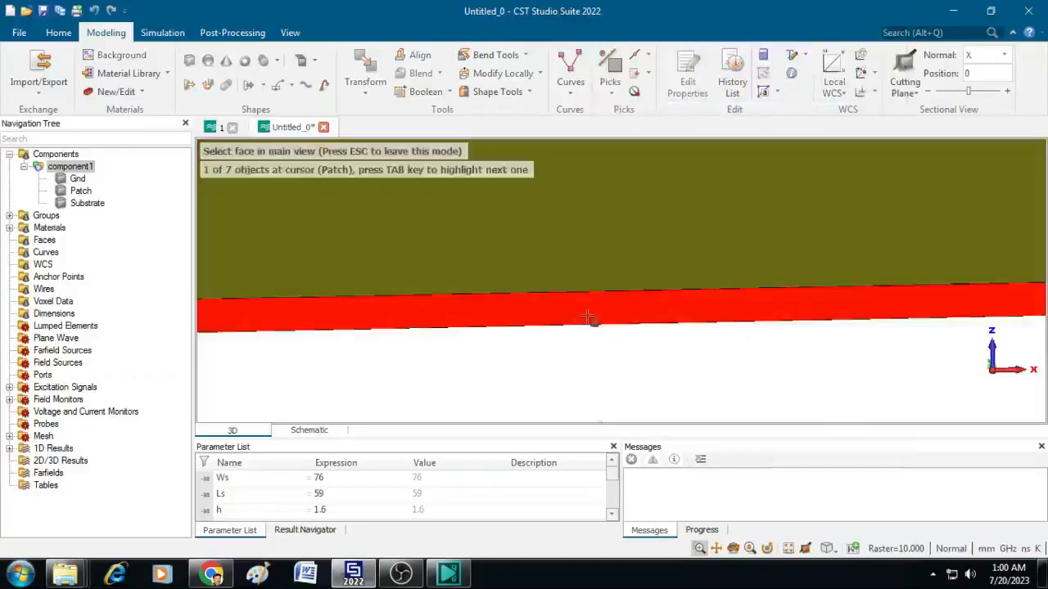
click(590, 317)
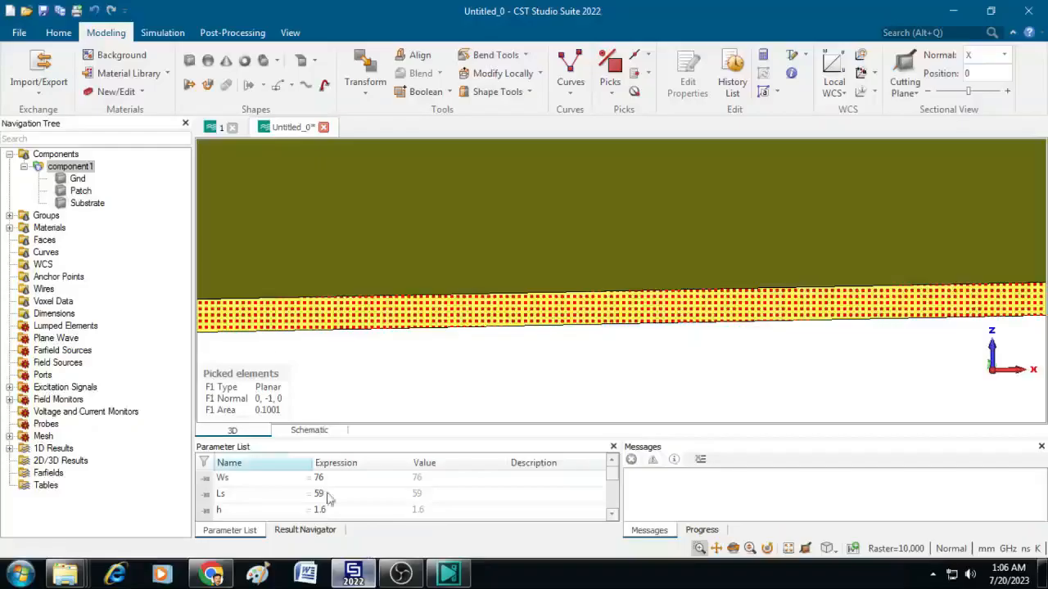
mouse_move(59, 32)
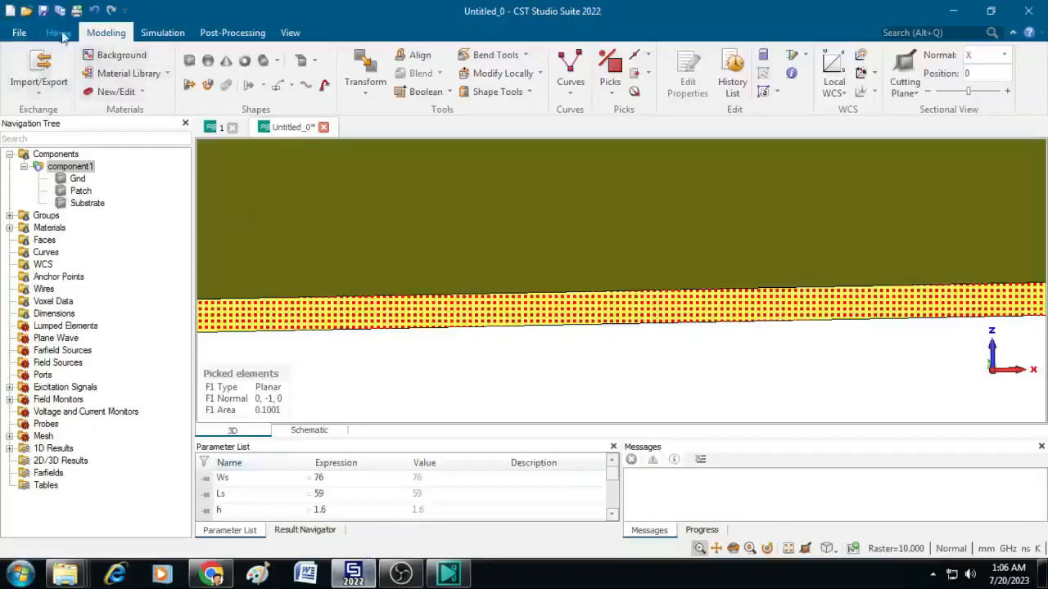
- Run the port extension coefficient macro for microstrip, get k = 5.46, and close it
click(59, 32)
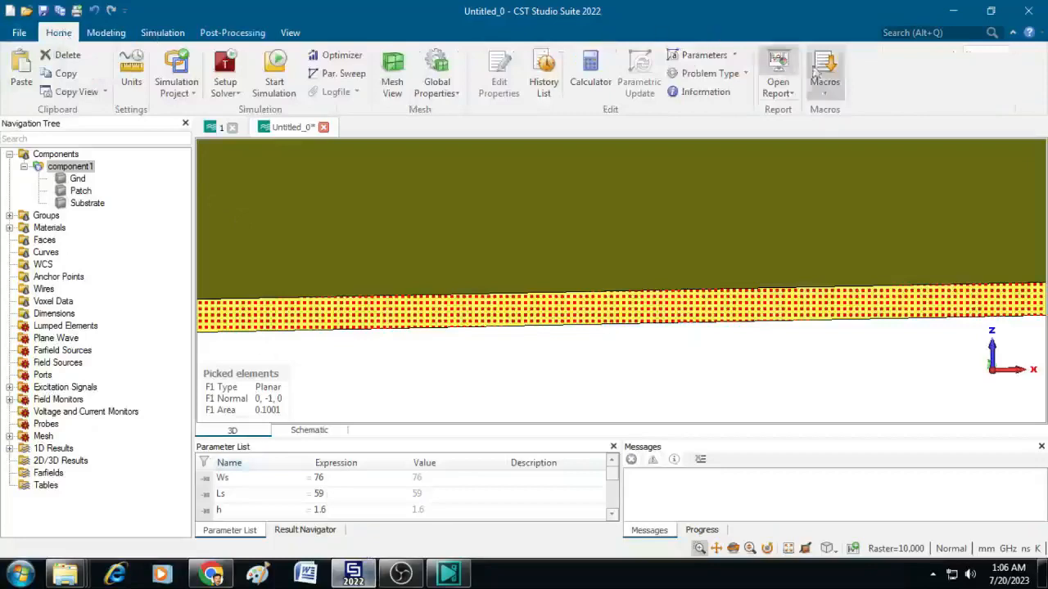
click(825, 74)
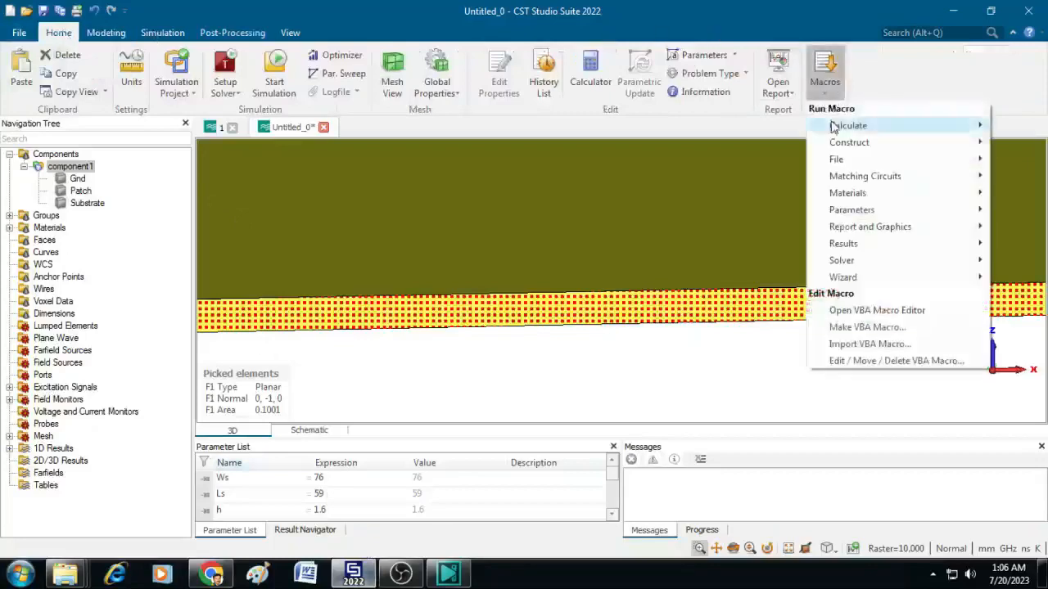
mouse_move(842, 260)
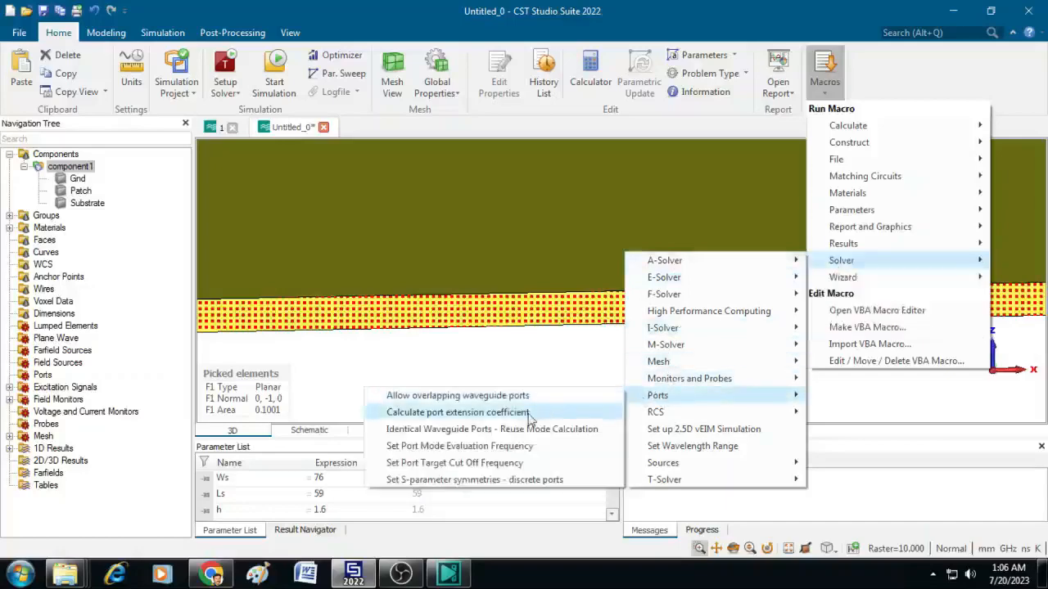
click(458, 413)
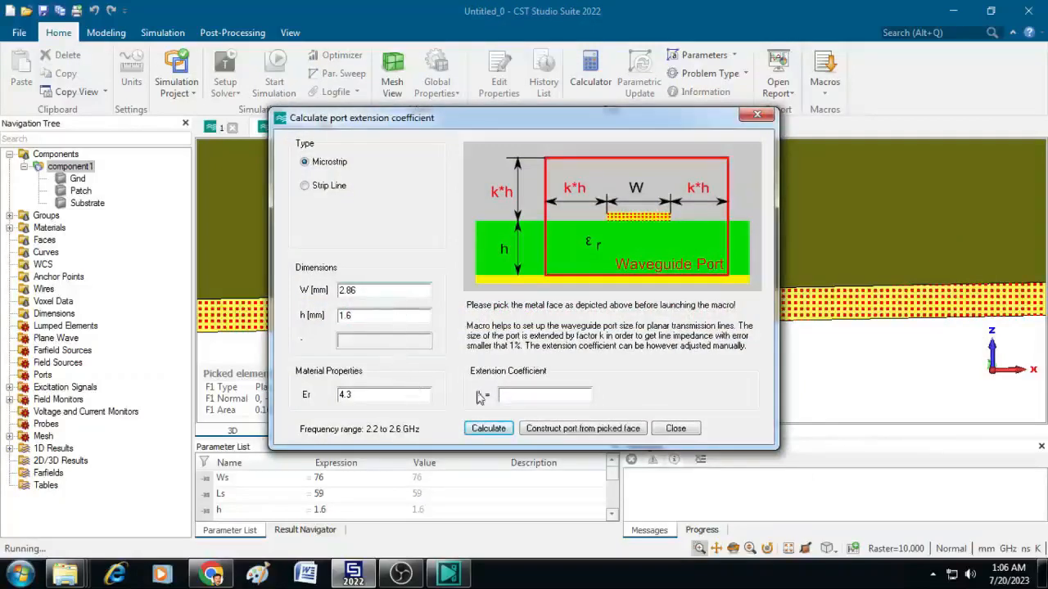
click(488, 429)
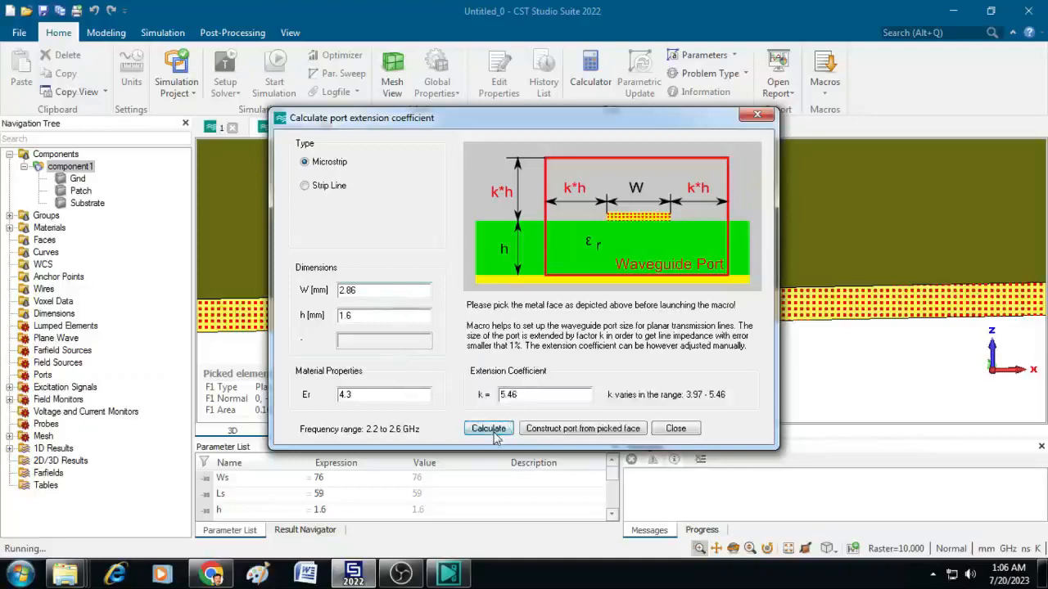
click(488, 429)
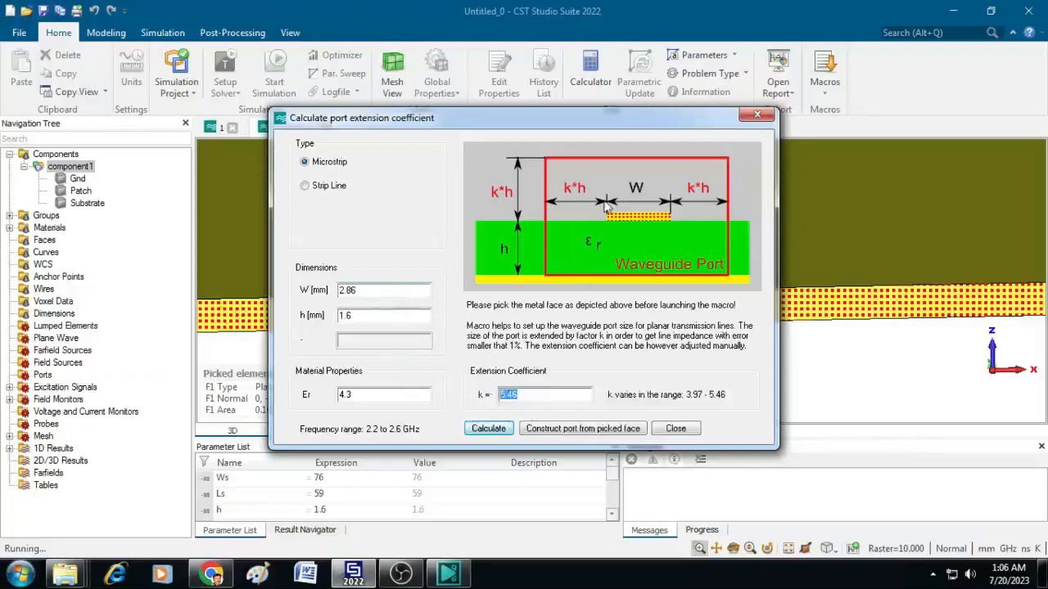
mouse_move(557, 190)
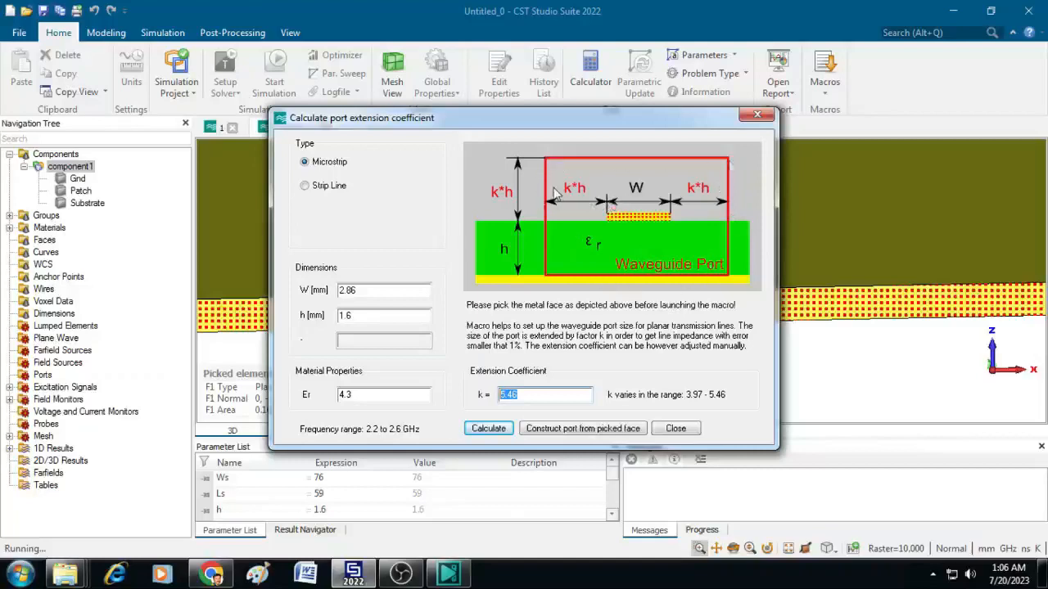
mouse_move(586, 205)
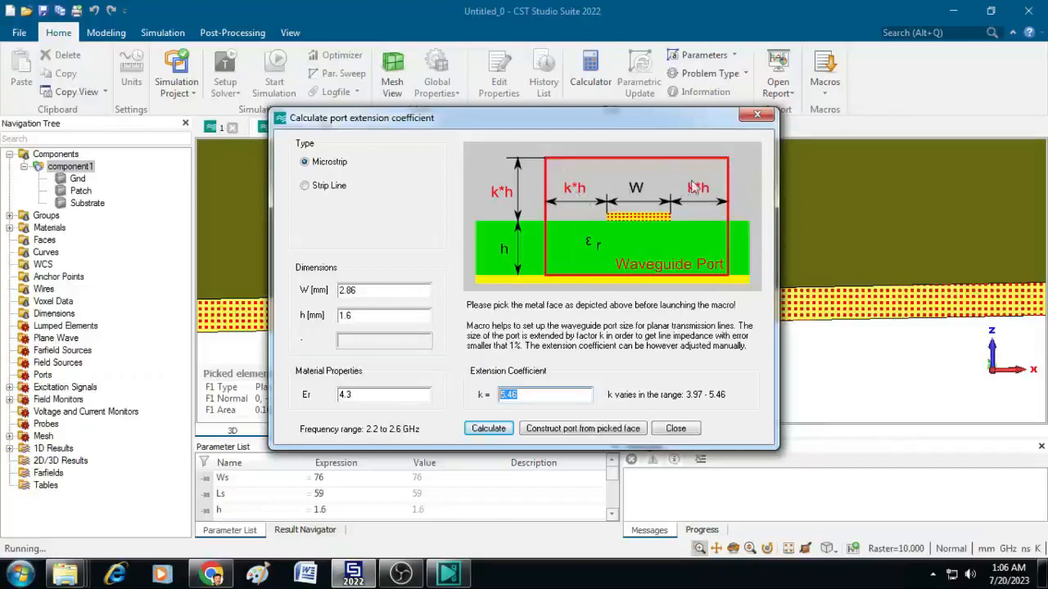
mouse_move(675, 429)
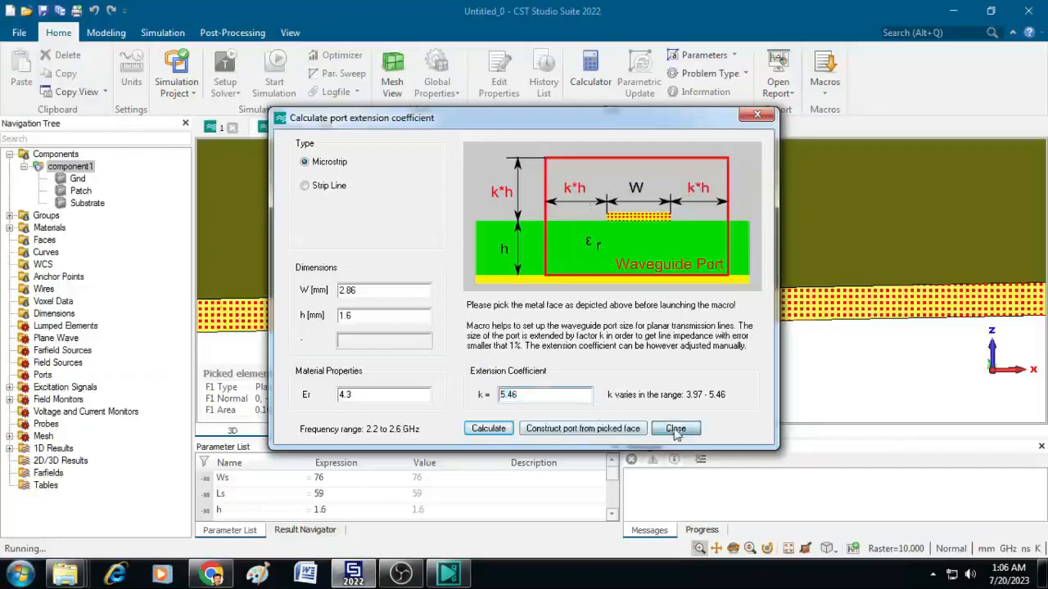
click(676, 429)
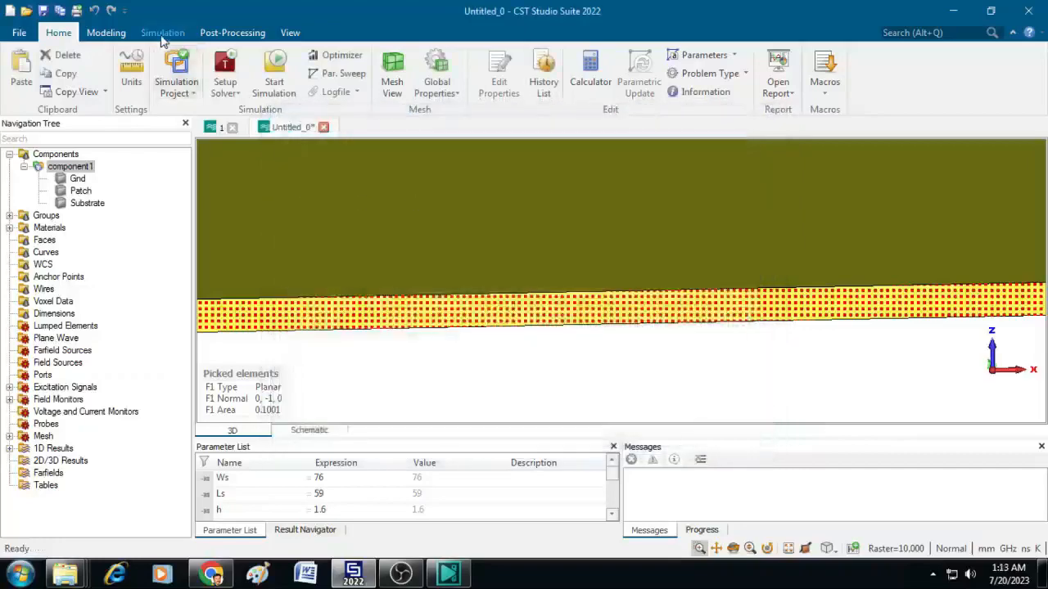
- Add waveguide port 1 on the picked face with extents -1.43-5.62*h to 1.635+5.62*h
click(162, 33)
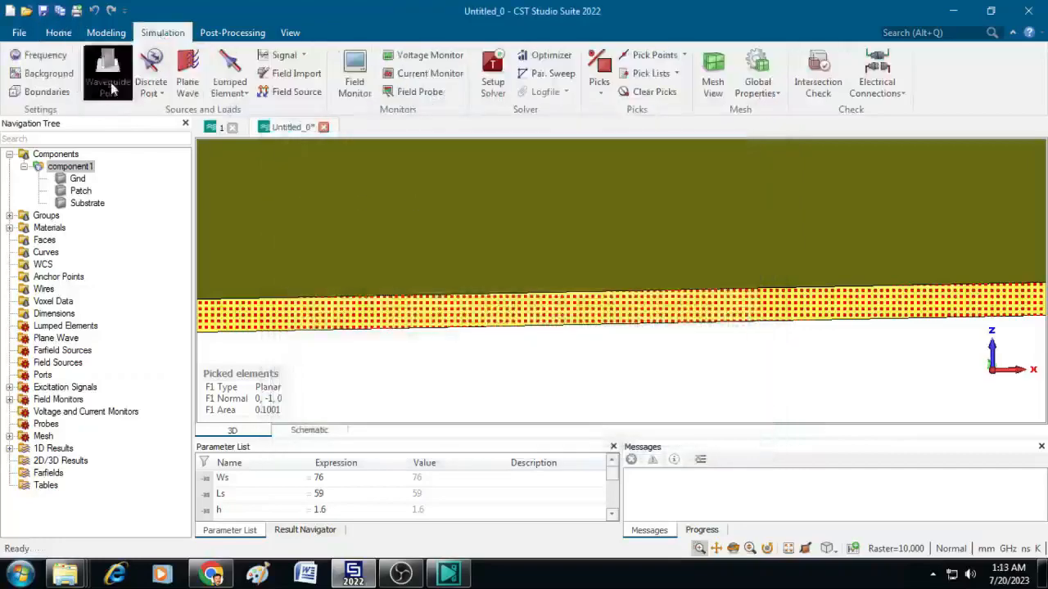
click(108, 74)
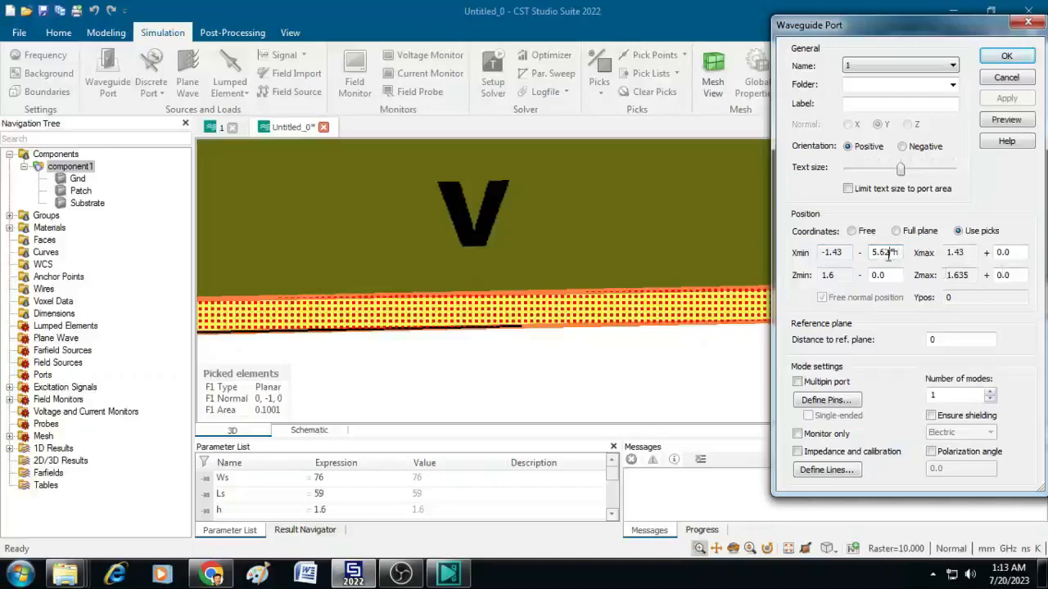
triple_click(884, 252)
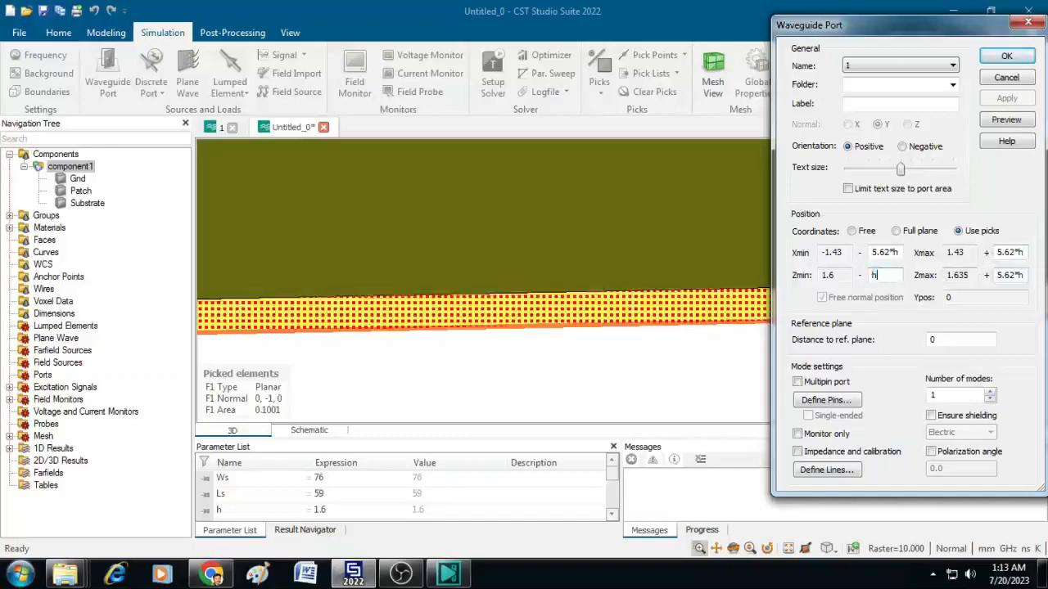
mouse_move(848, 377)
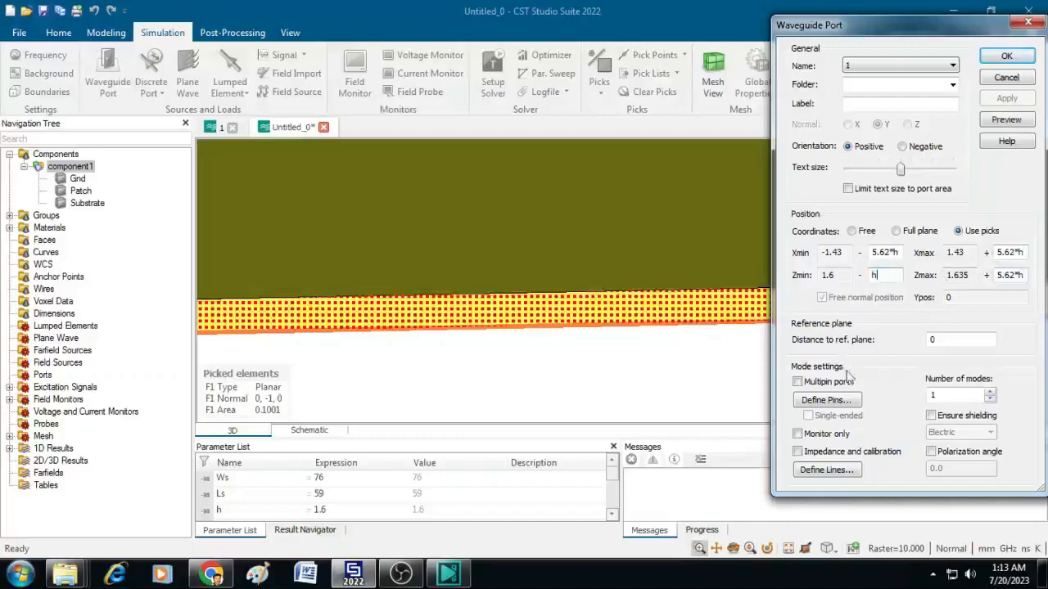
click(1005, 56)
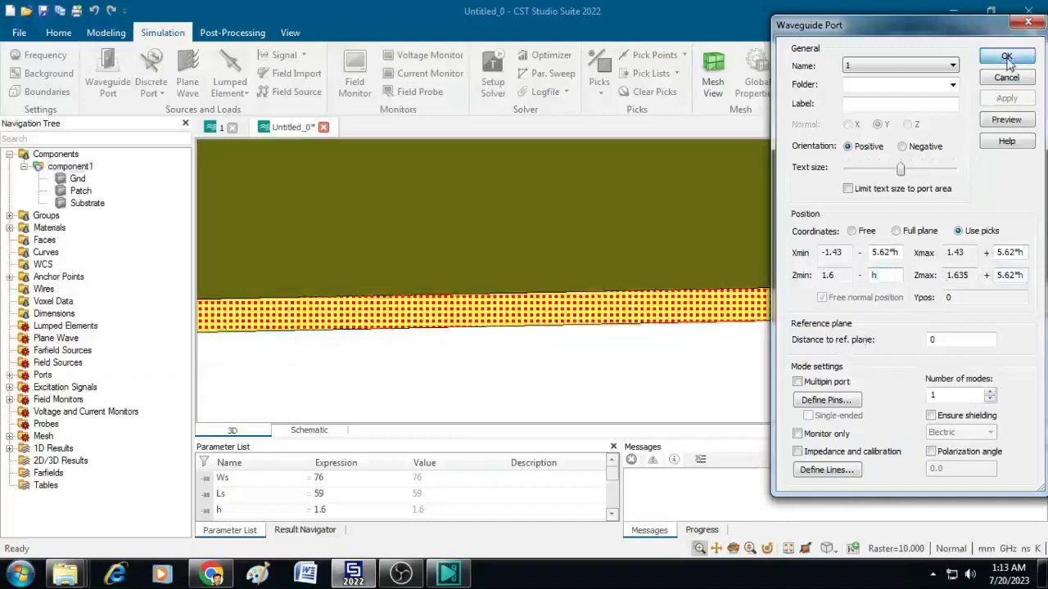
click(1005, 56)
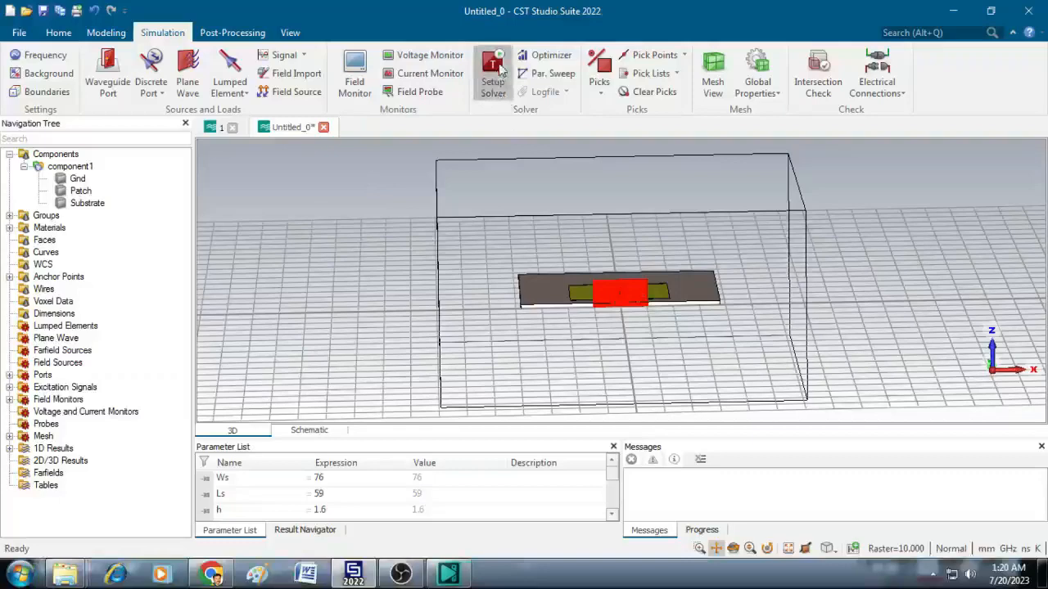
- Set the time-domain solver to -40 dB, 50 Ohm normalization, adaptive meshing, and start it
click(493, 74)
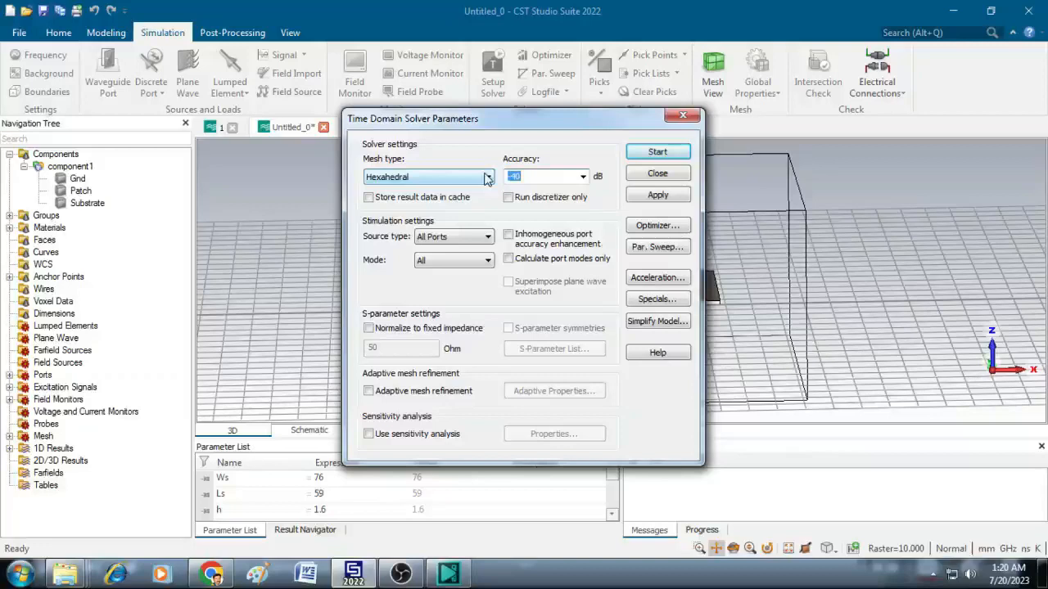
mouse_move(390, 278)
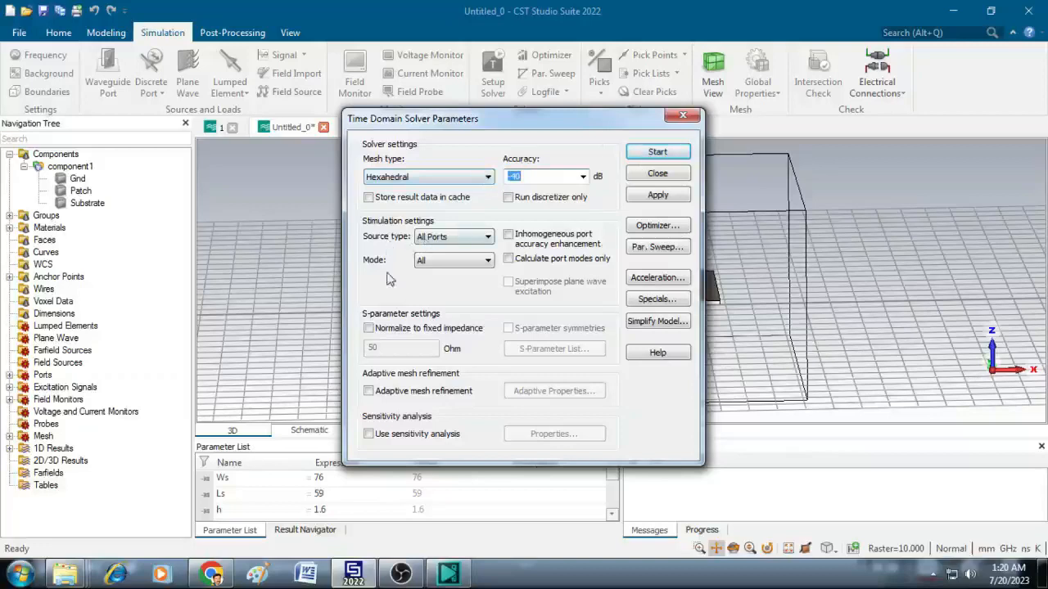
click(369, 327)
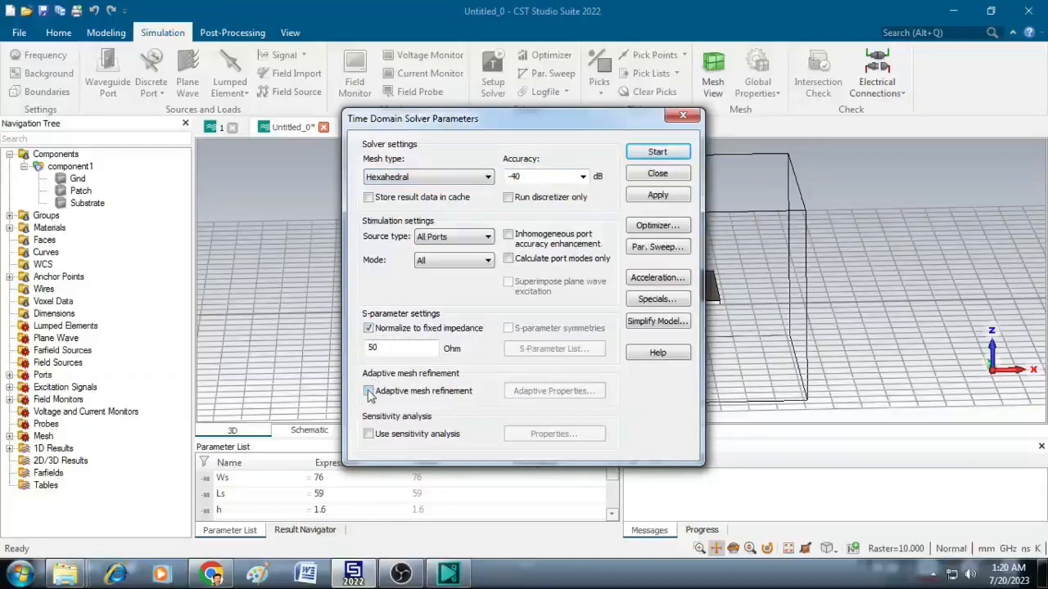
click(368, 390)
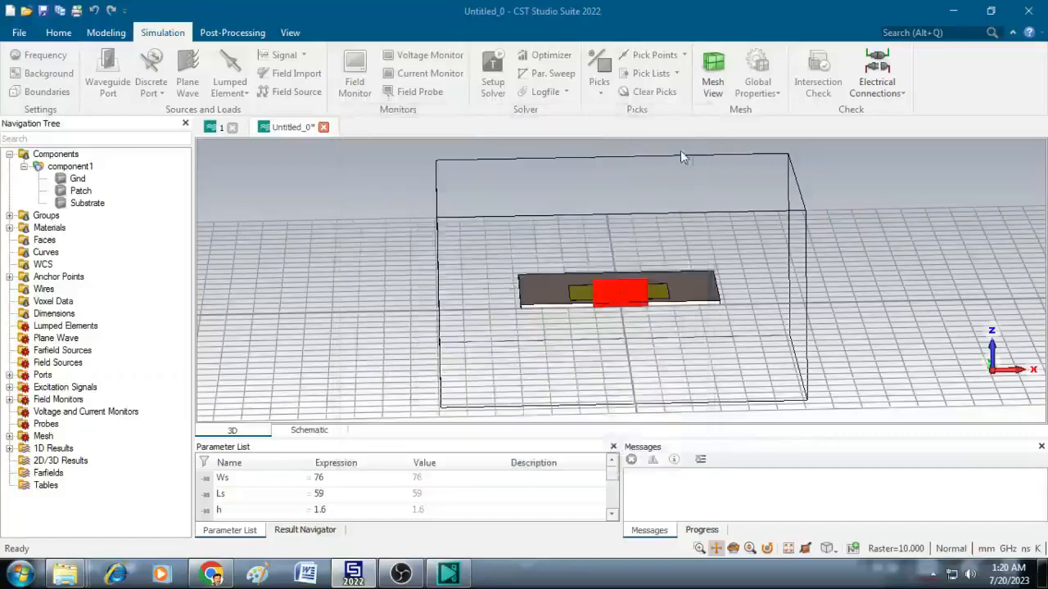
click(713, 73)
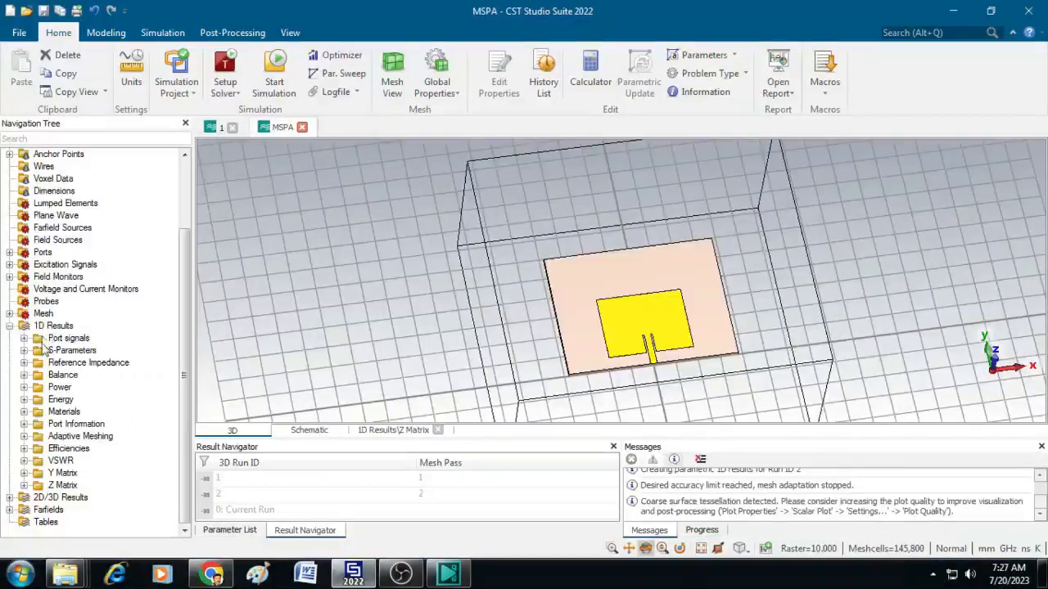
- View the S11, VSWR and Z Matrix 1D result plots in turn
click(72, 350)
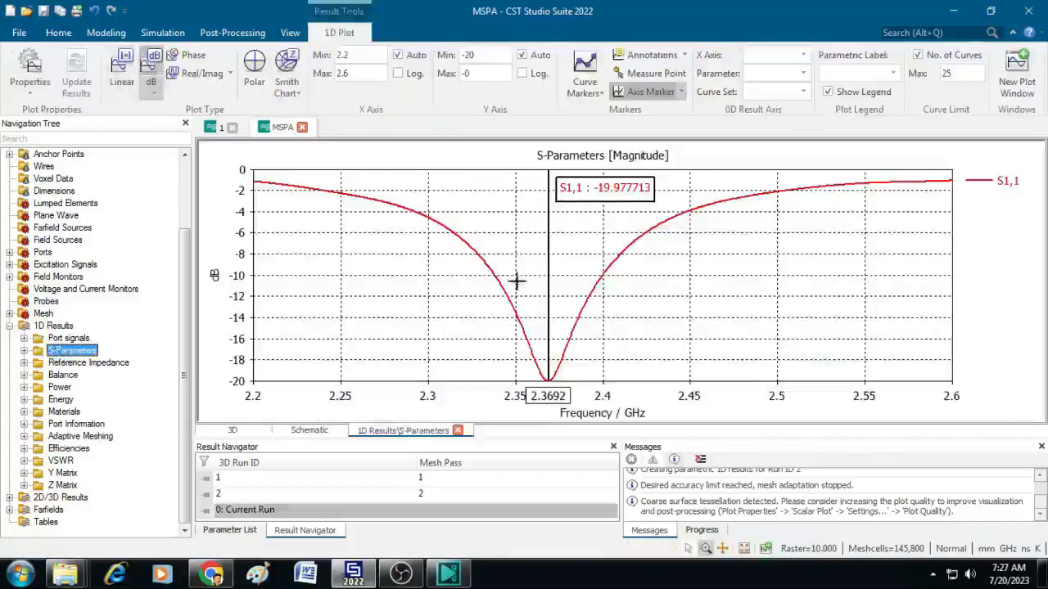
mouse_move(572, 360)
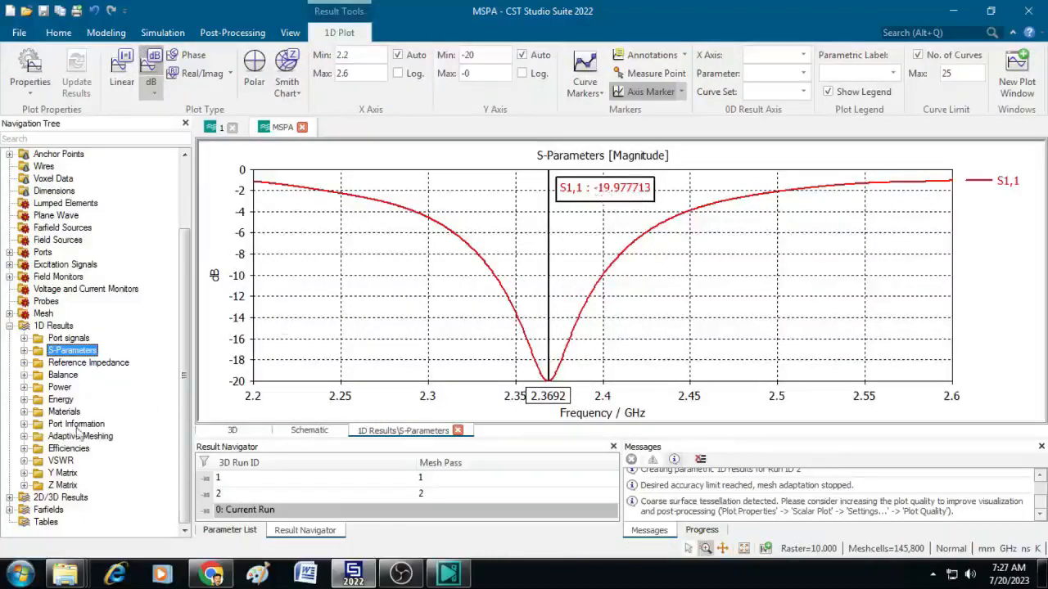
click(60, 461)
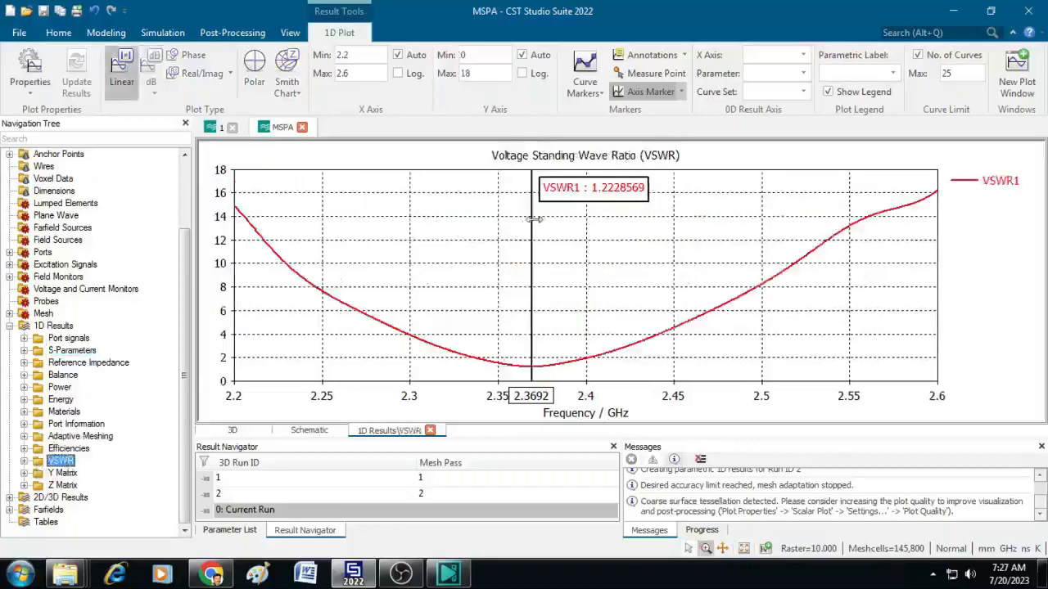
mouse_move(576, 232)
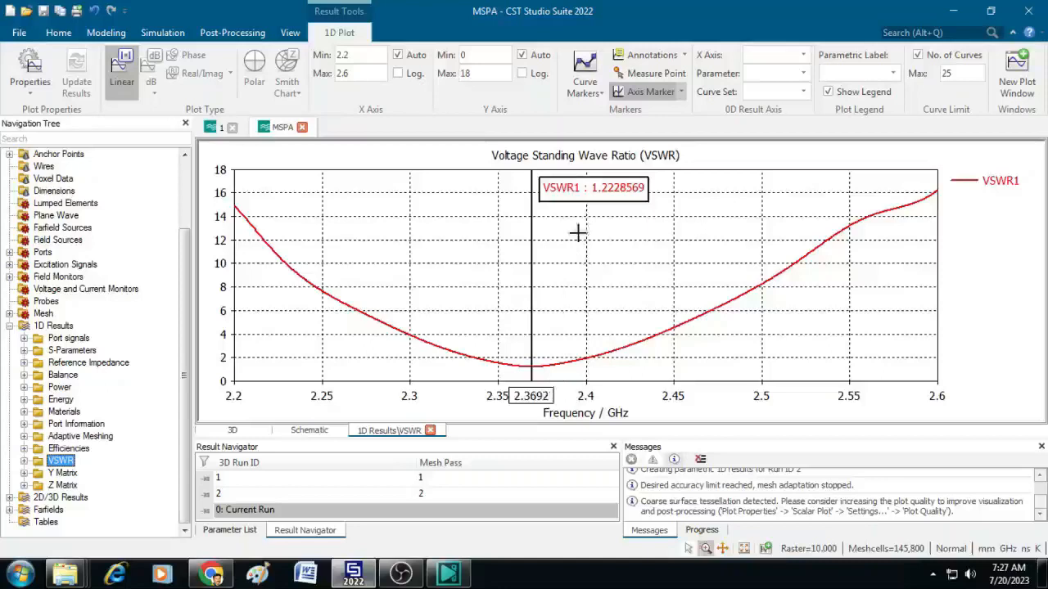
mouse_move(455, 311)
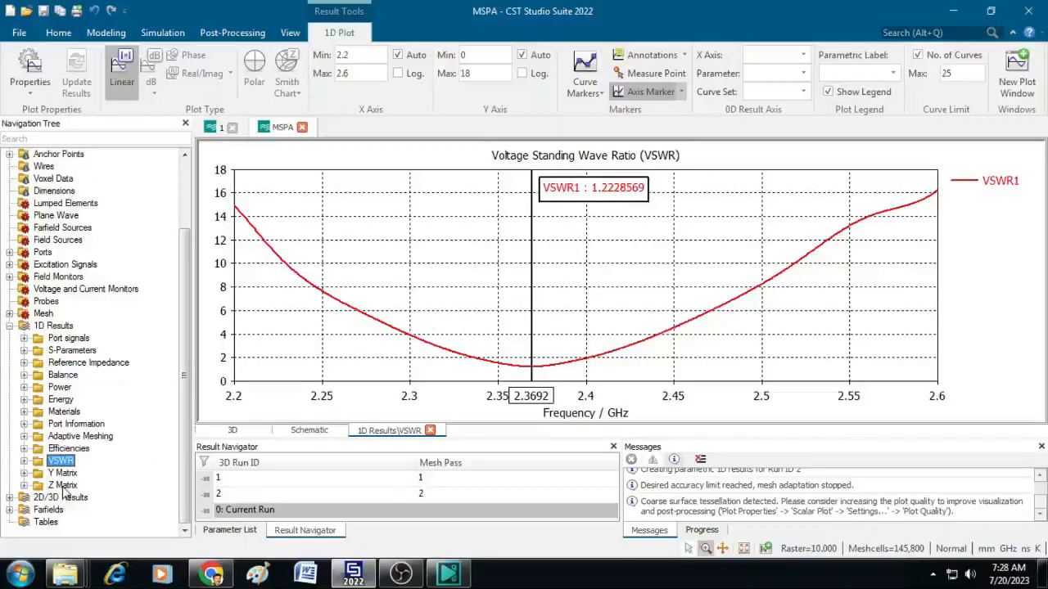
click(63, 485)
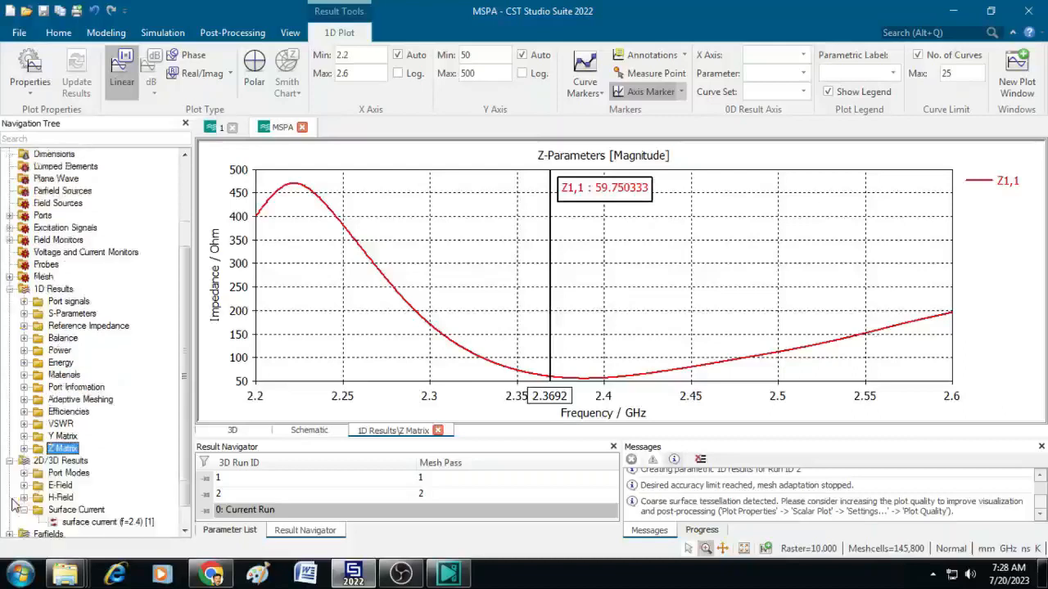
- Display the 2.4 GHz e-field plot, then the 2.4 GHz h-field plot under 2D/3D Results
scroll(down, 3)
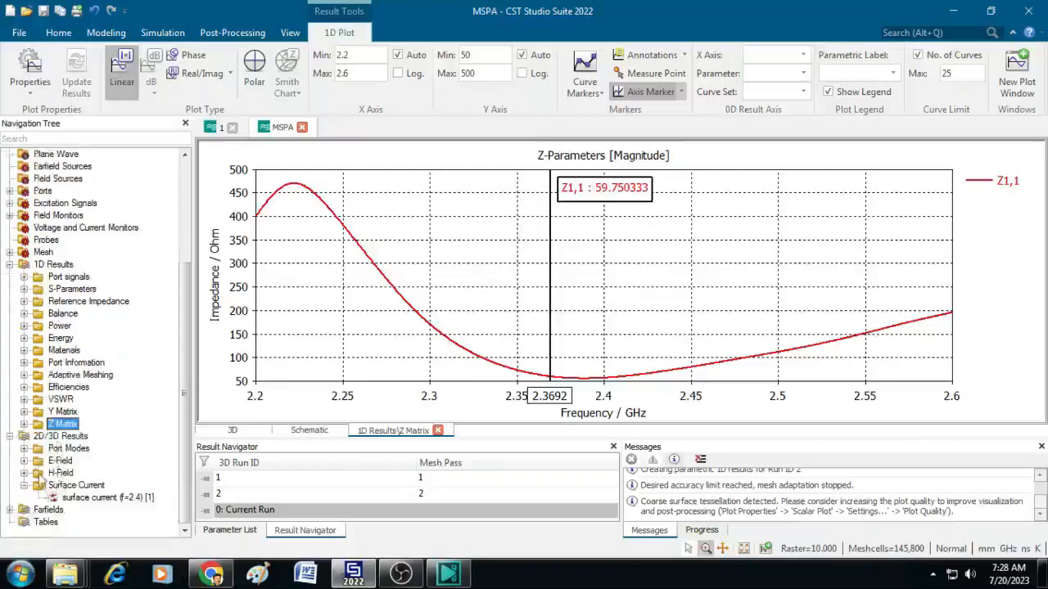
click(90, 473)
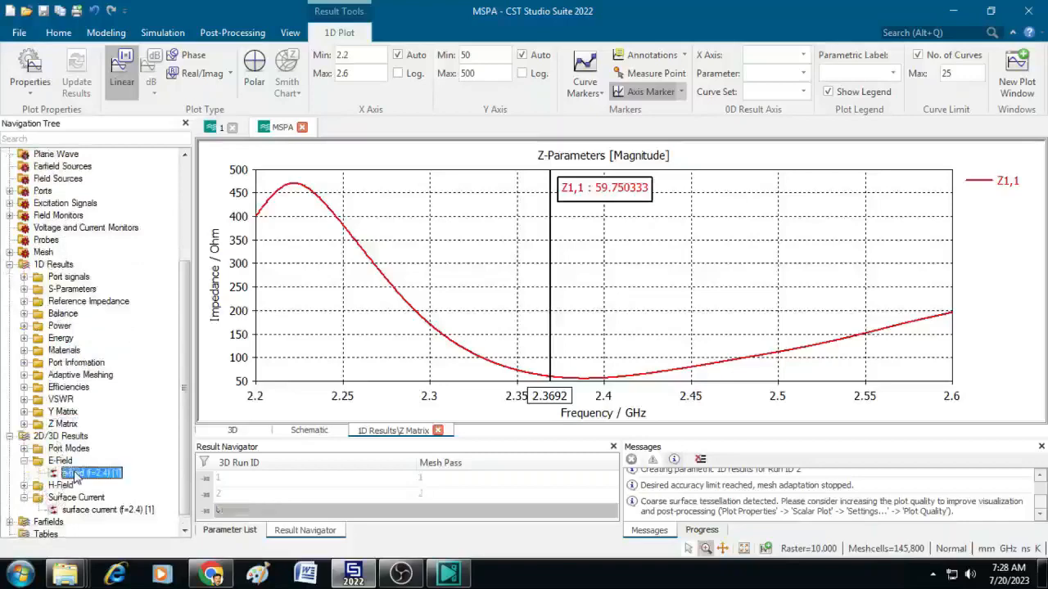
double_click(90, 473)
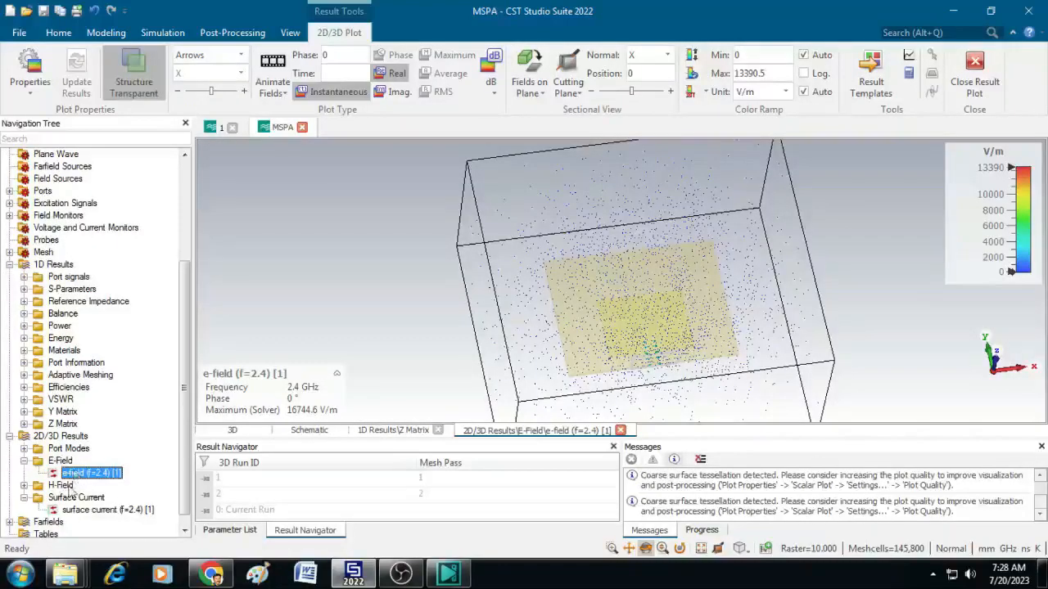
click(91, 484)
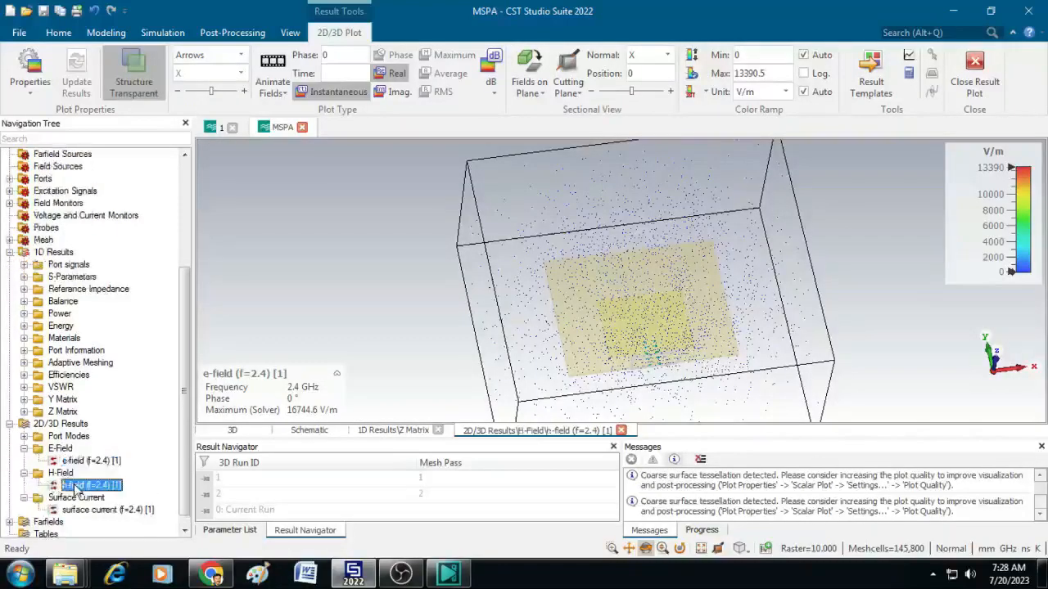
click(90, 471)
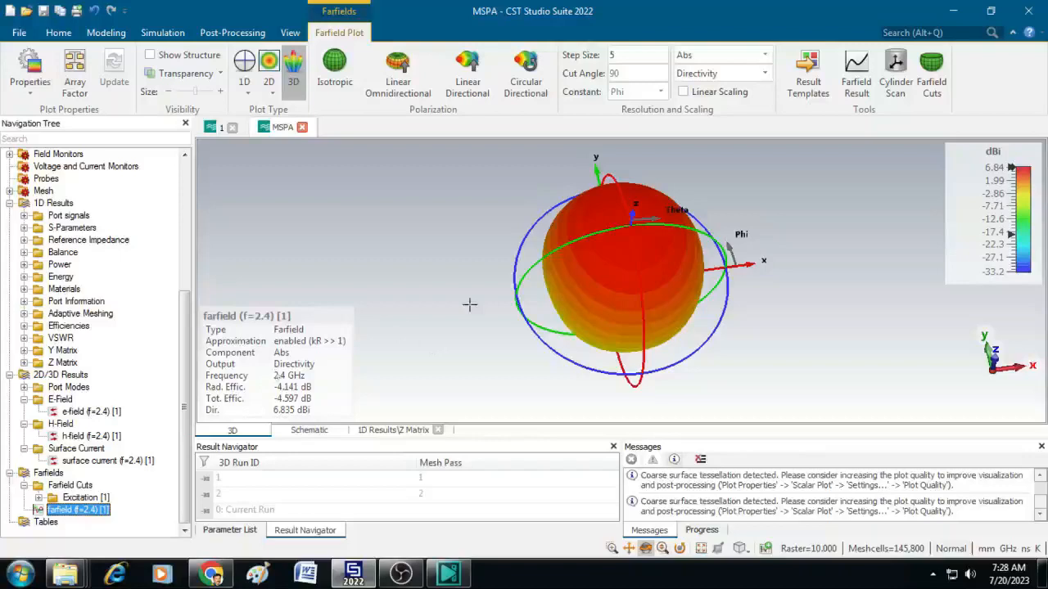
mouse_move(615, 239)
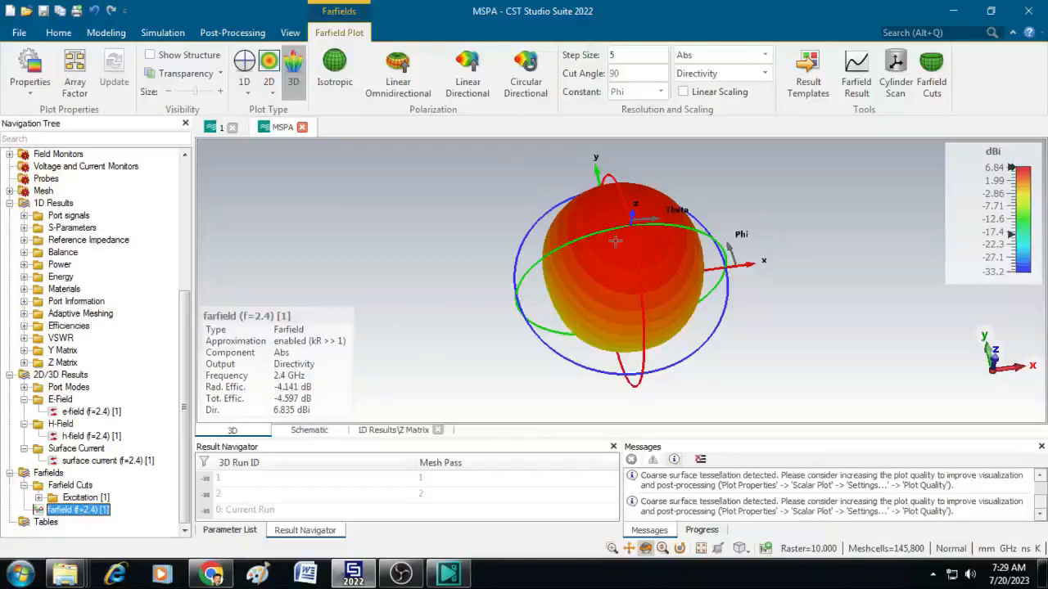